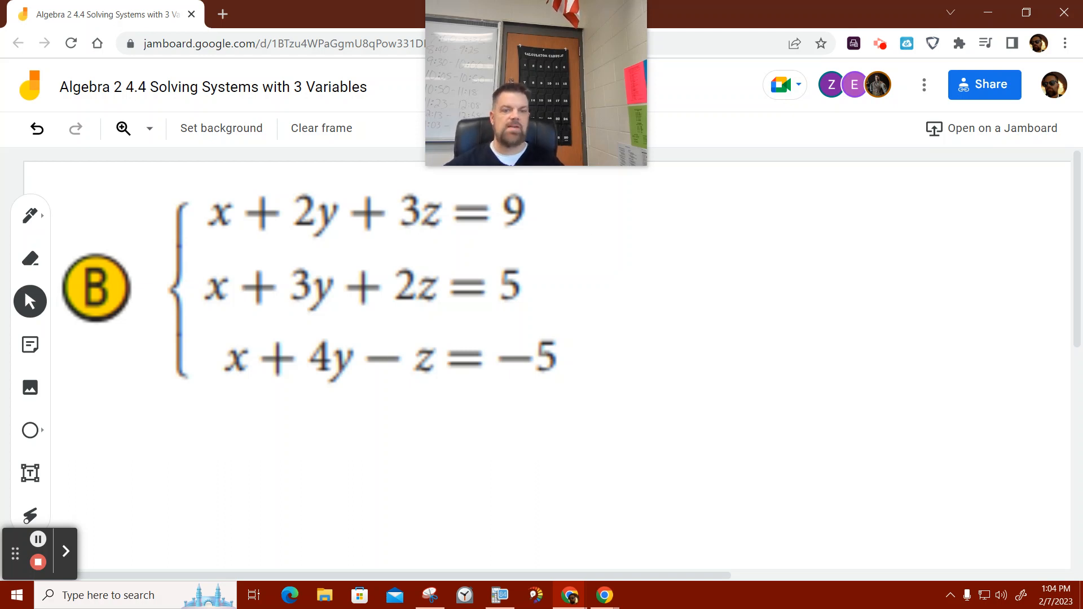
pyautogui.moveTo(273, 393)
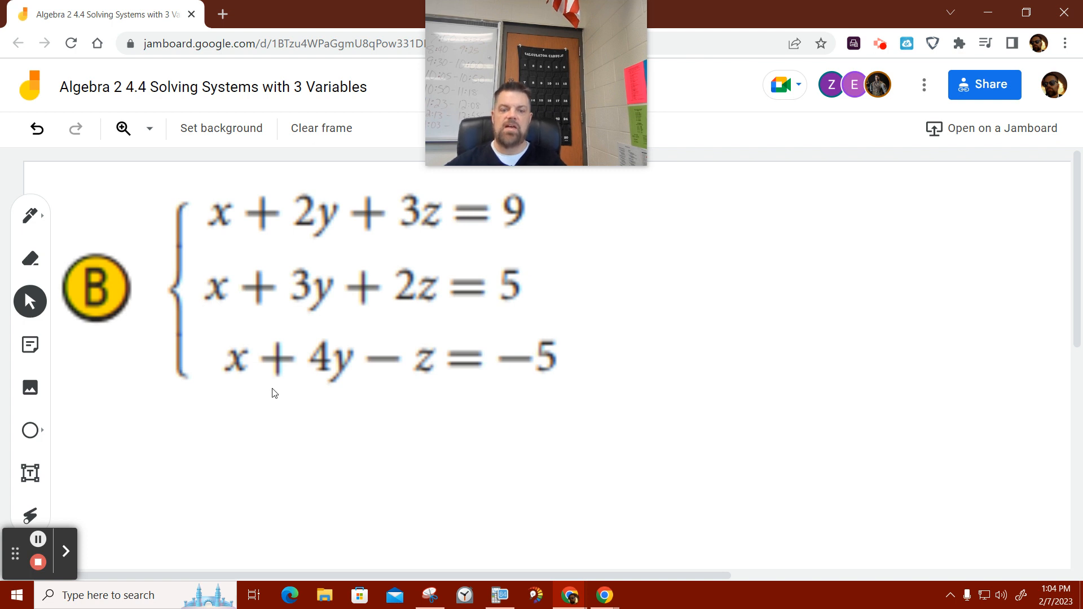
# Define matrix [A] in the matrix editor with dimensions 3 rows by 4 columns.
pyautogui.click(500, 595)
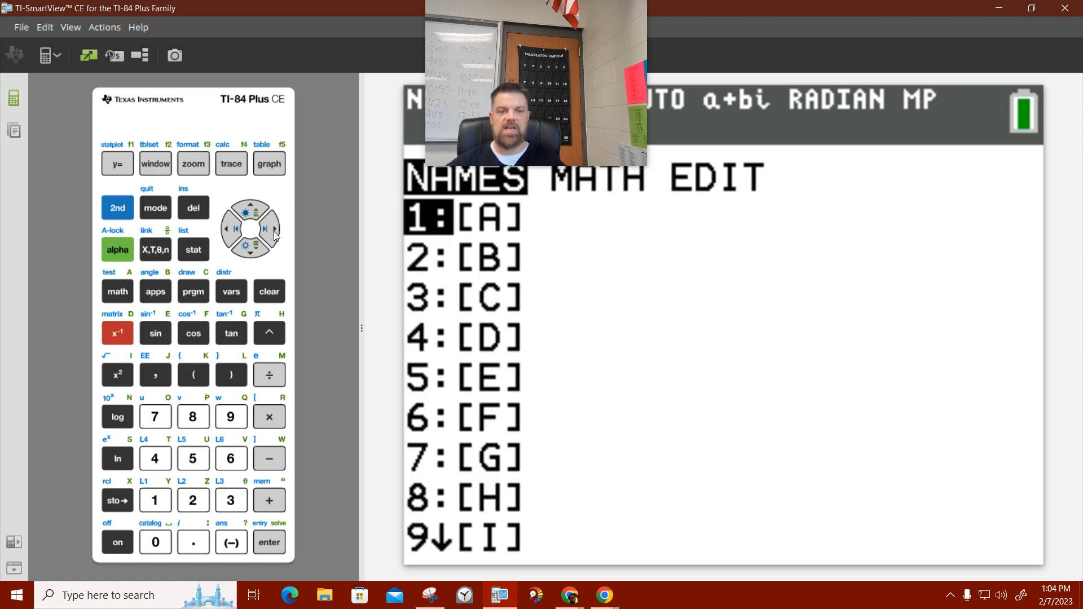
pyautogui.click(273, 229)
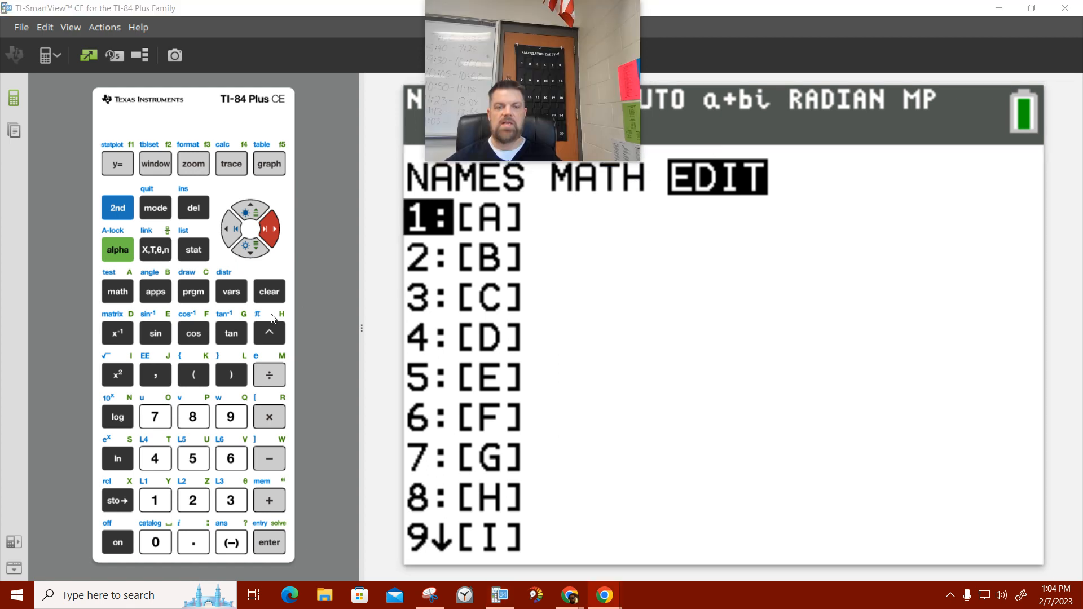
pyautogui.click(269, 542)
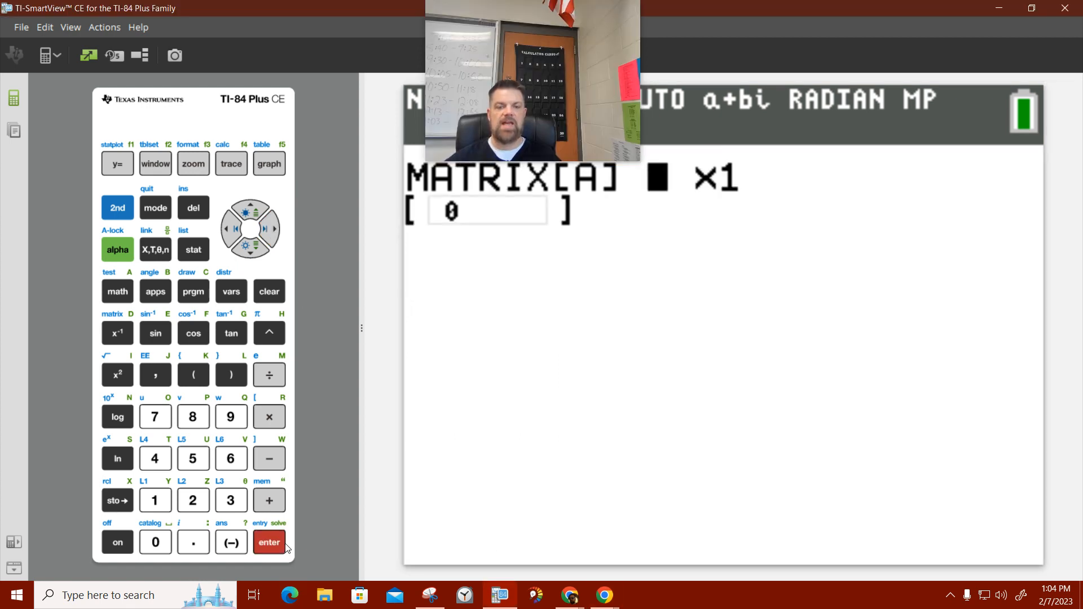
pyautogui.click(230, 501)
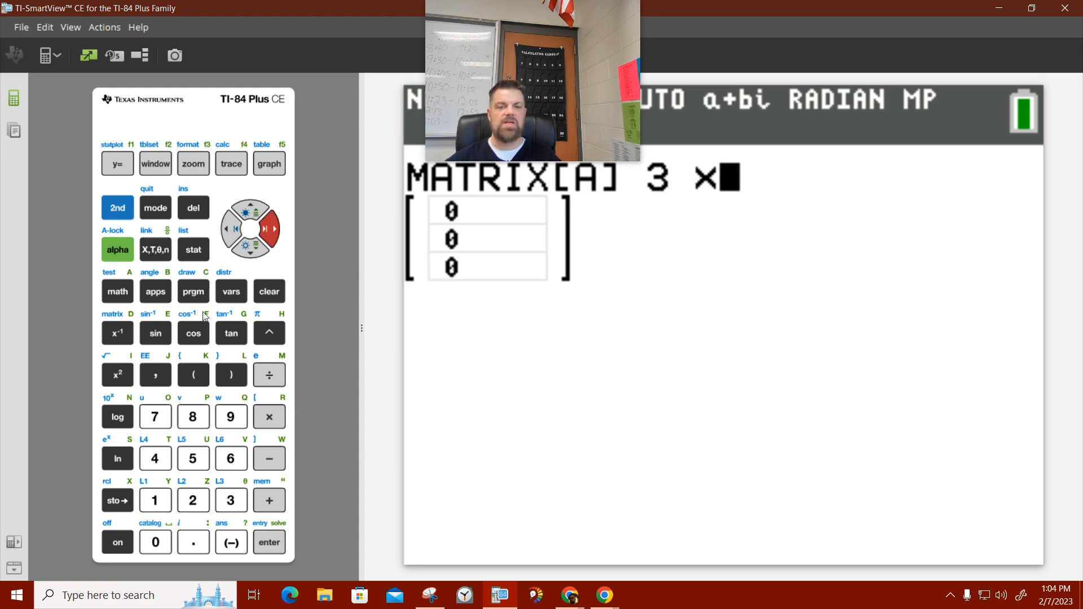
pyautogui.click(269, 542)
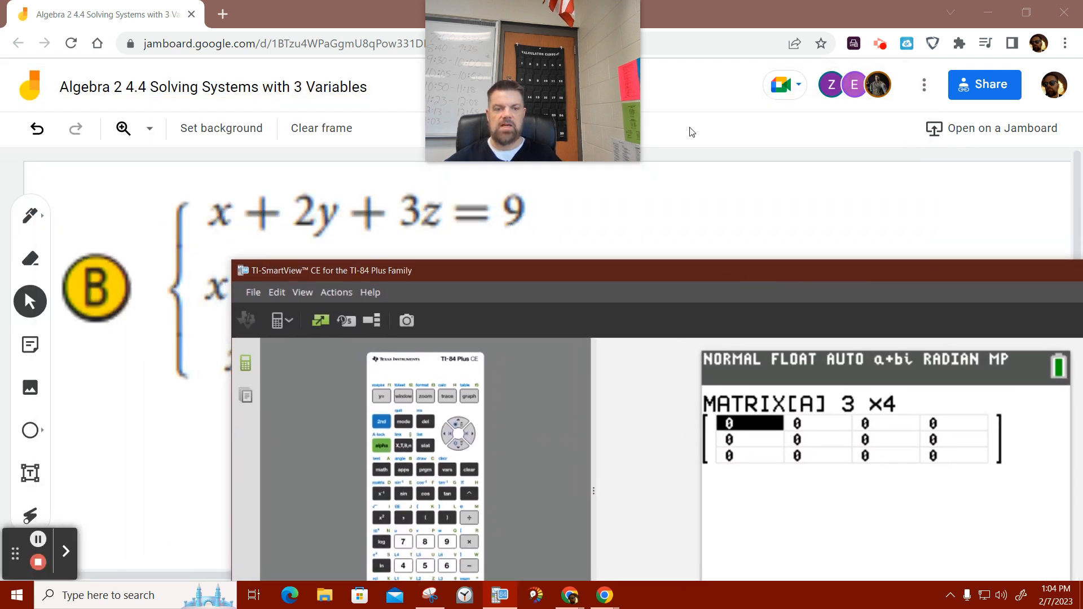
# Adjust the emulator view layout so it sits beside the board's equations.
pyautogui.click(303, 292)
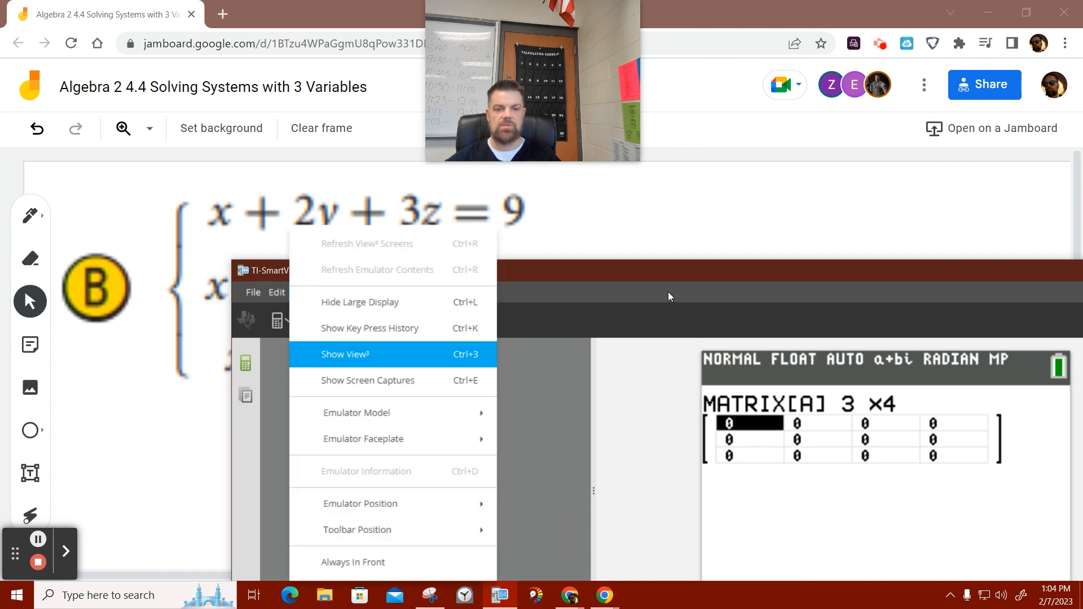
pyautogui.click(346, 354)
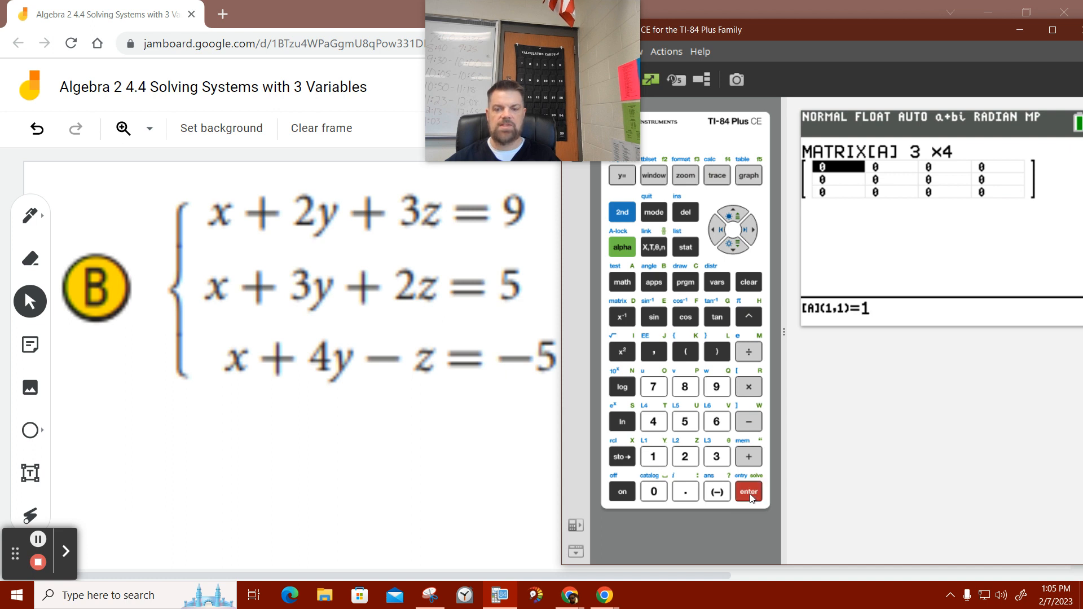
# Enter rows 1 and 2 of [A] as 1 2 3 9 and 1 3 2 5.
pyautogui.click(655, 456)
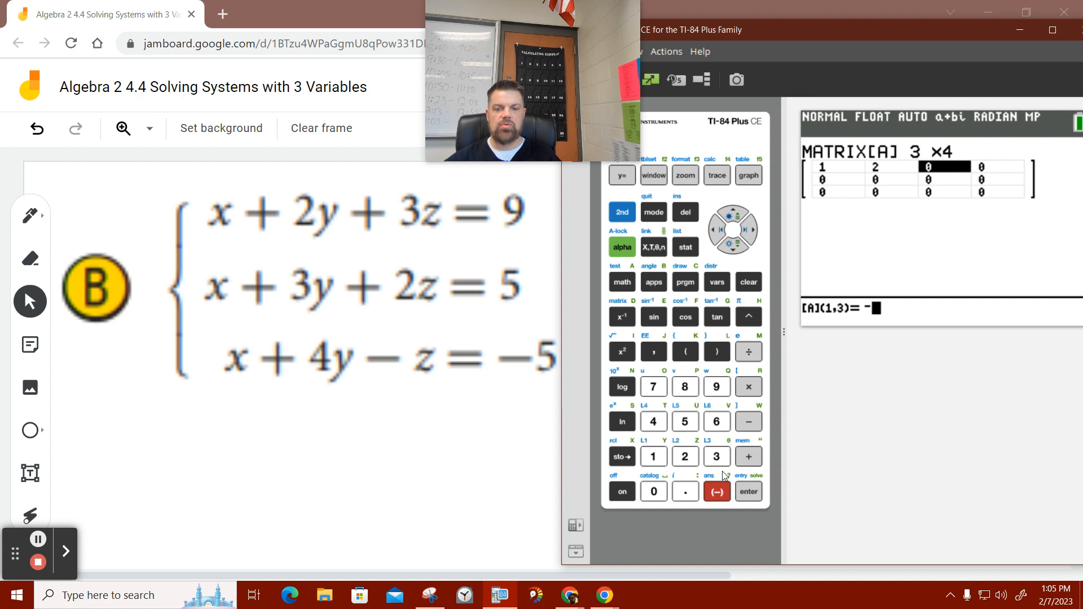
pyautogui.moveTo(724, 221)
pyautogui.write('3')
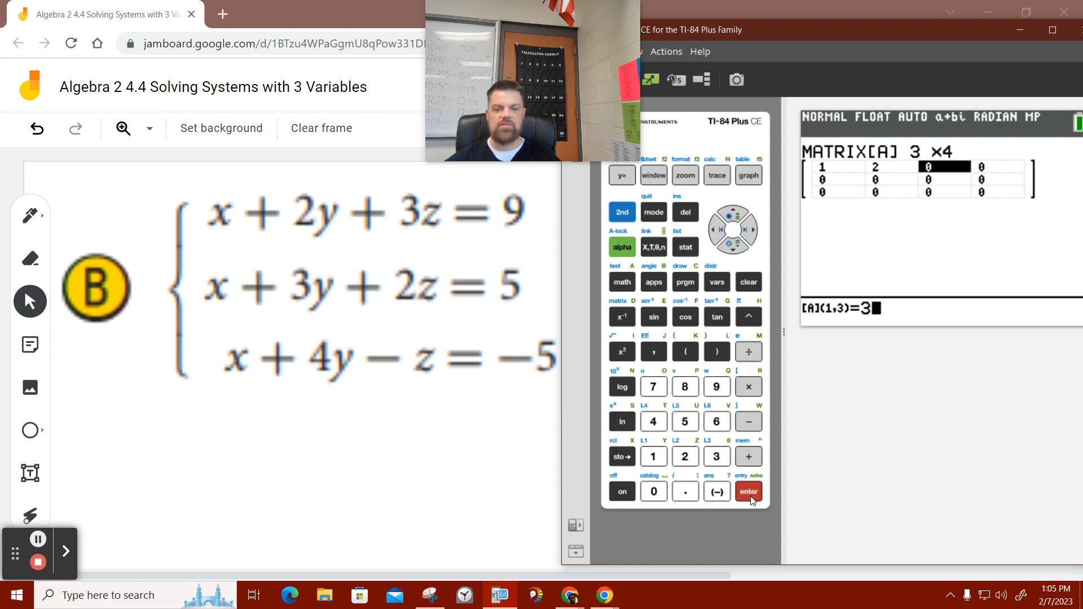
pyautogui.click(750, 492)
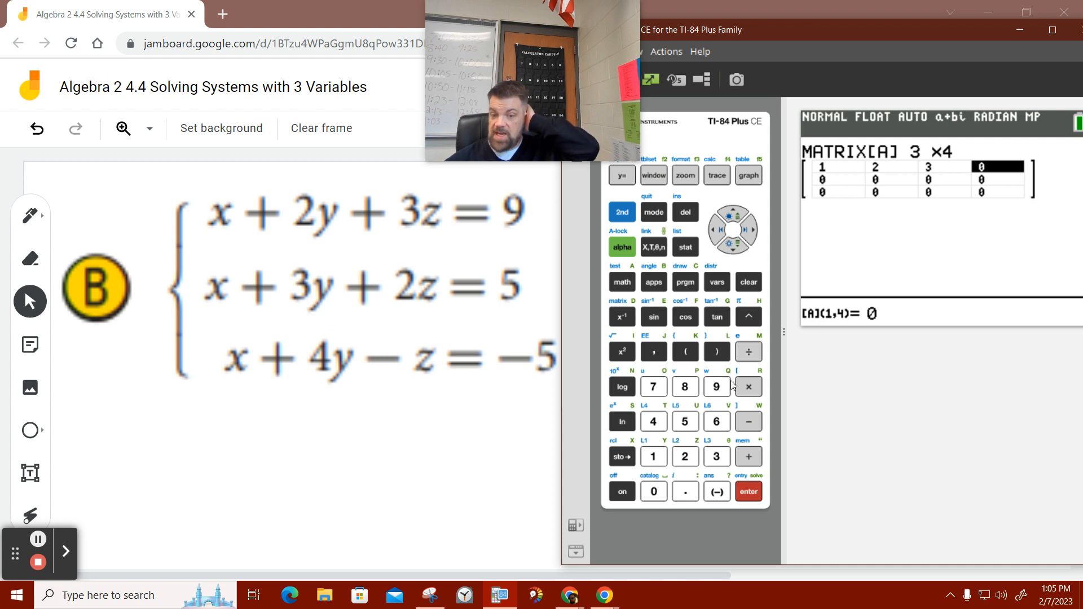
pyautogui.click(716, 386)
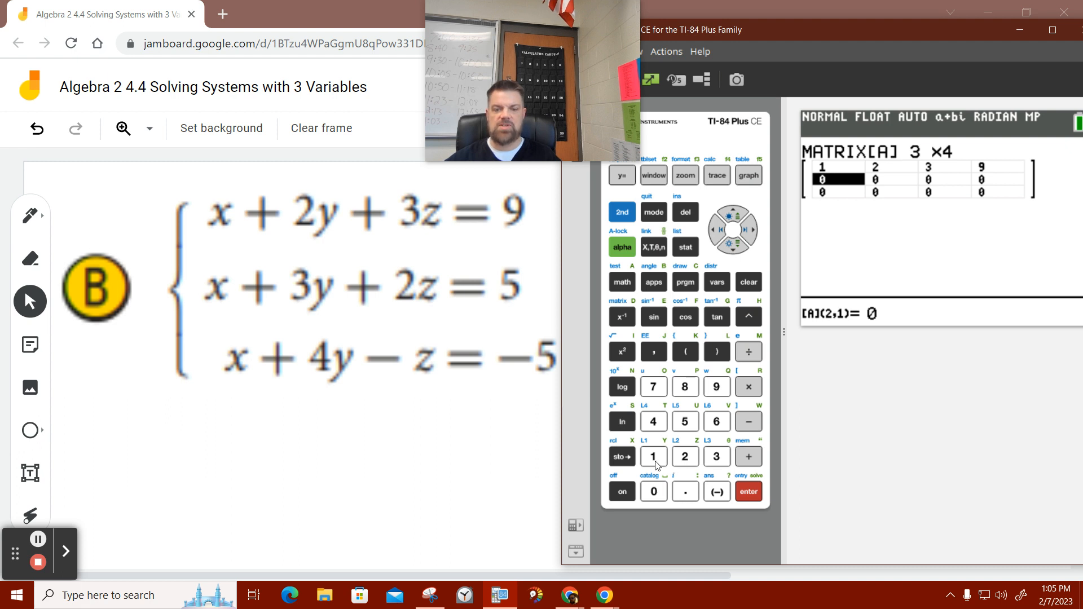
pyautogui.click(749, 492)
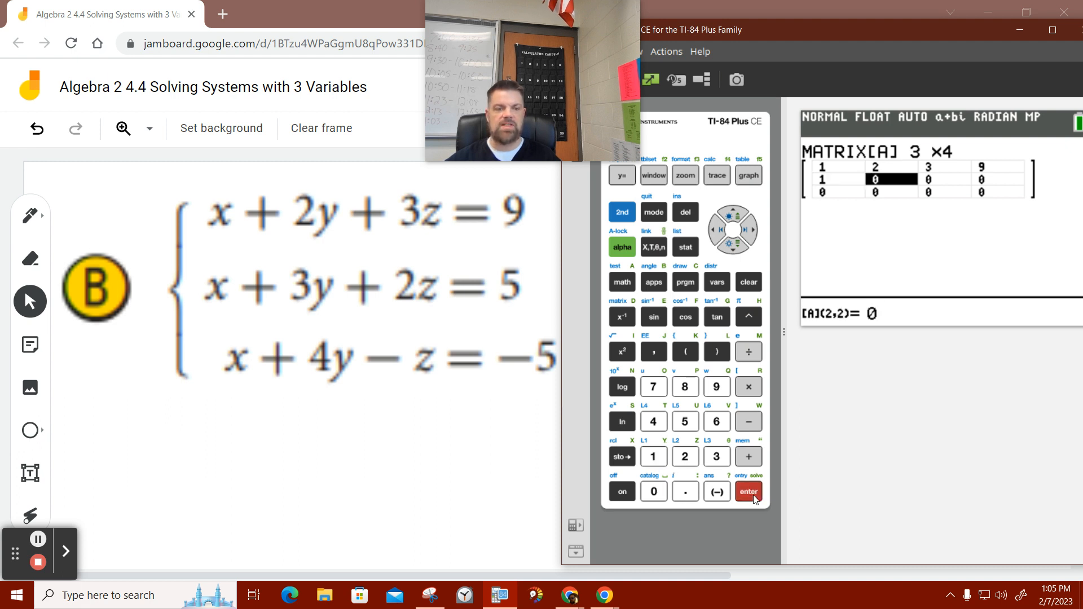
pyautogui.click(749, 492)
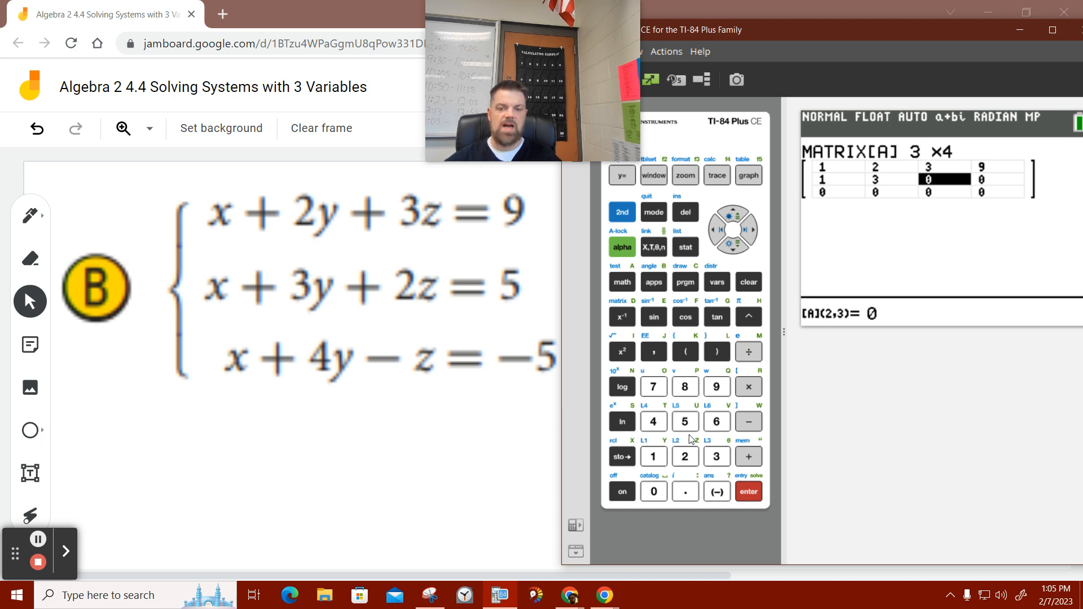
pyautogui.click(749, 492)
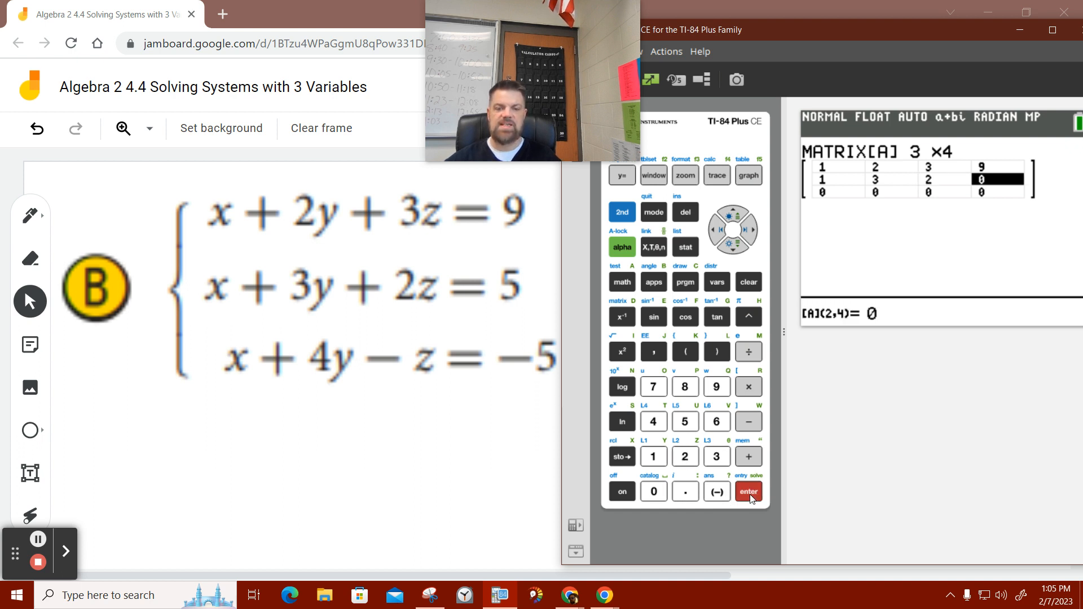
pyautogui.click(686, 422)
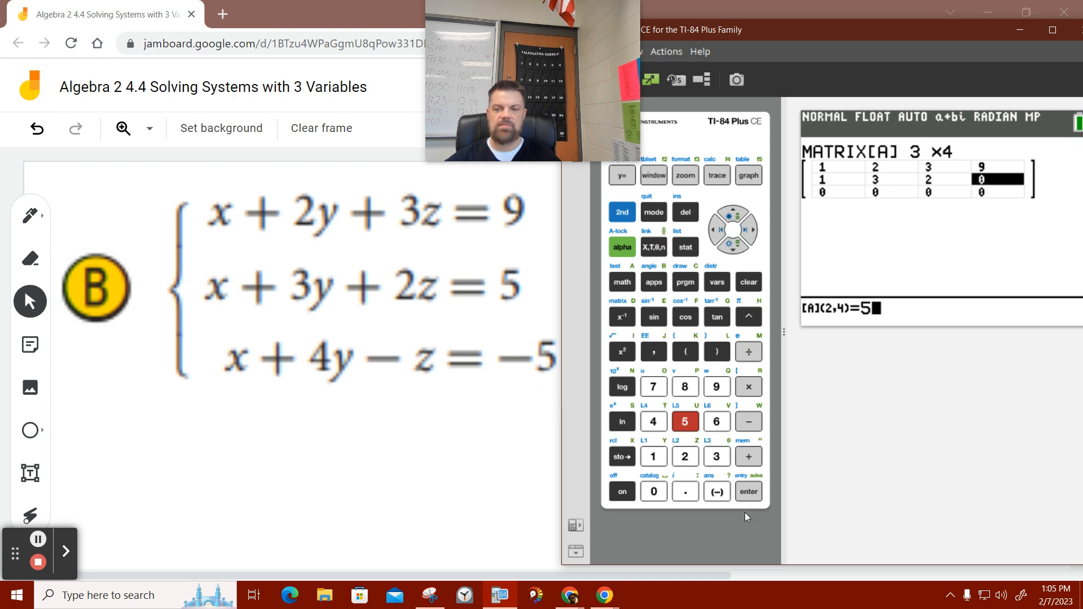
pyautogui.press('enter')
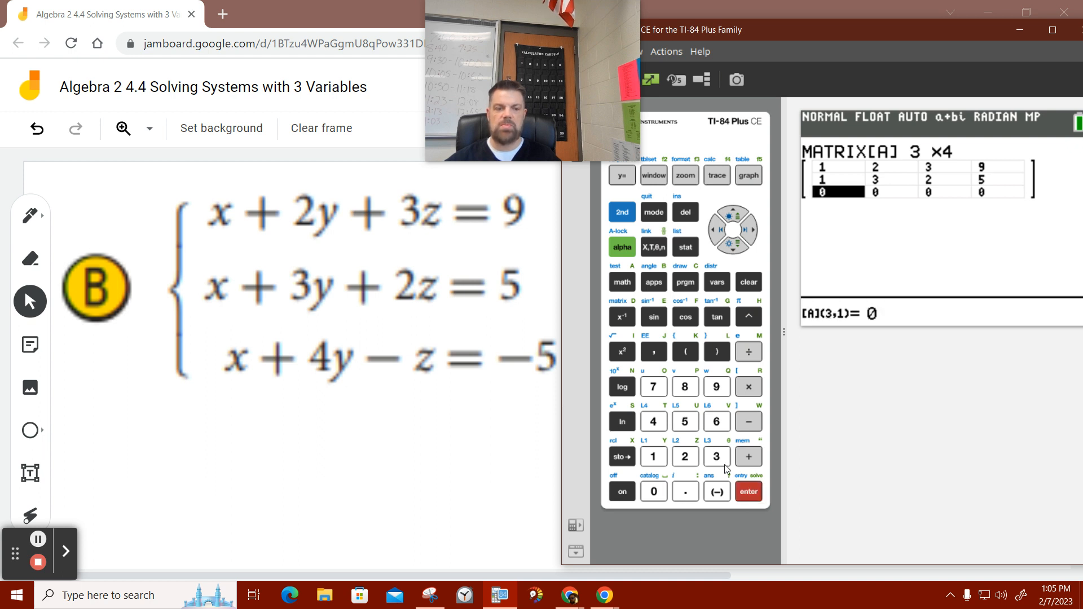
# Enter row 3 of [A] as 1 4 -1 -5, using the negative key for -1 and -5.
pyautogui.click(654, 456)
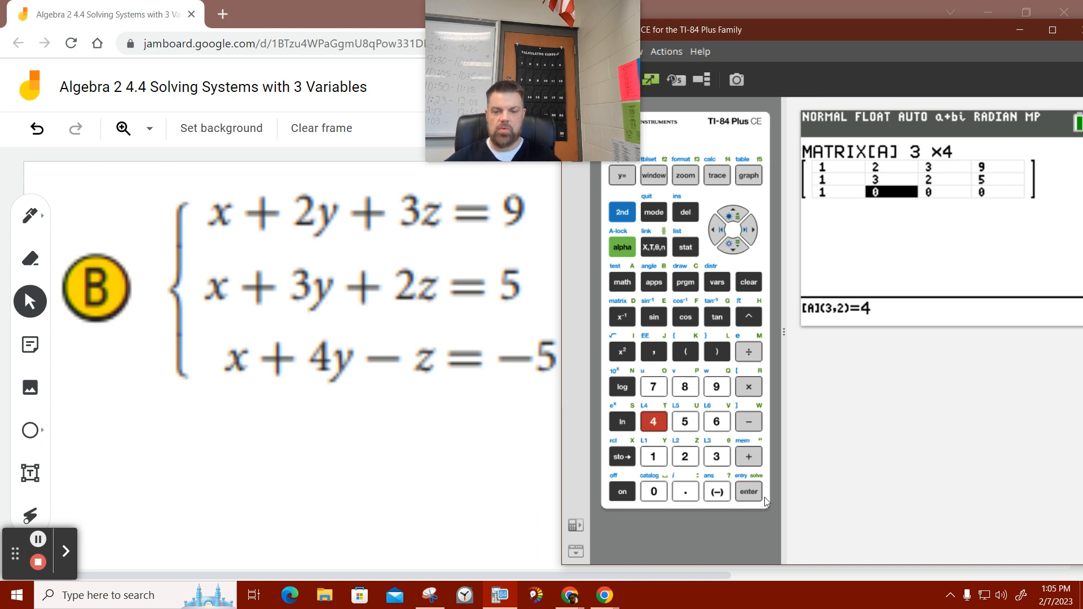
pyautogui.click(749, 492)
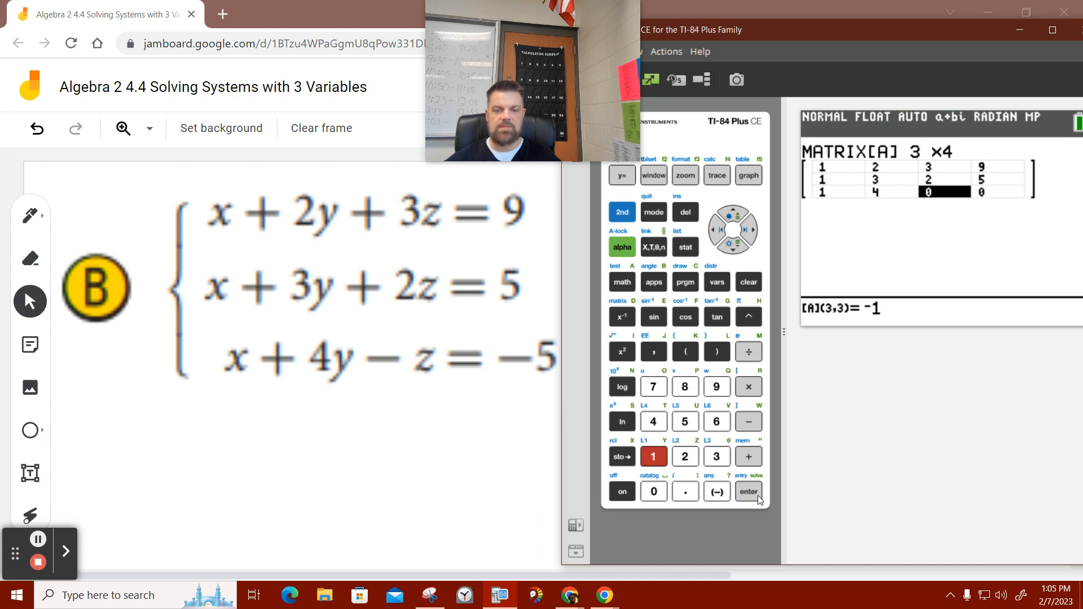
pyautogui.click(749, 492)
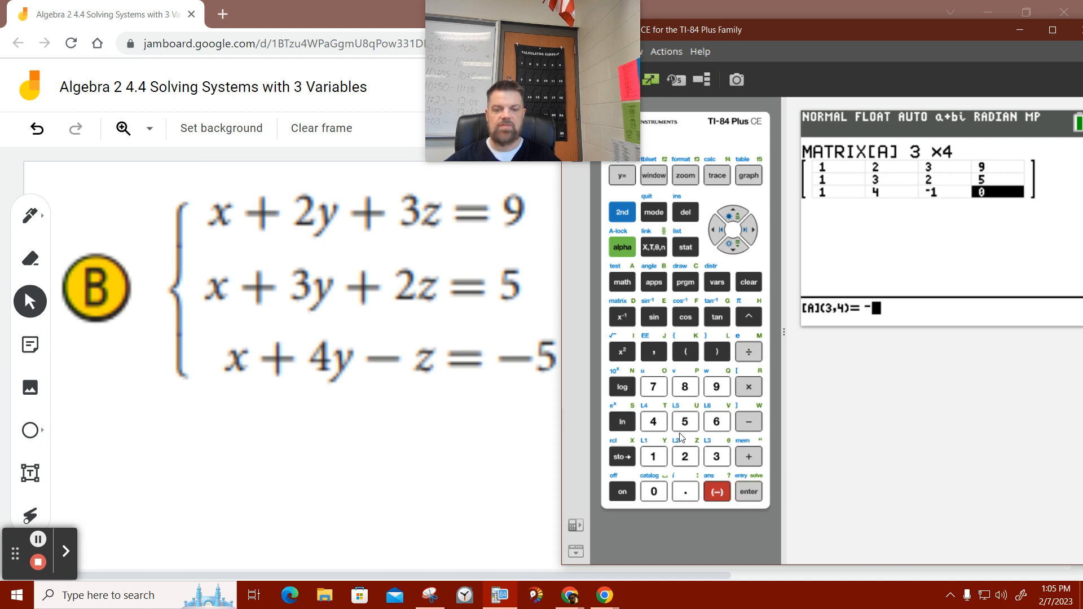
pyautogui.click(749, 492)
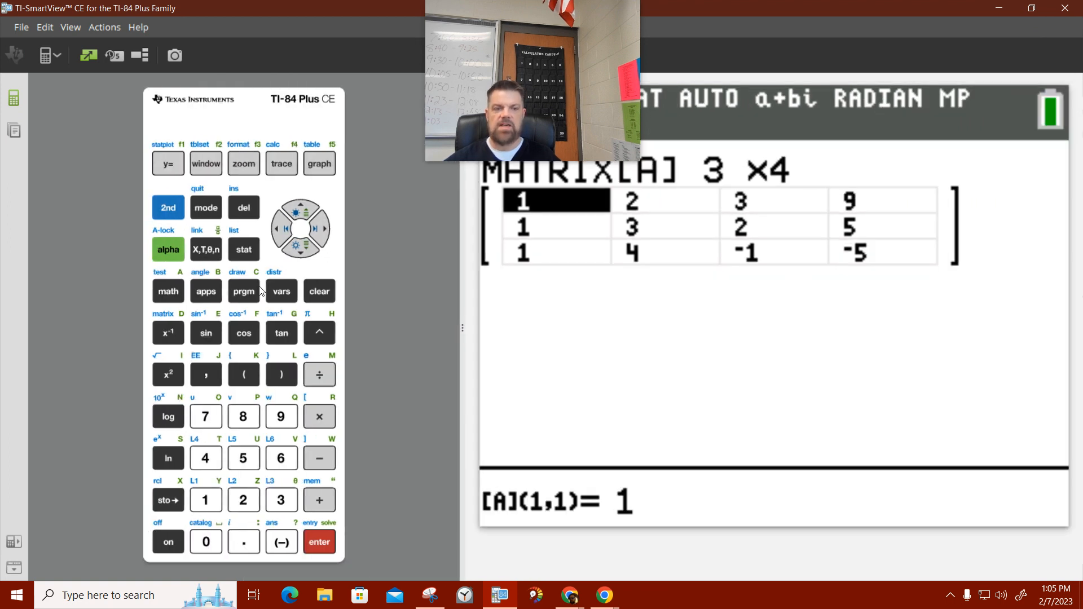
# Leave the matrix editor with 2nd QUIT and return to a cleared home screen.
pyautogui.click(168, 208)
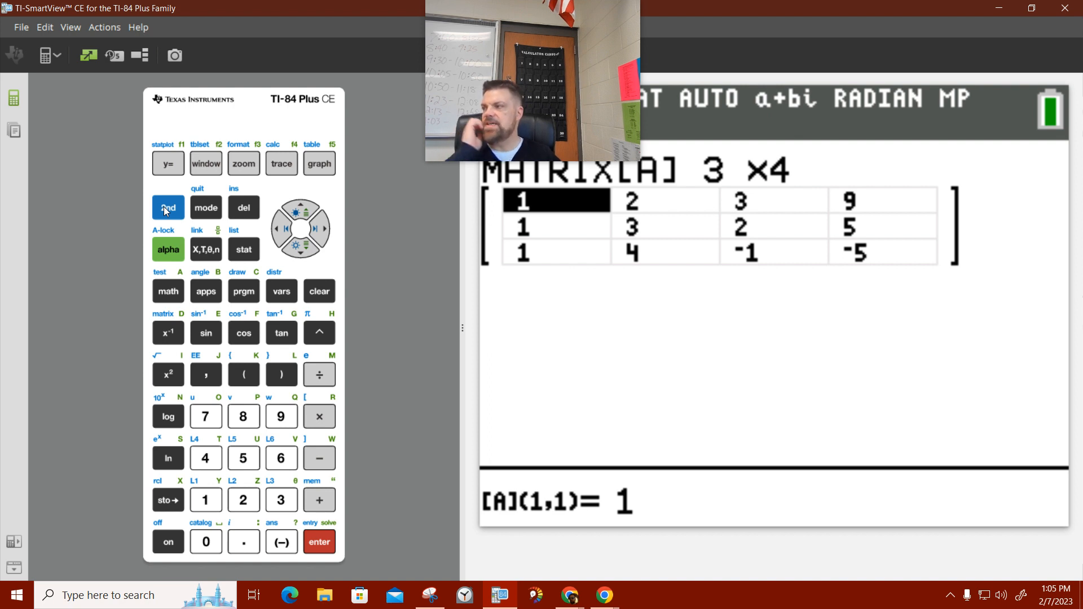
pyautogui.click(168, 207)
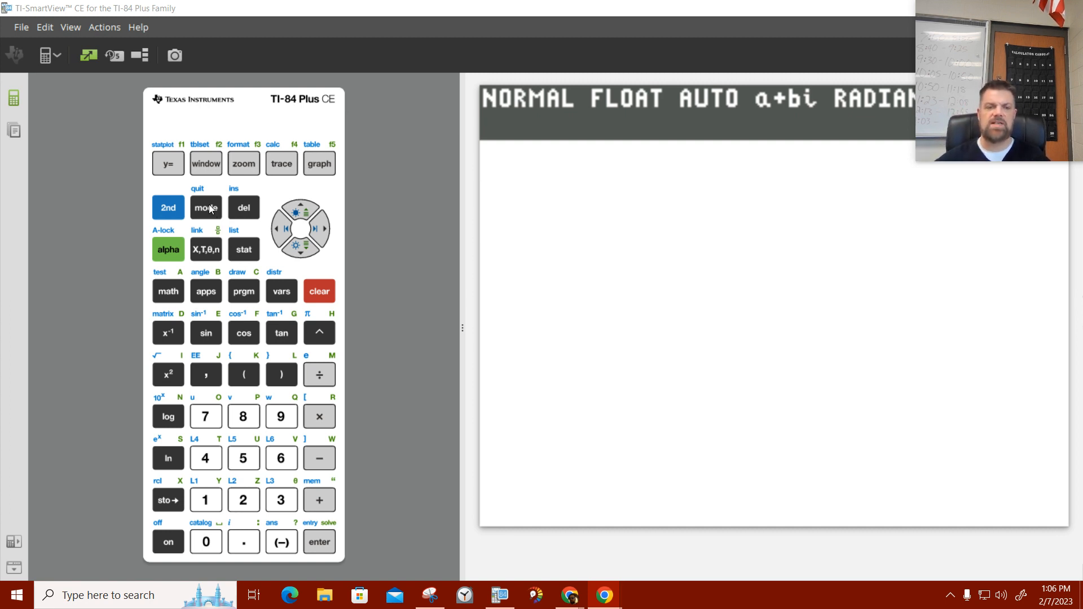
pyautogui.click(167, 208)
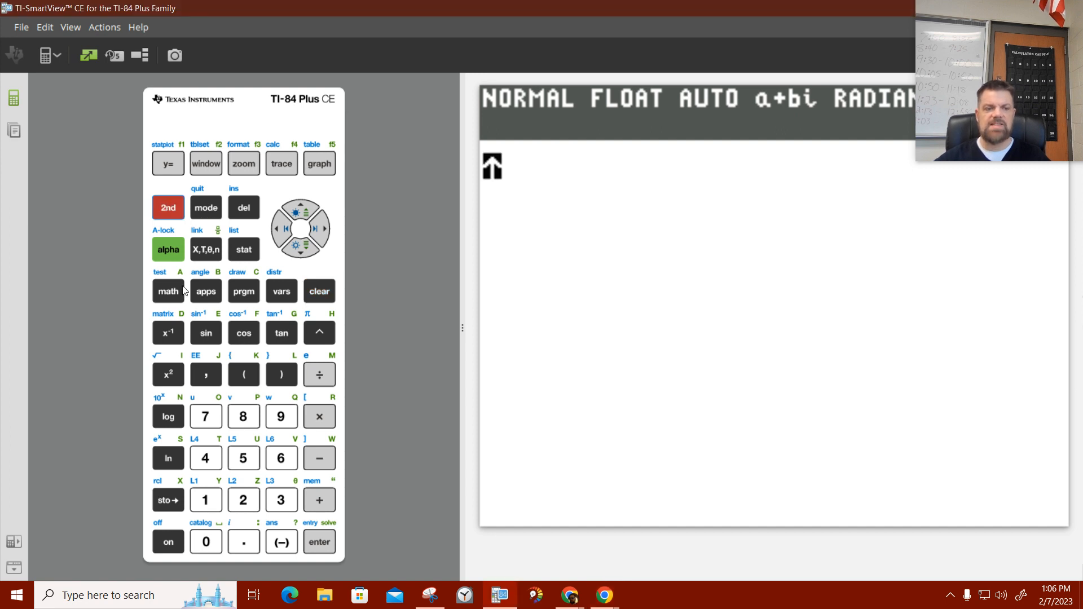
pyautogui.click(167, 333)
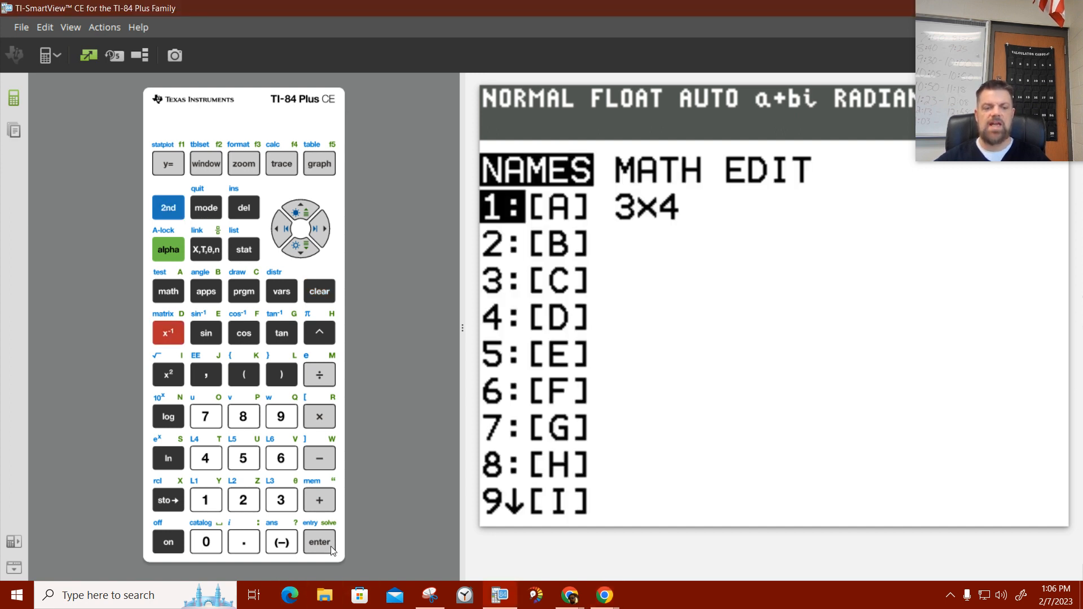
pyautogui.click(320, 542)
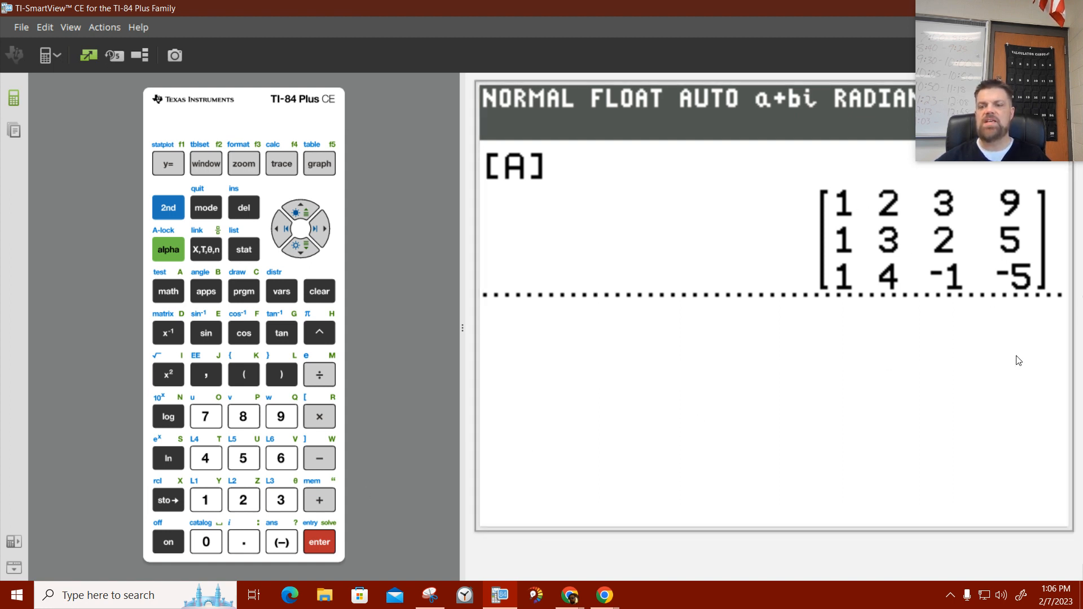
pyautogui.moveTo(844, 239)
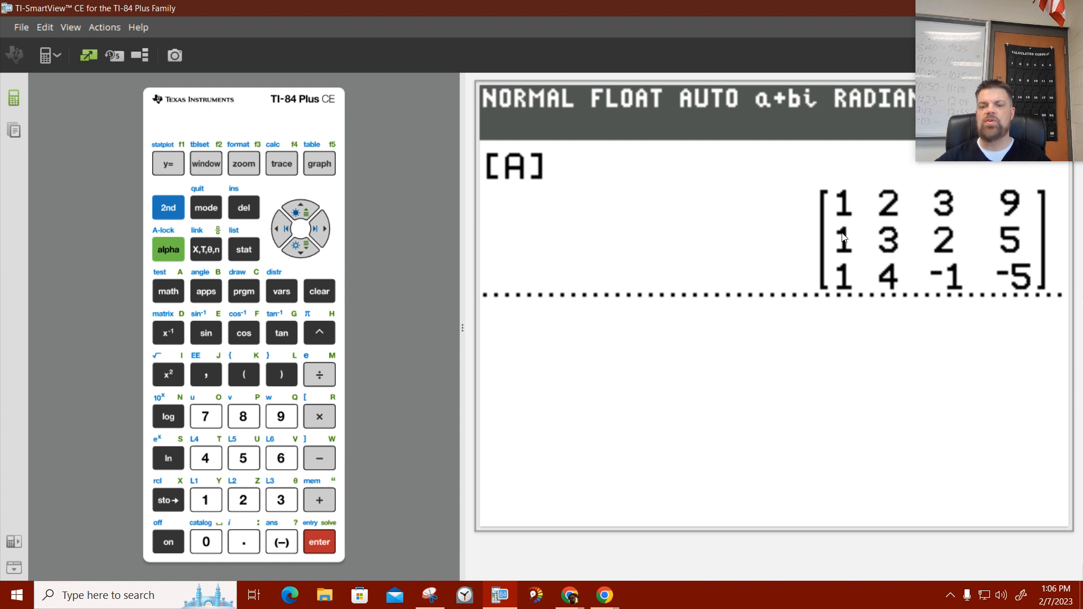
pyautogui.moveTo(849, 212)
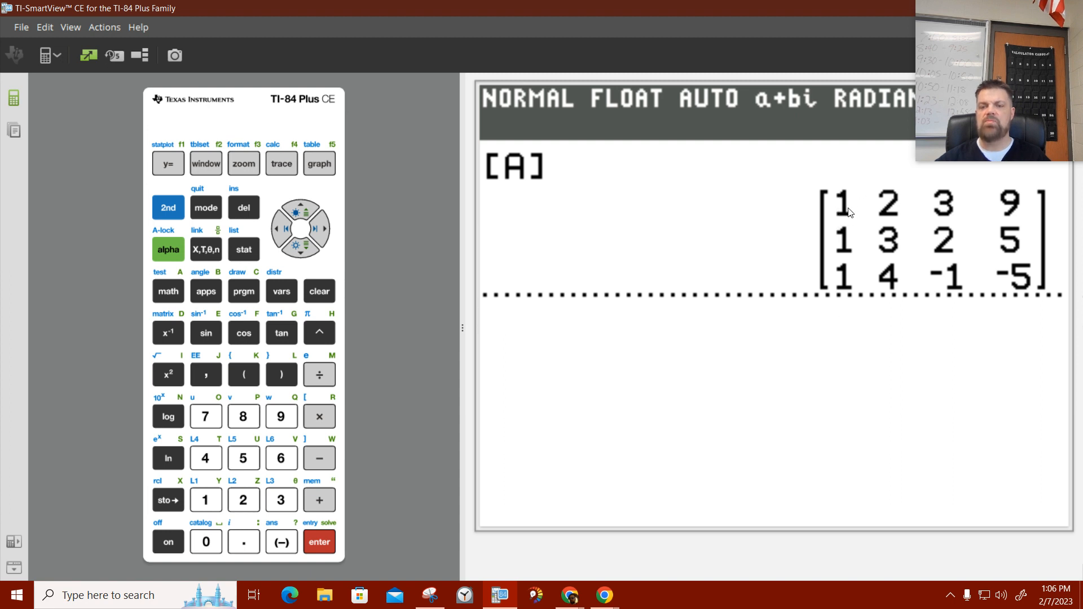
pyautogui.moveTo(840, 208)
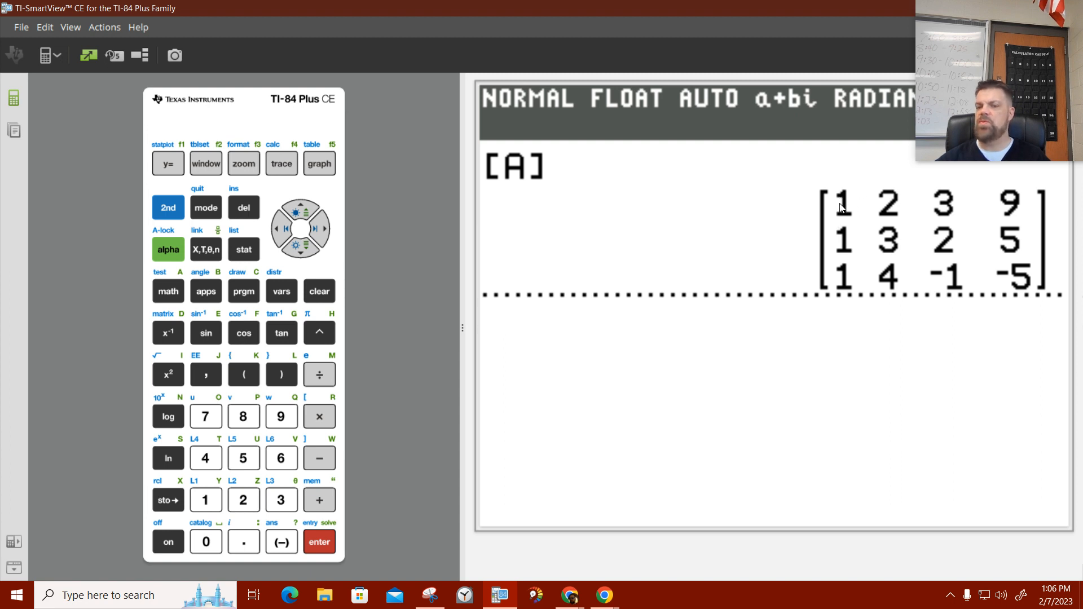
pyautogui.moveTo(951, 243)
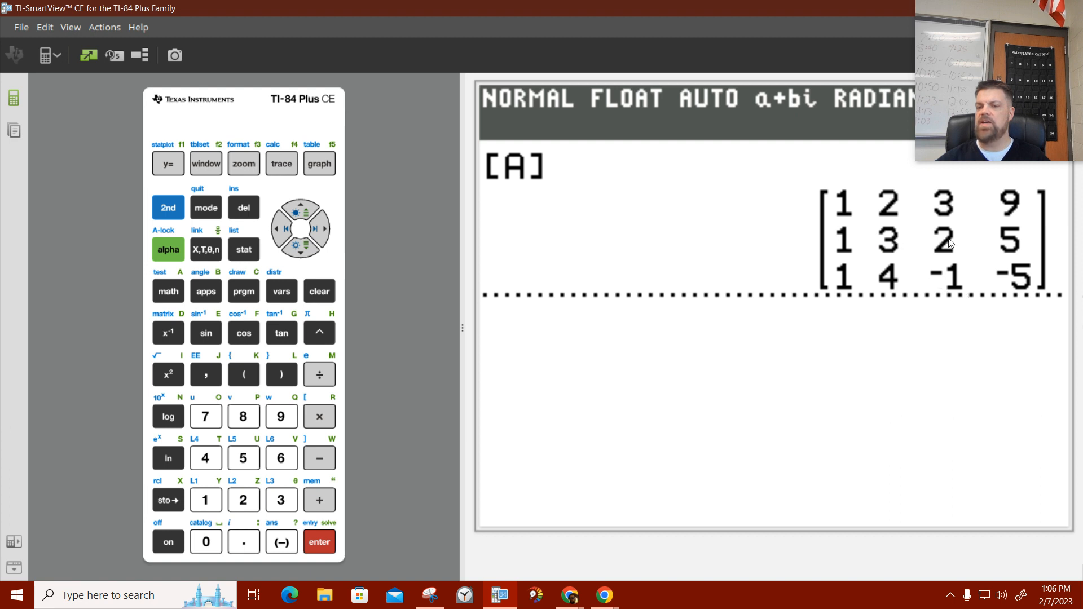
pyautogui.moveTo(874, 206)
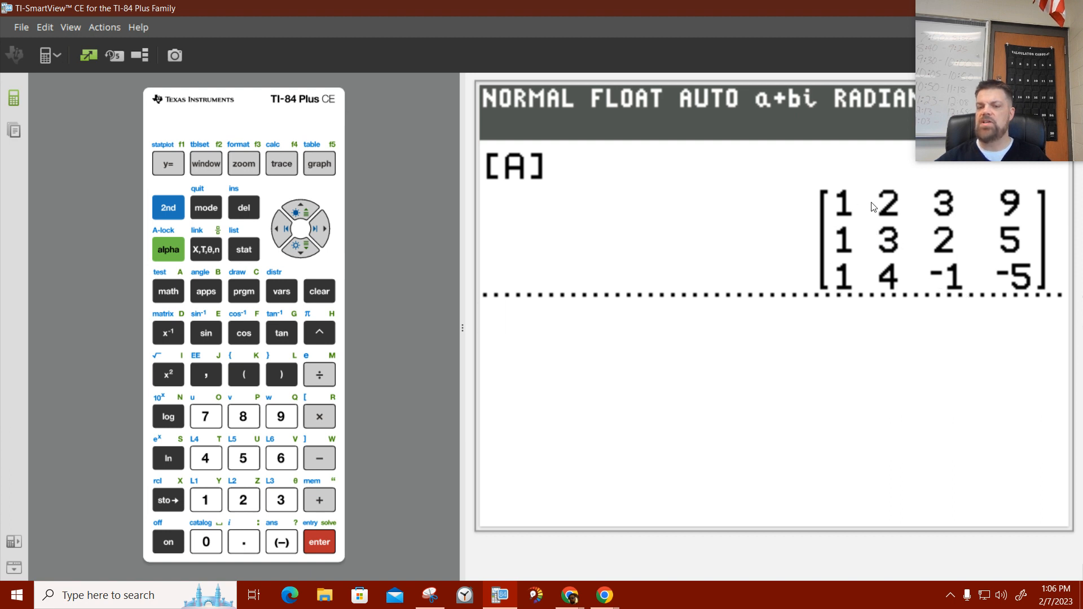
pyautogui.moveTo(944, 201)
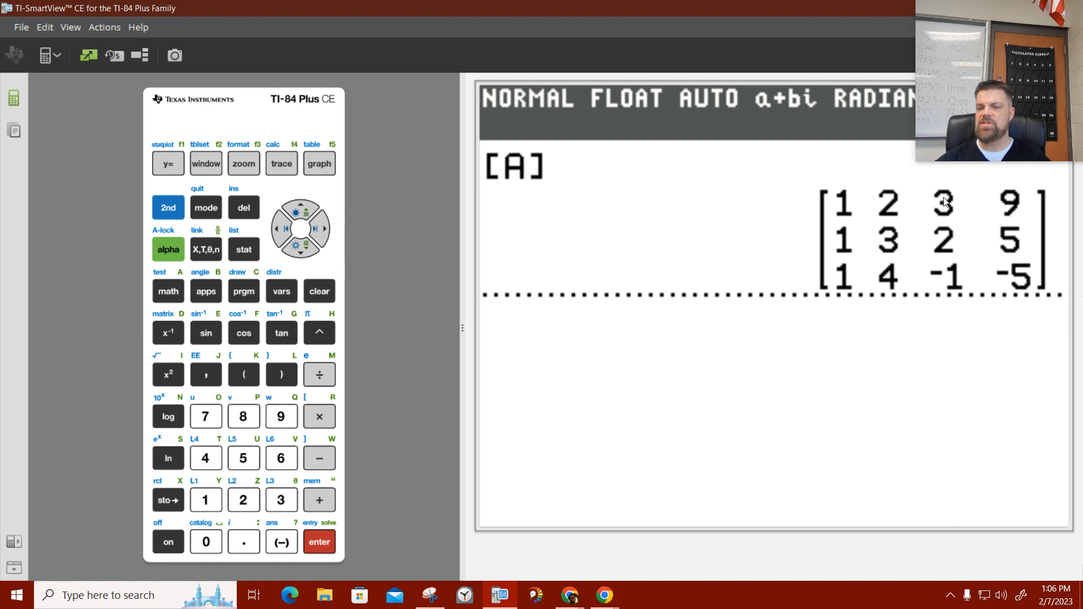
pyautogui.moveTo(950, 283)
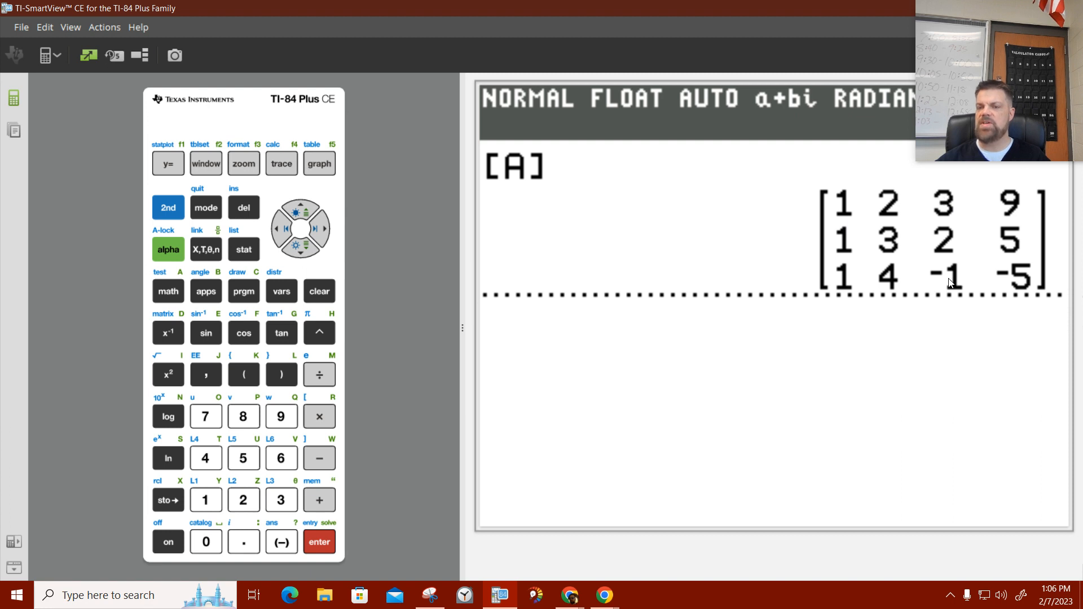
pyautogui.moveTo(635, 313)
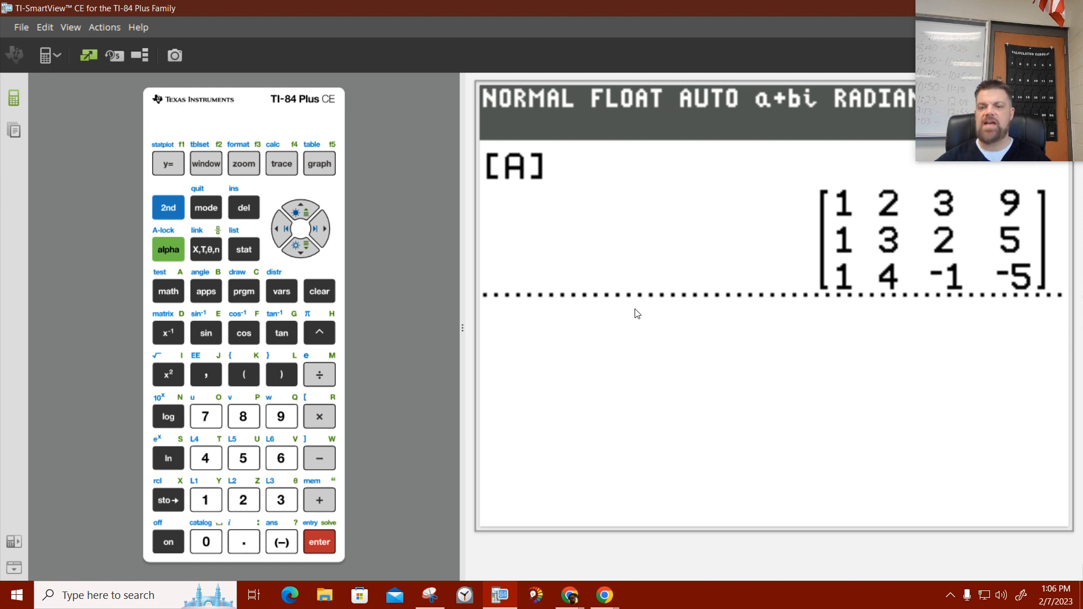
pyautogui.moveTo(837, 224)
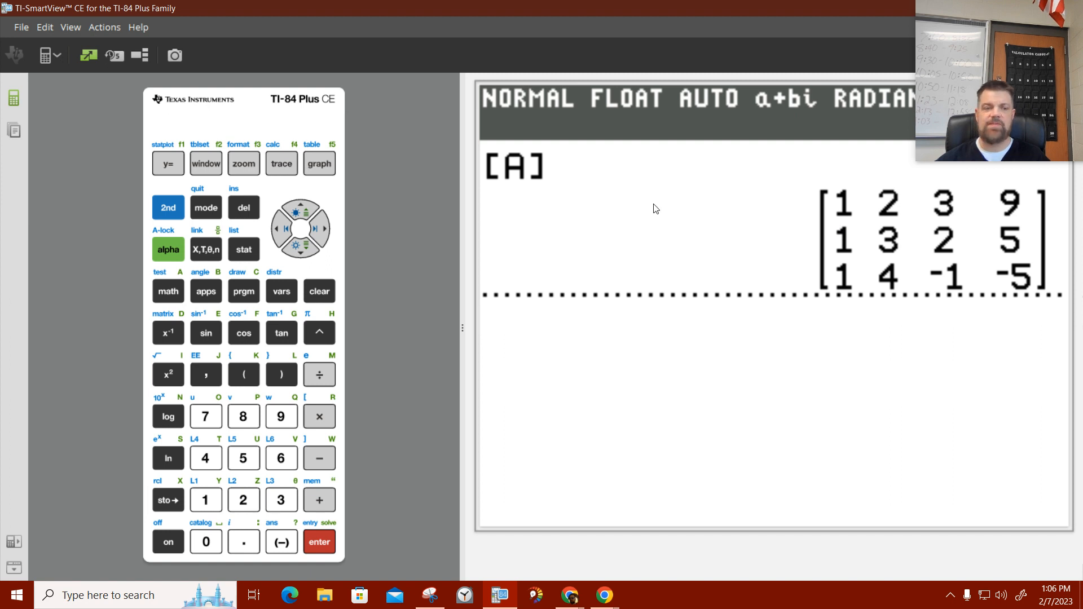
# Insert *row+( from the MATRX MATH menu with multiplier -1 and matrix [A].
pyautogui.click(167, 208)
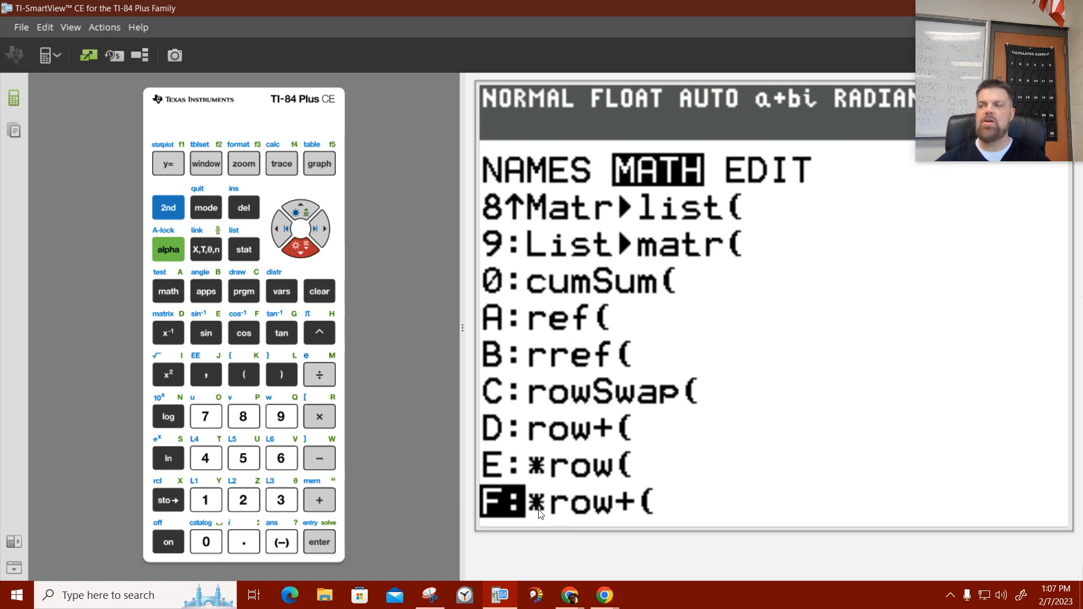
pyautogui.moveTo(643, 508)
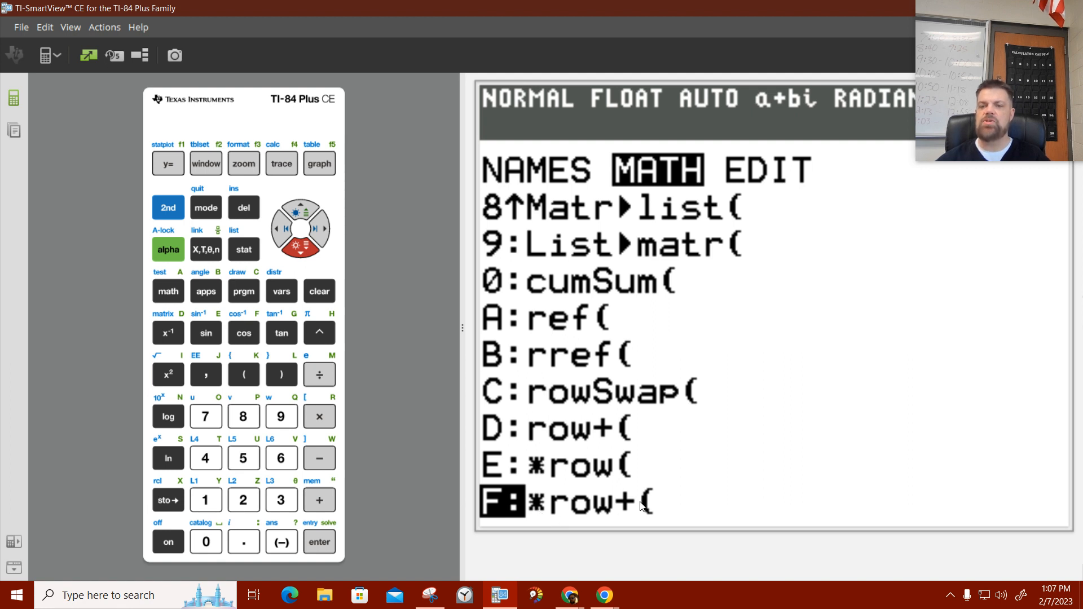
pyautogui.click(318, 542)
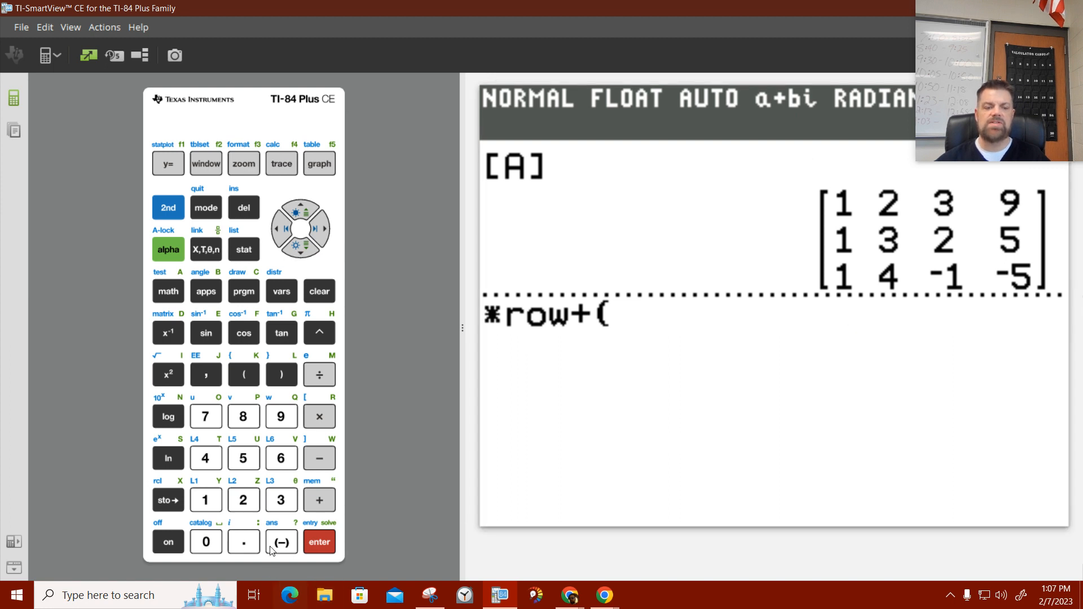
pyautogui.click(205, 500)
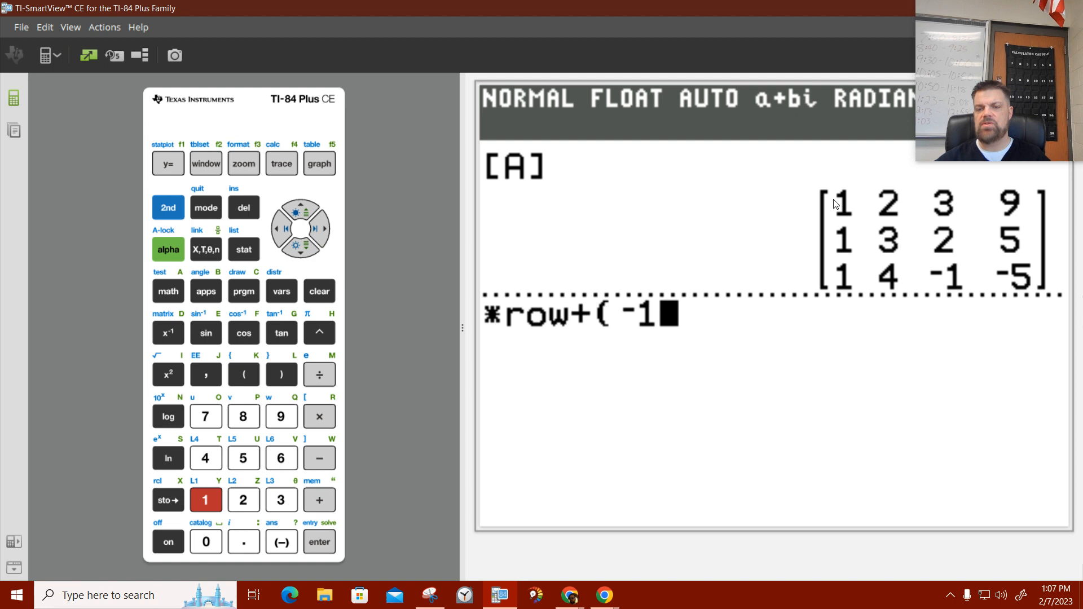
pyautogui.moveTo(1029, 203)
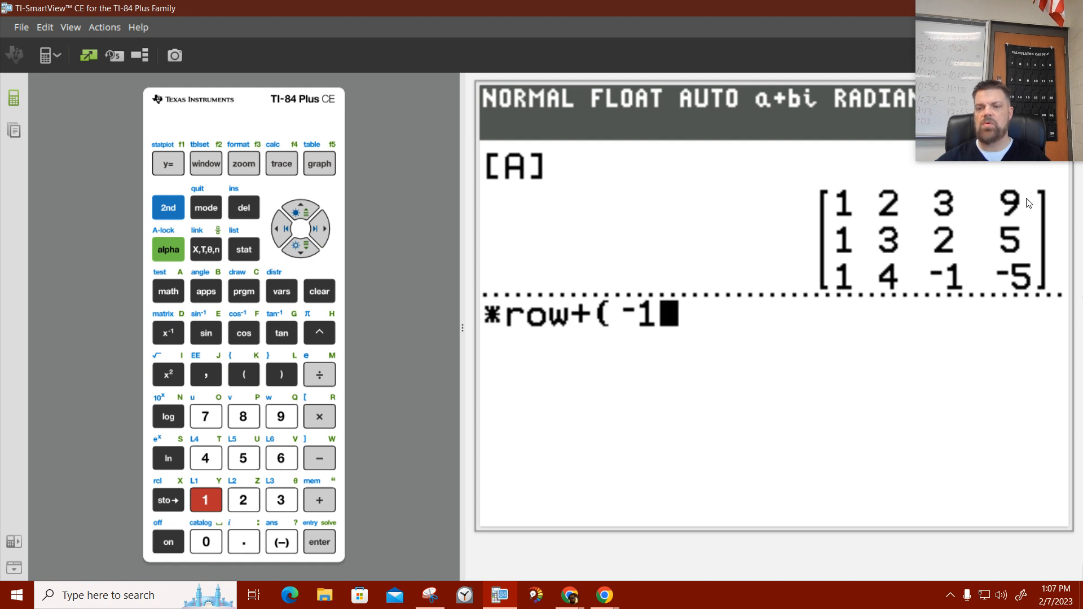
pyautogui.moveTo(1050, 246)
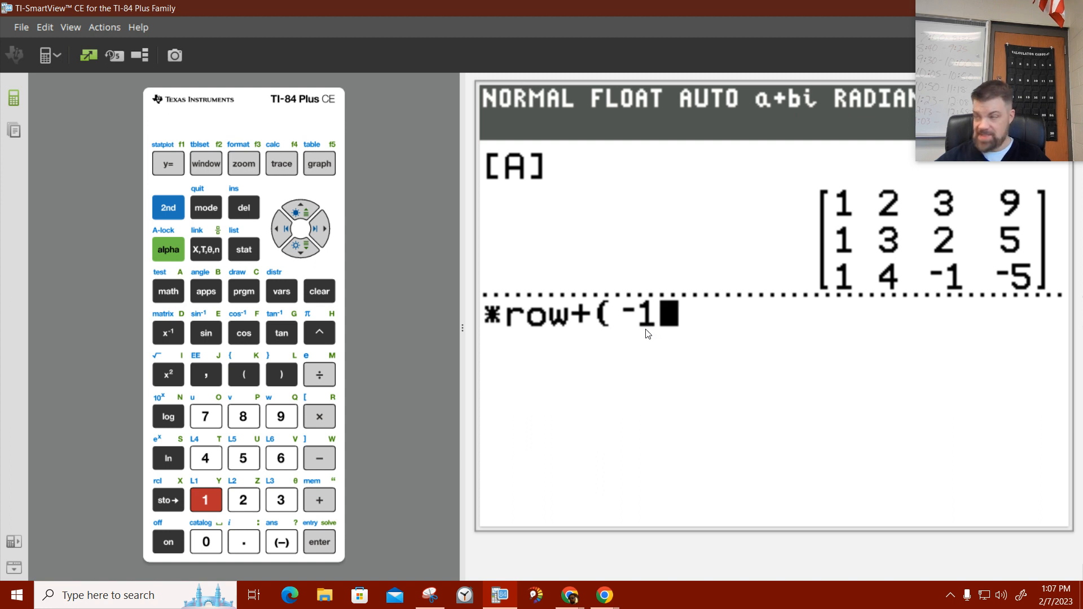
pyautogui.moveTo(649, 341)
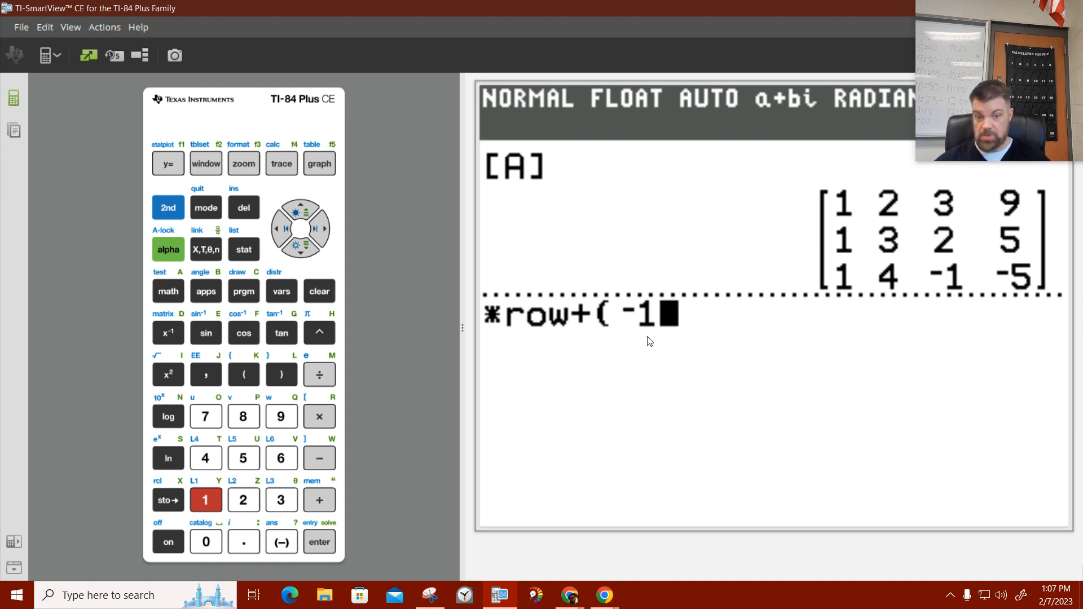
pyautogui.click(205, 375)
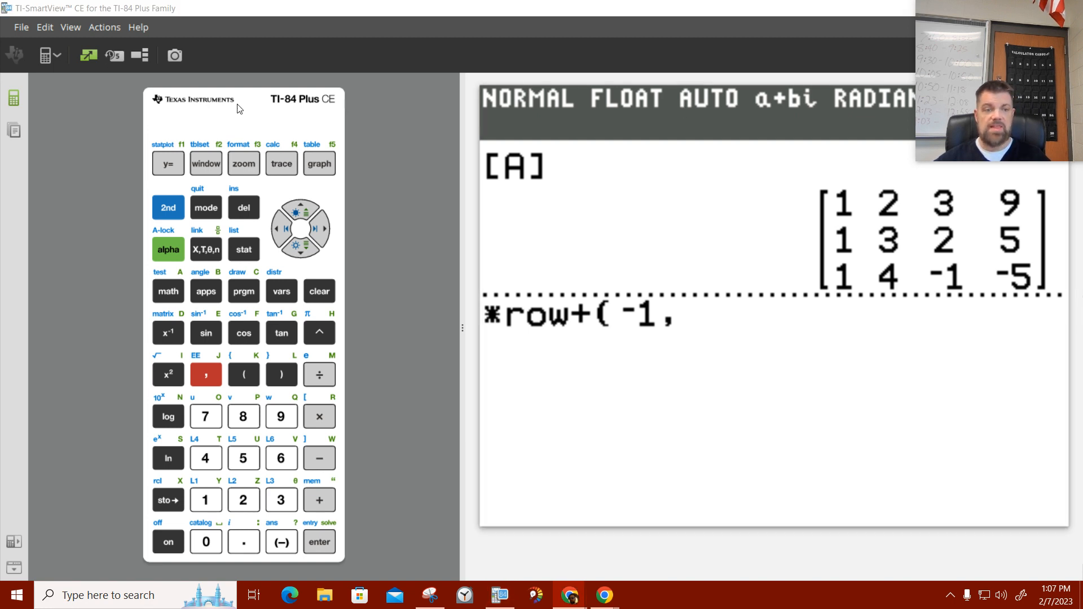
pyautogui.click(167, 208)
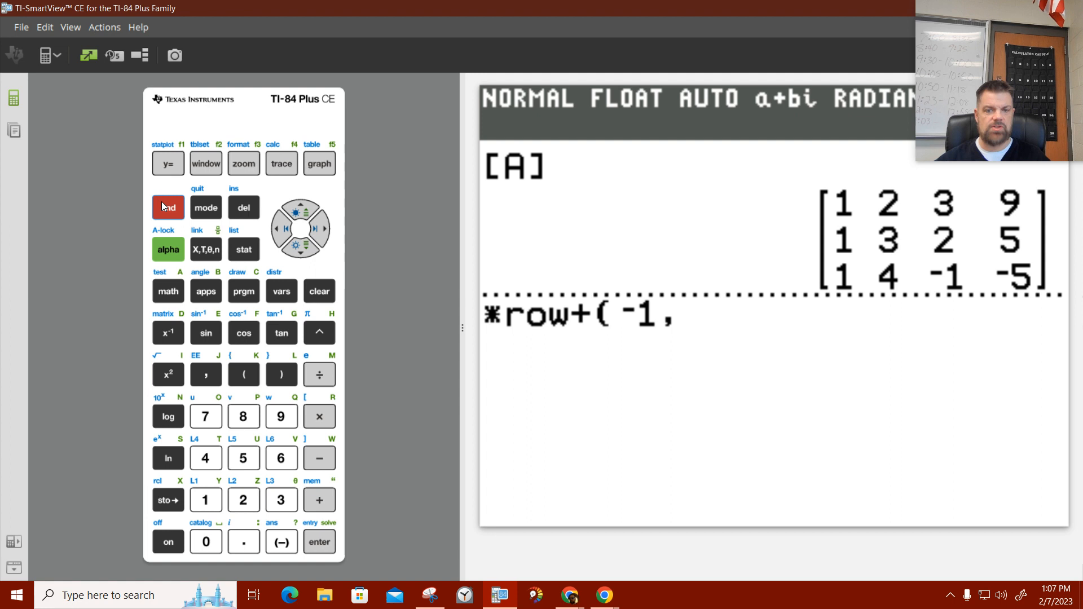
pyautogui.click(167, 291)
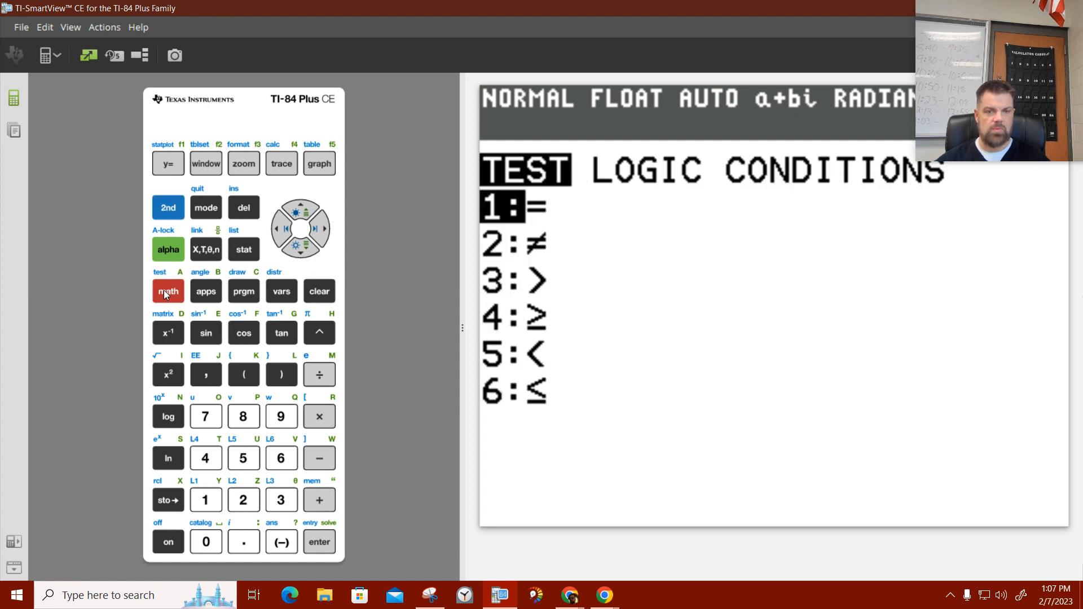
pyautogui.click(167, 333)
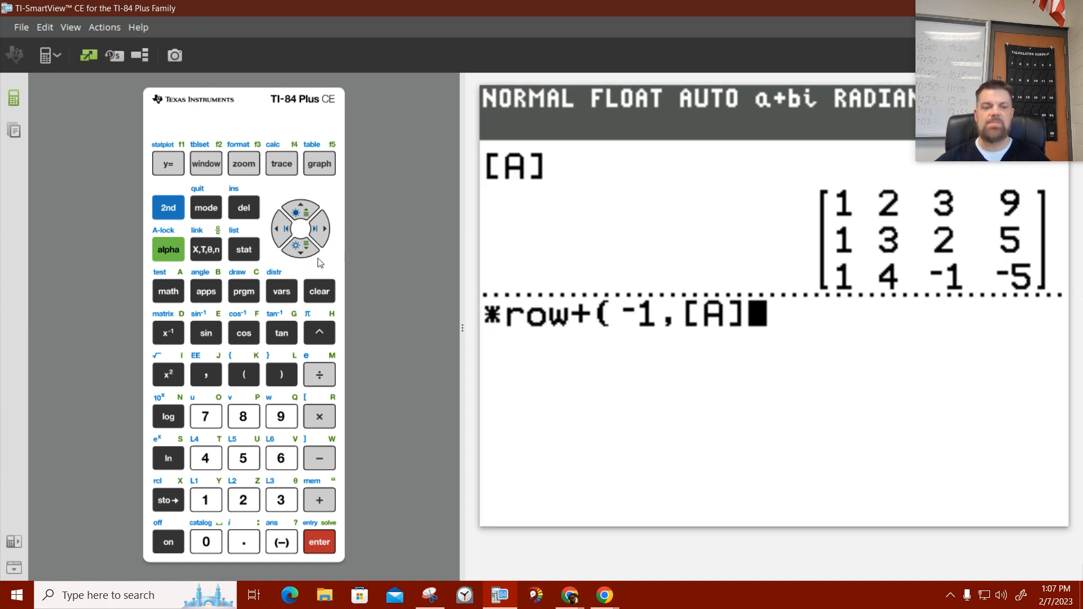
pyautogui.moveTo(386, 415)
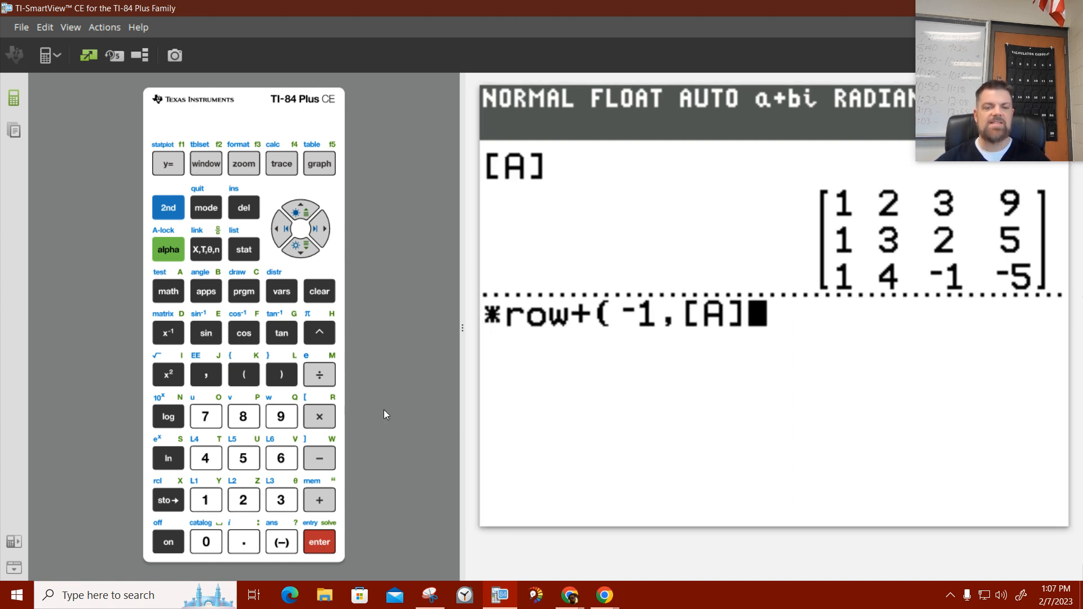
pyautogui.moveTo(732, 328)
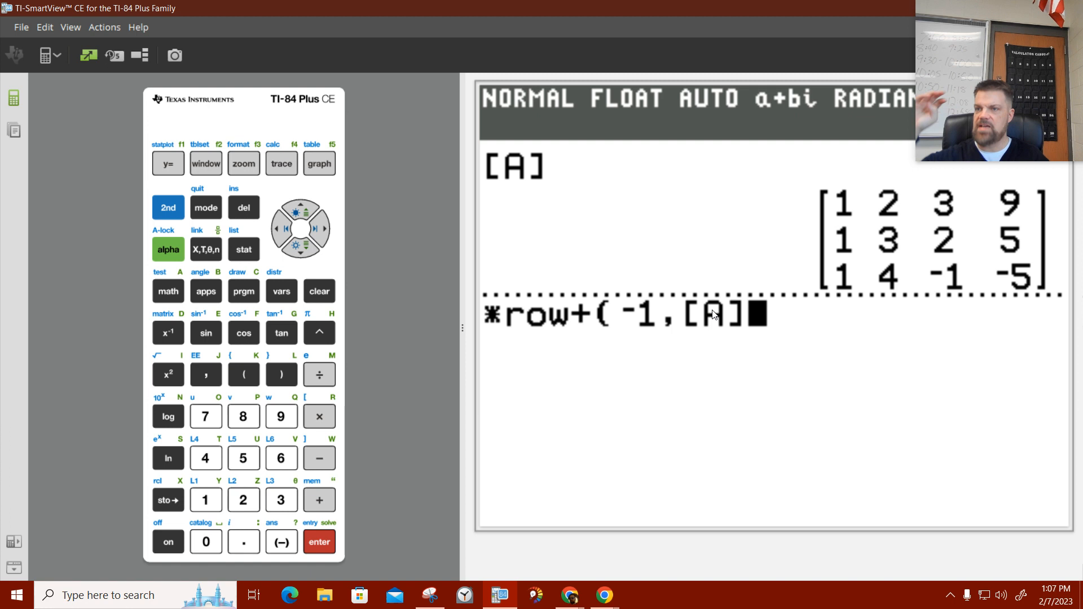
pyautogui.moveTo(479, 204)
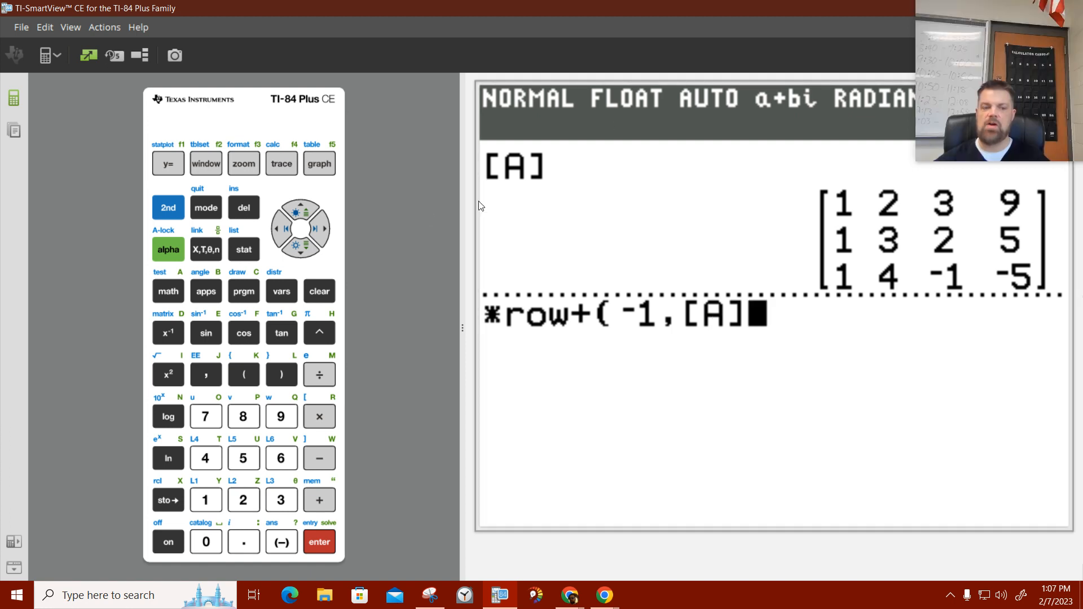
# Complete the arguments as source row 1 and destination row 2 and run *row+(-1,[A],1,2).
pyautogui.click(206, 374)
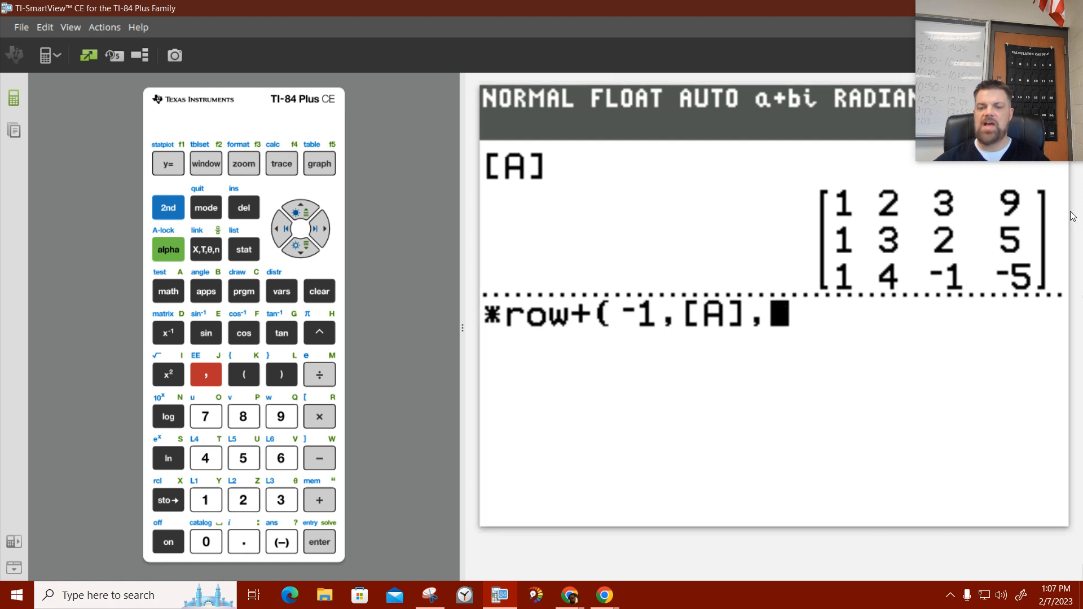
pyautogui.click(206, 500)
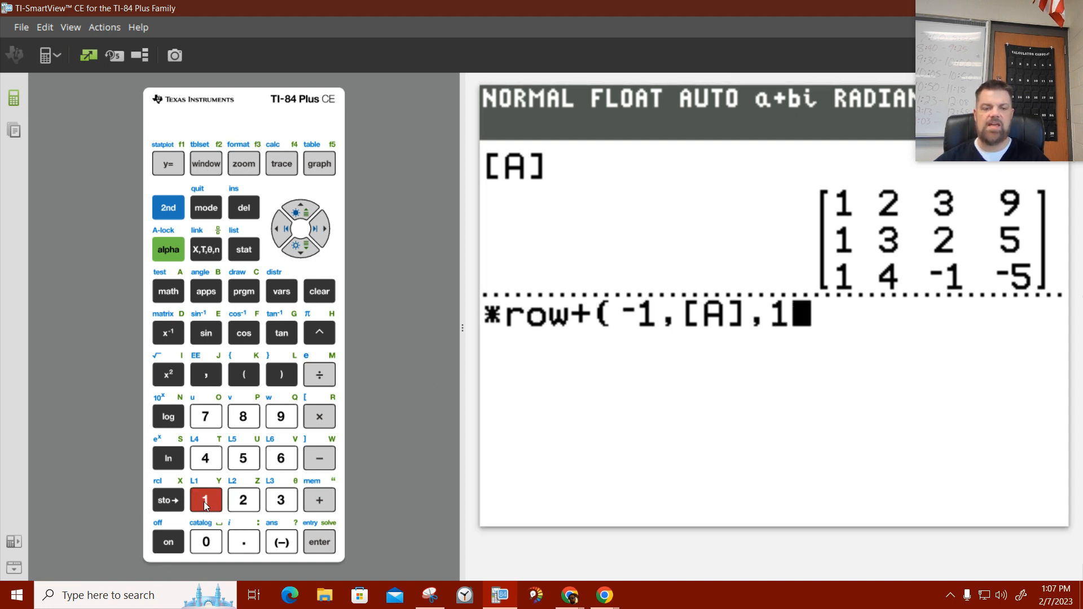
pyautogui.click(205, 375)
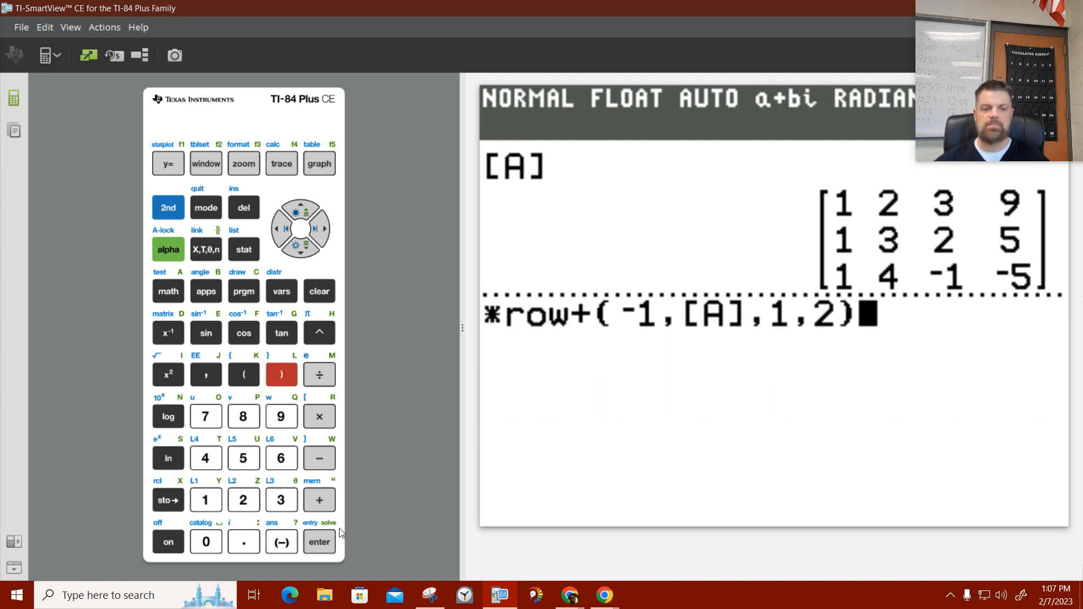
pyautogui.click(320, 542)
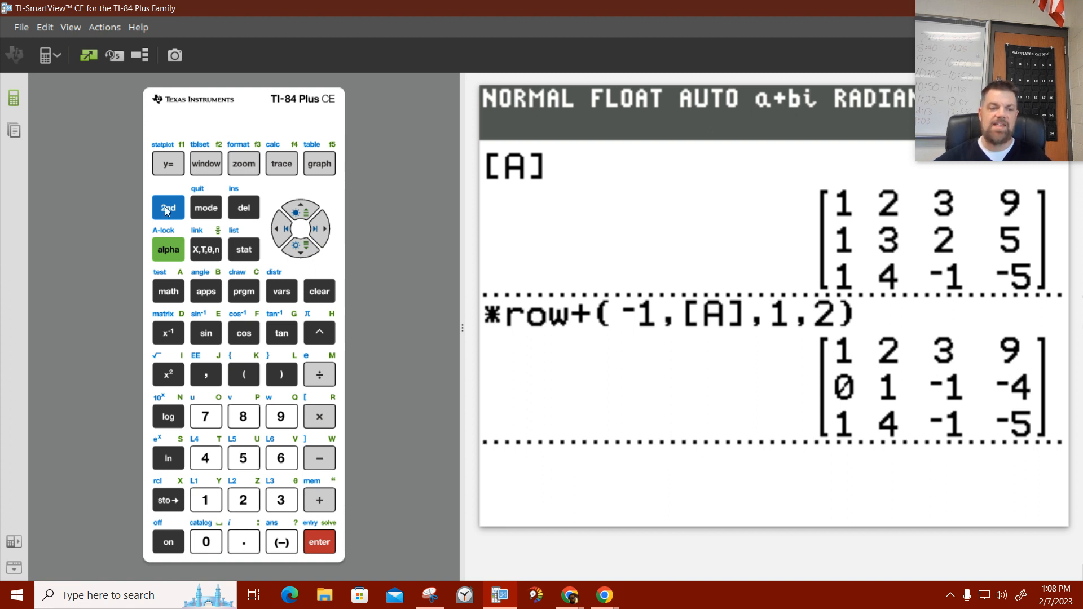
# Begin a store command to save the row-operation result into a matrix.
pyautogui.click(167, 208)
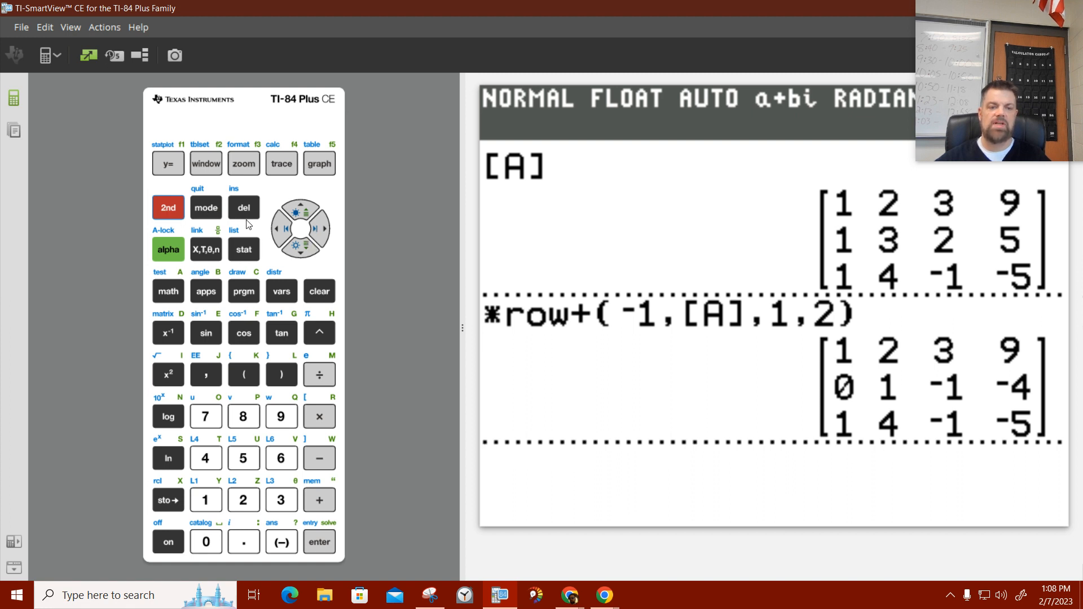
pyautogui.click(168, 499)
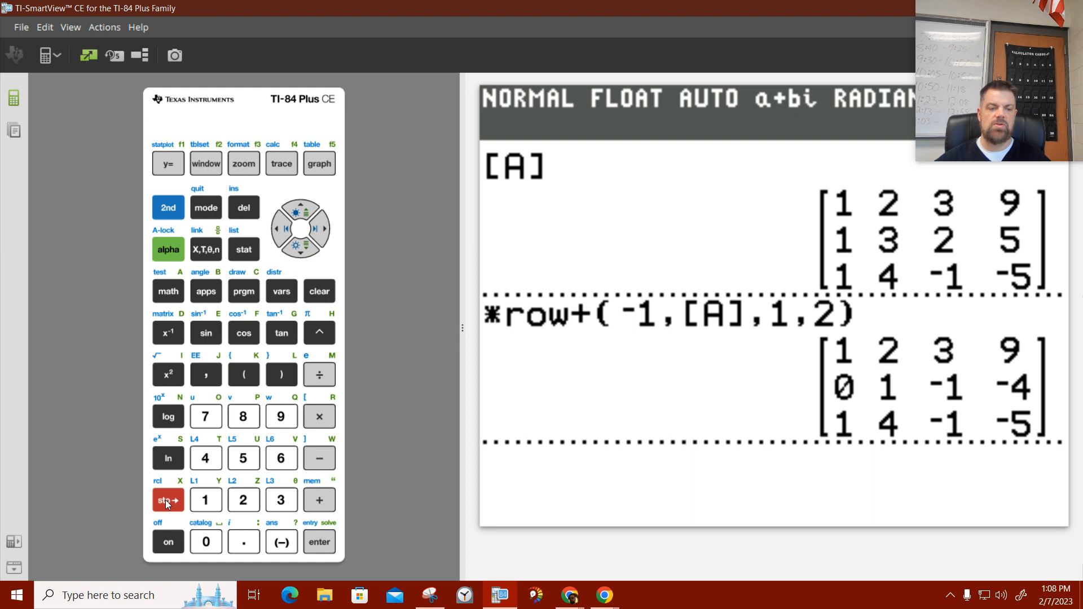
# Select [B] from the matrix NAMES list as the target of Ans→[B].
pyautogui.click(168, 500)
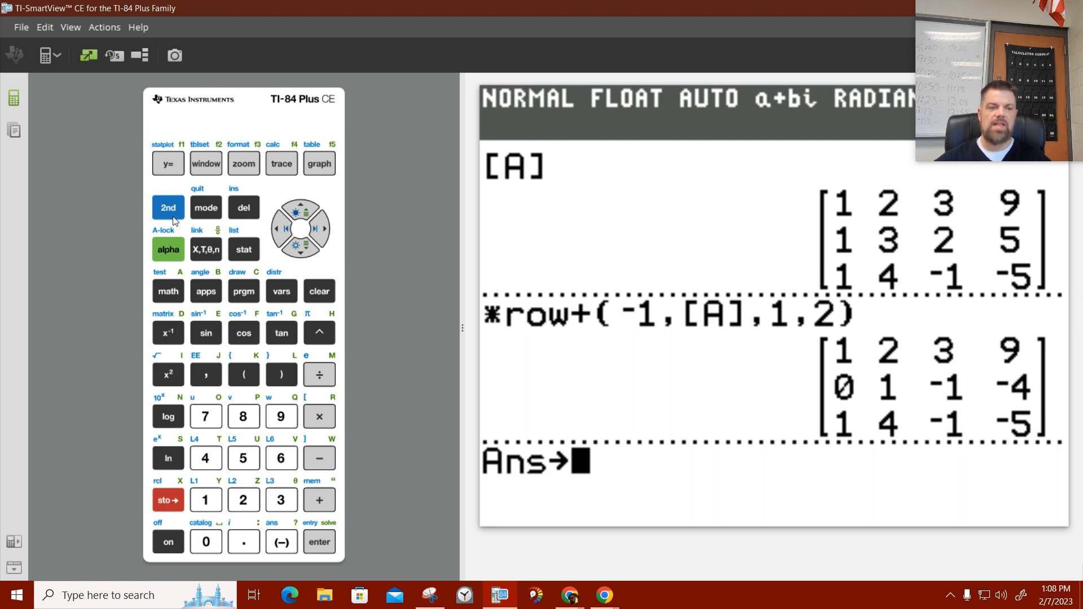
pyautogui.click(167, 333)
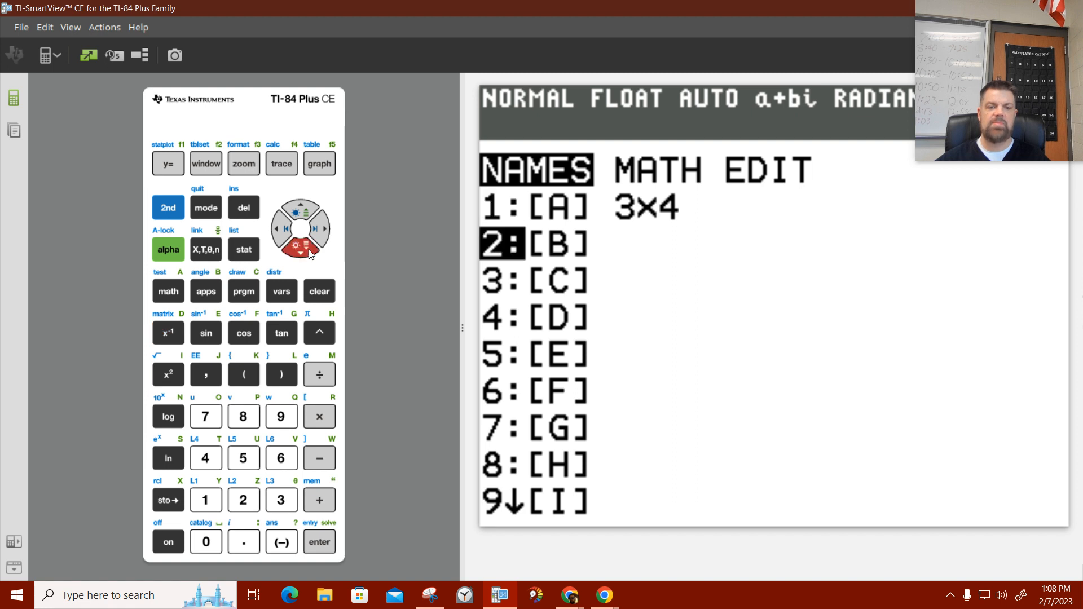
pyautogui.click(318, 542)
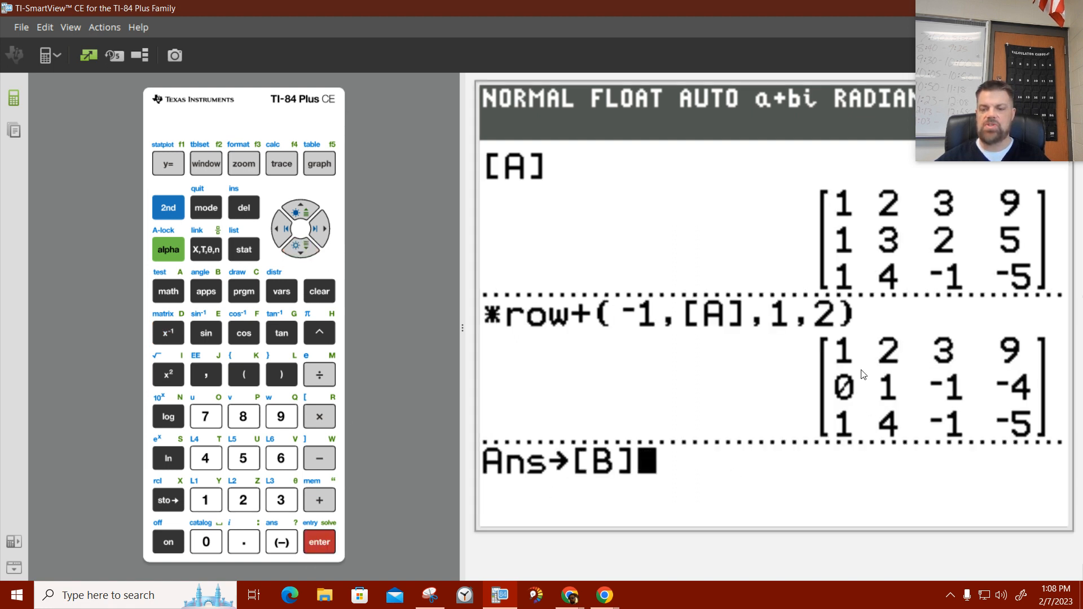
pyautogui.moveTo(377, 533)
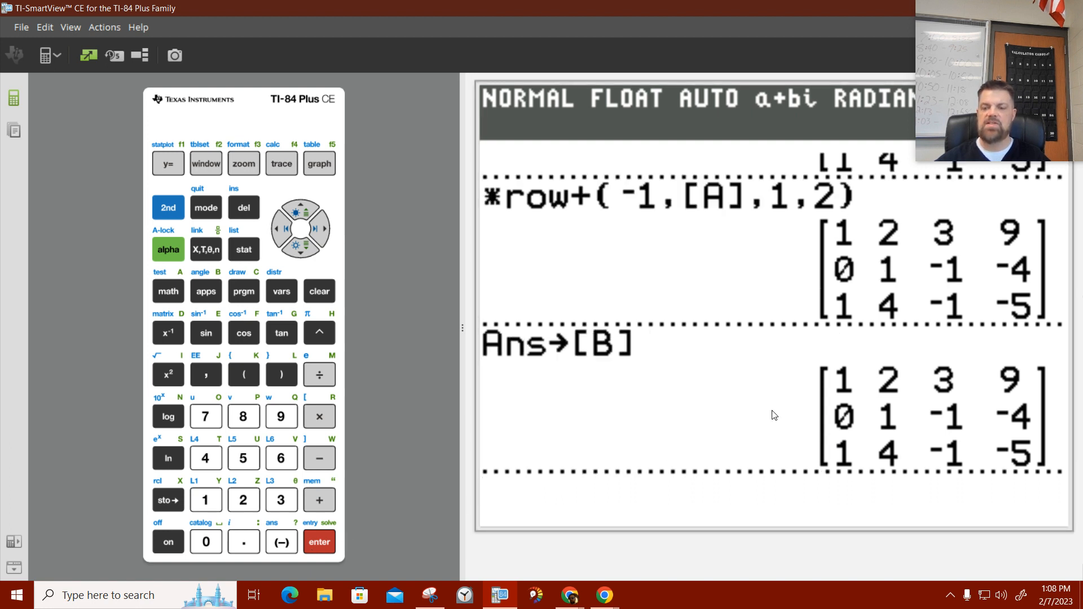
pyautogui.moveTo(1039, 439)
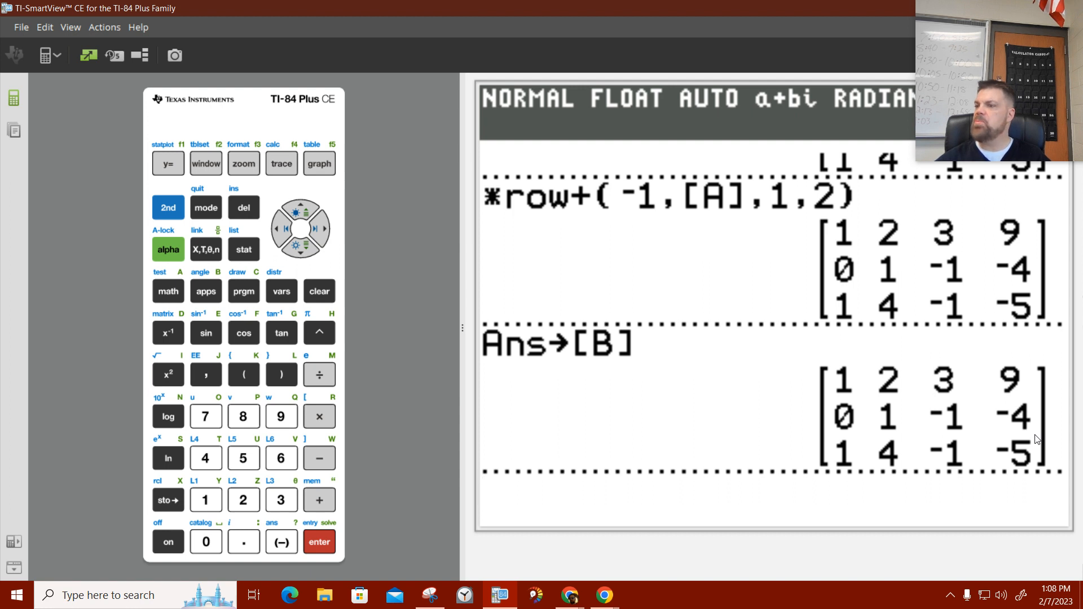
pyautogui.moveTo(379, 204)
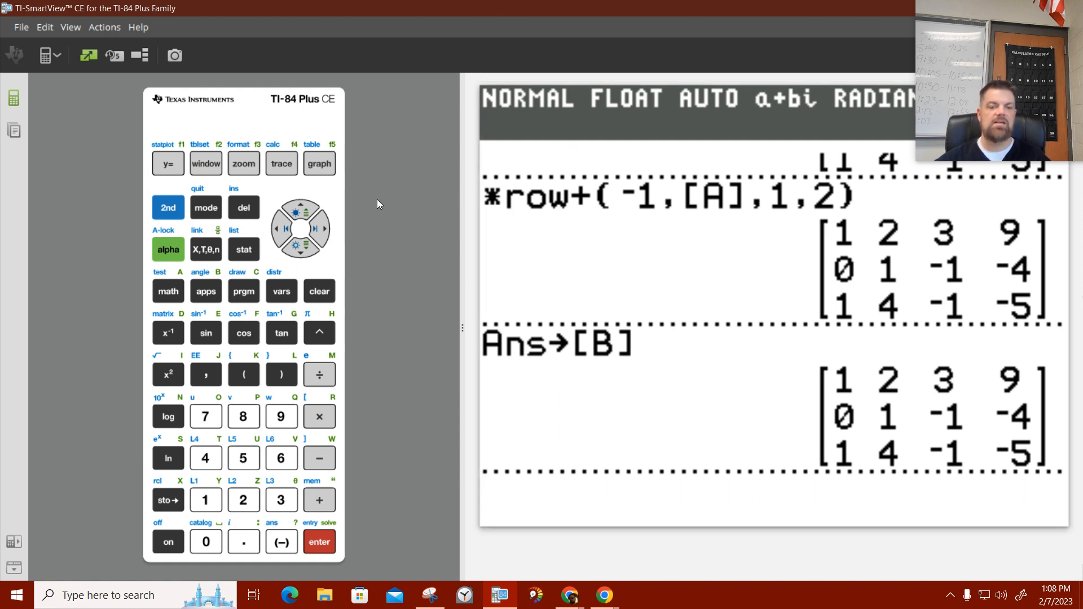
pyautogui.moveTo(302, 226)
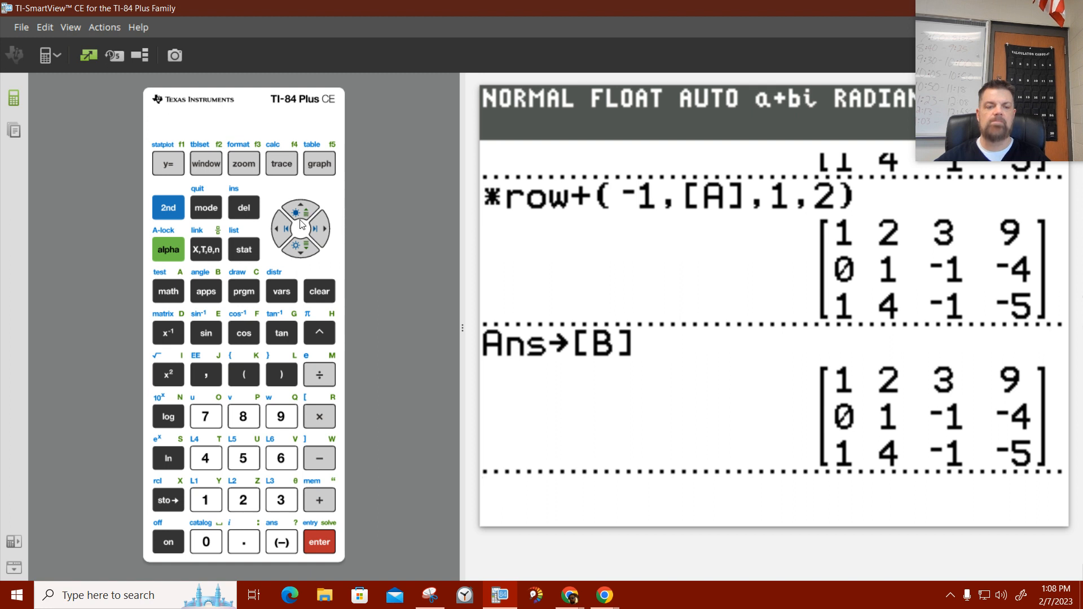
# Build and run *row+(-1,[B],1,3), giving third row 0 2 -4 -14.
pyautogui.click(168, 333)
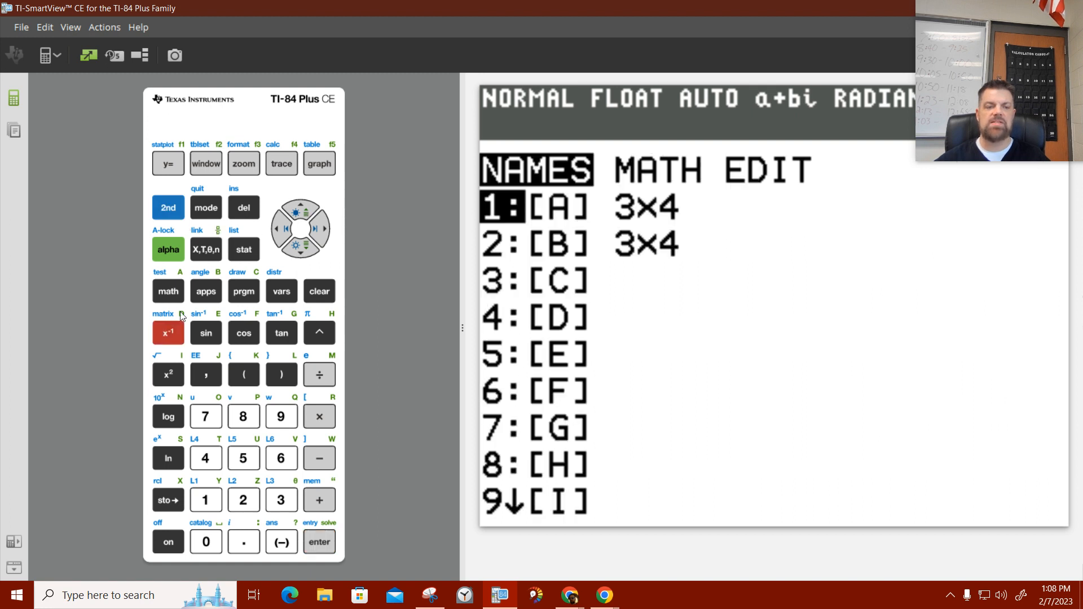
pyautogui.click(321, 228)
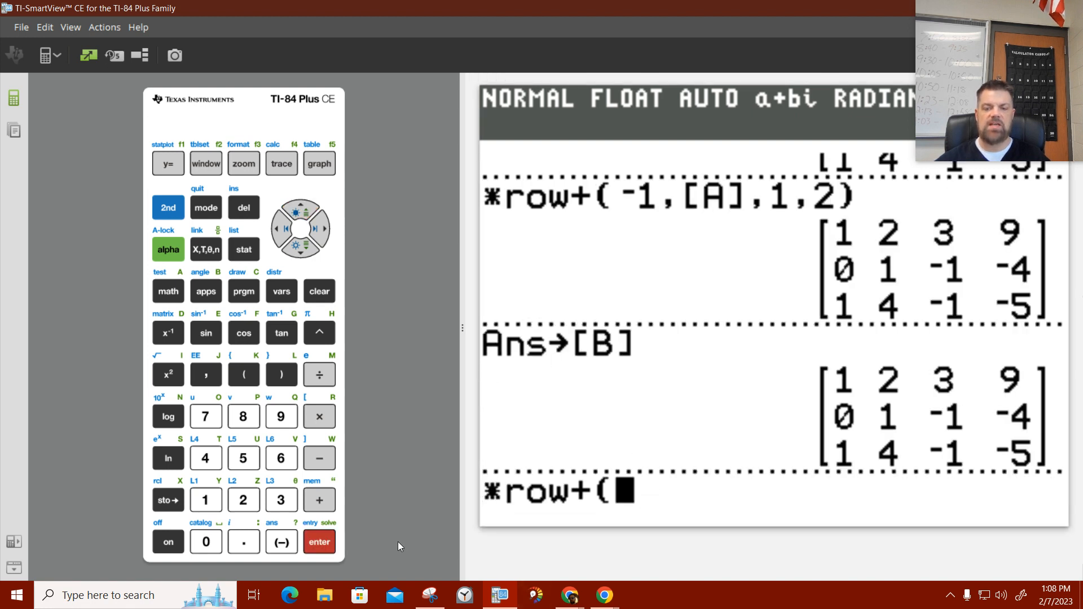
pyautogui.moveTo(417, 509)
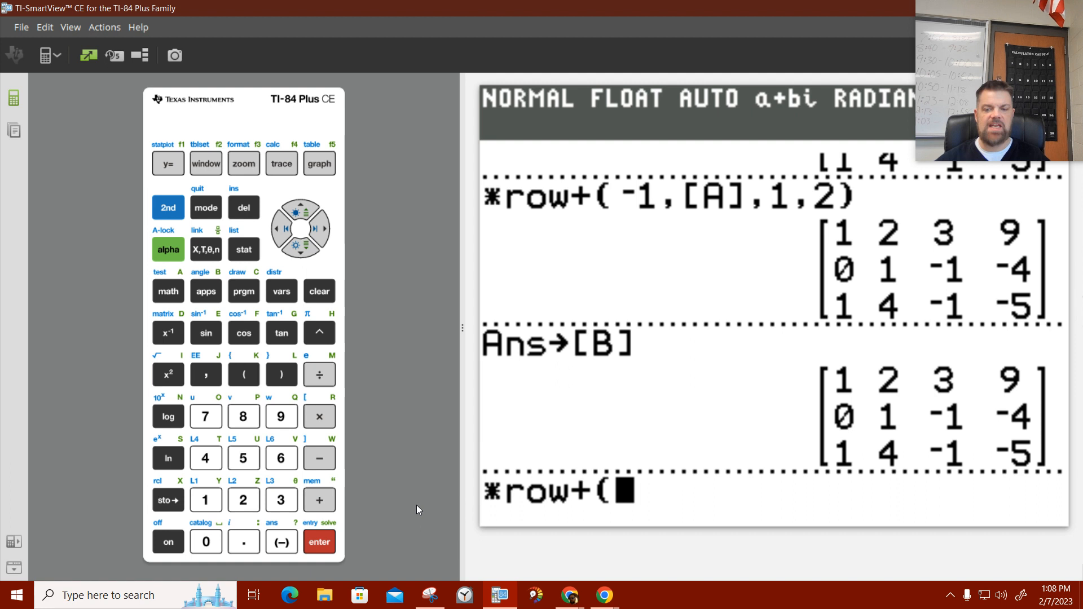
pyautogui.moveTo(283, 542)
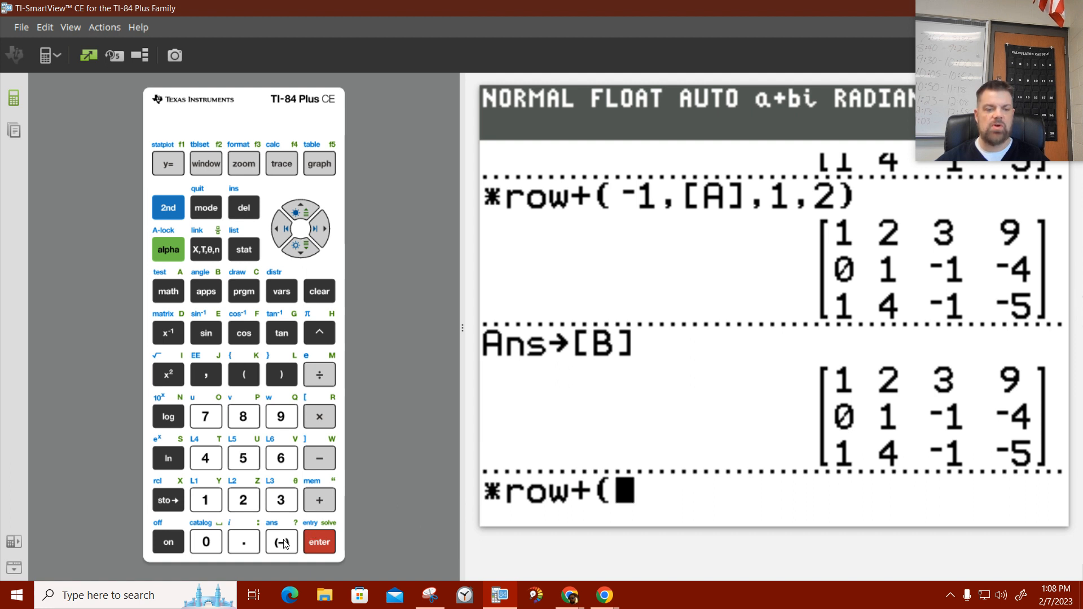
pyautogui.click(205, 500)
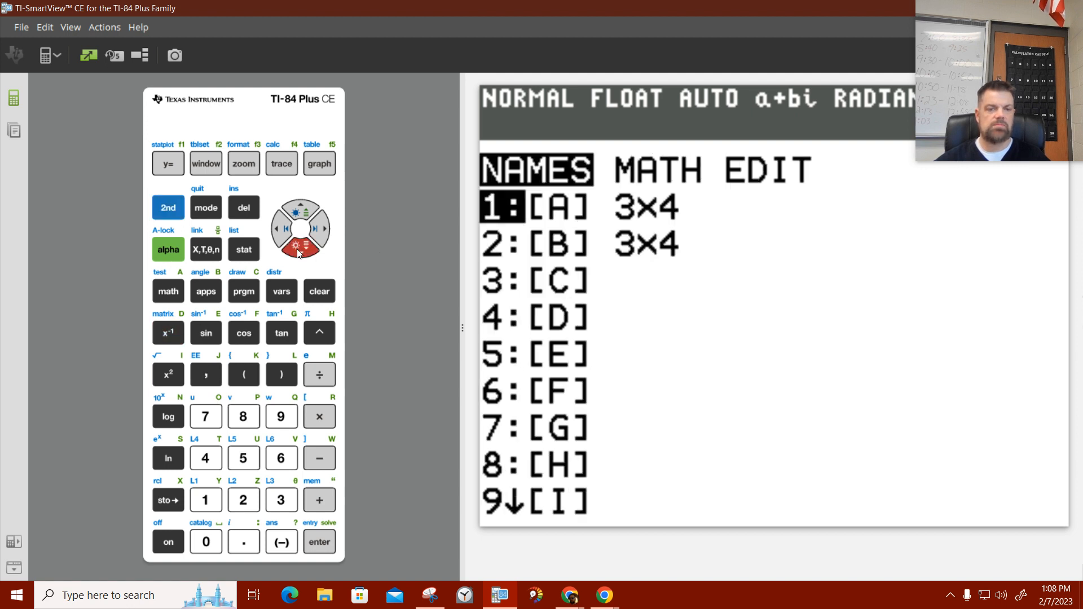
pyautogui.click(318, 542)
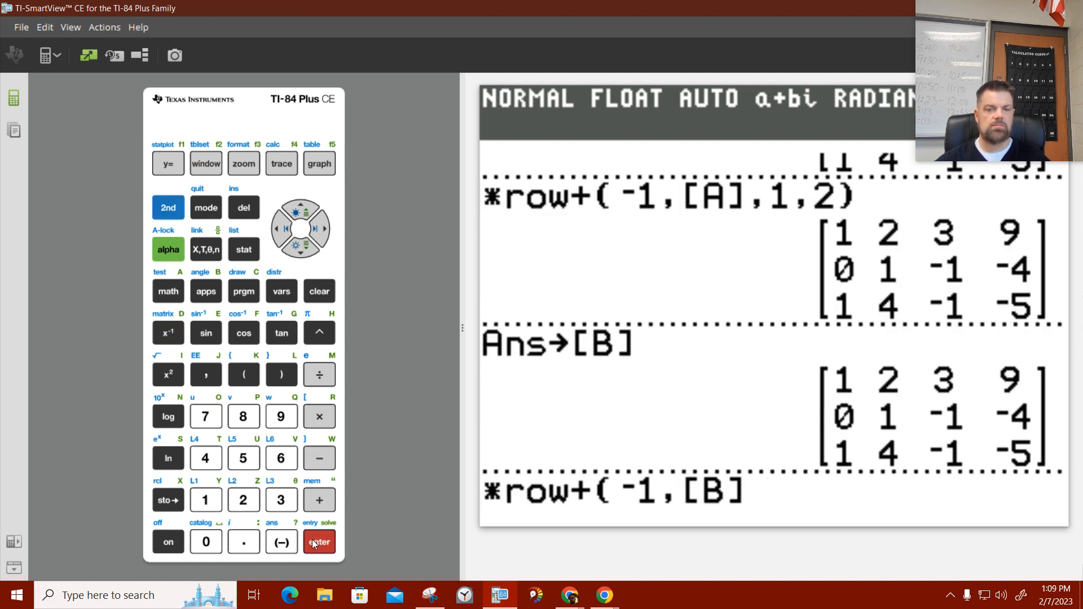
pyautogui.click(206, 375)
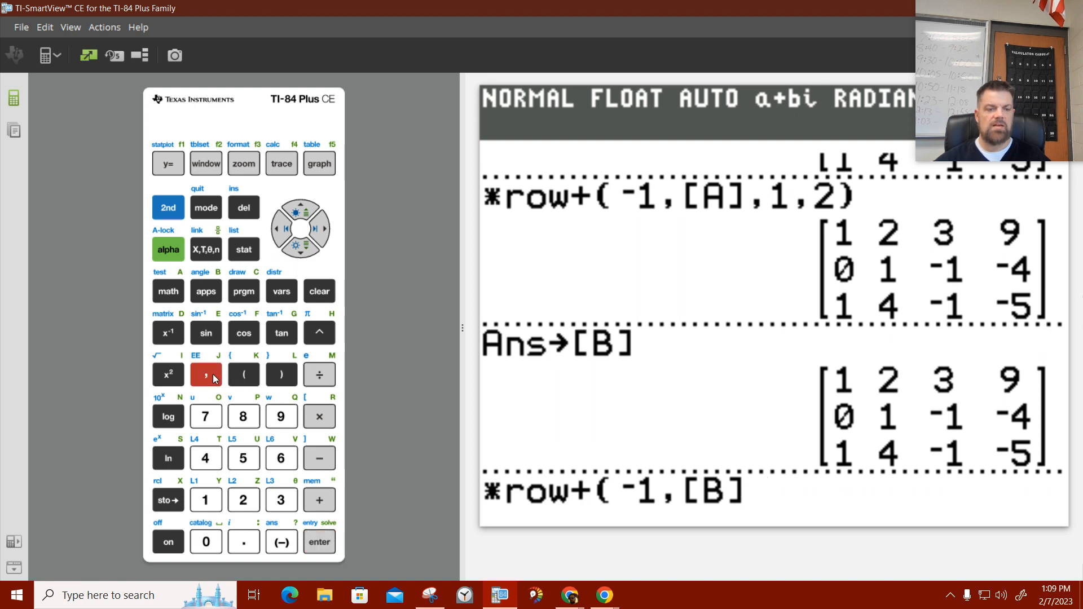
pyautogui.click(205, 500)
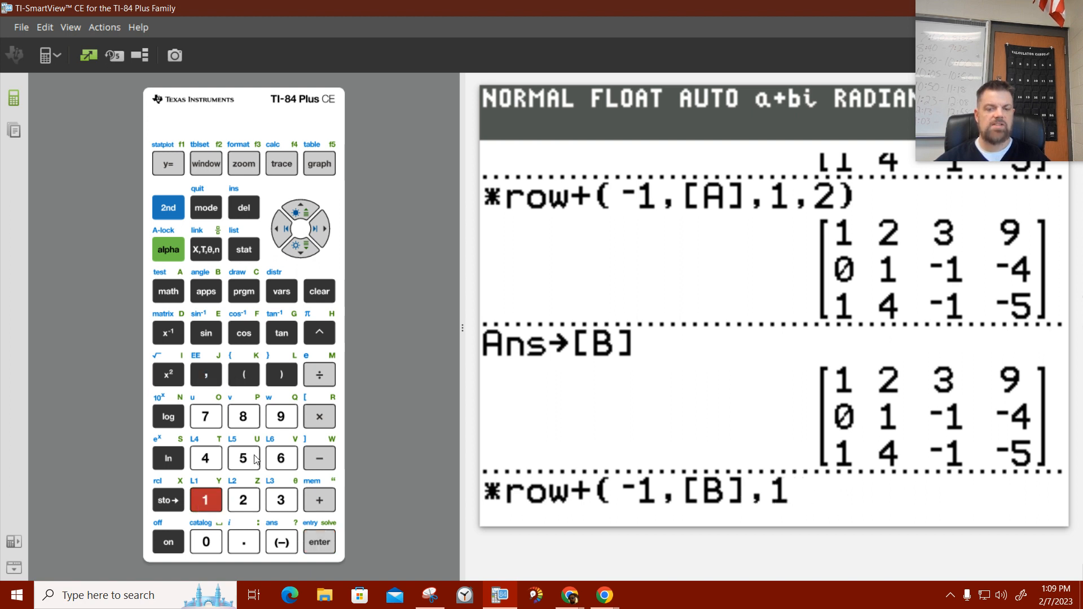
pyautogui.click(205, 375)
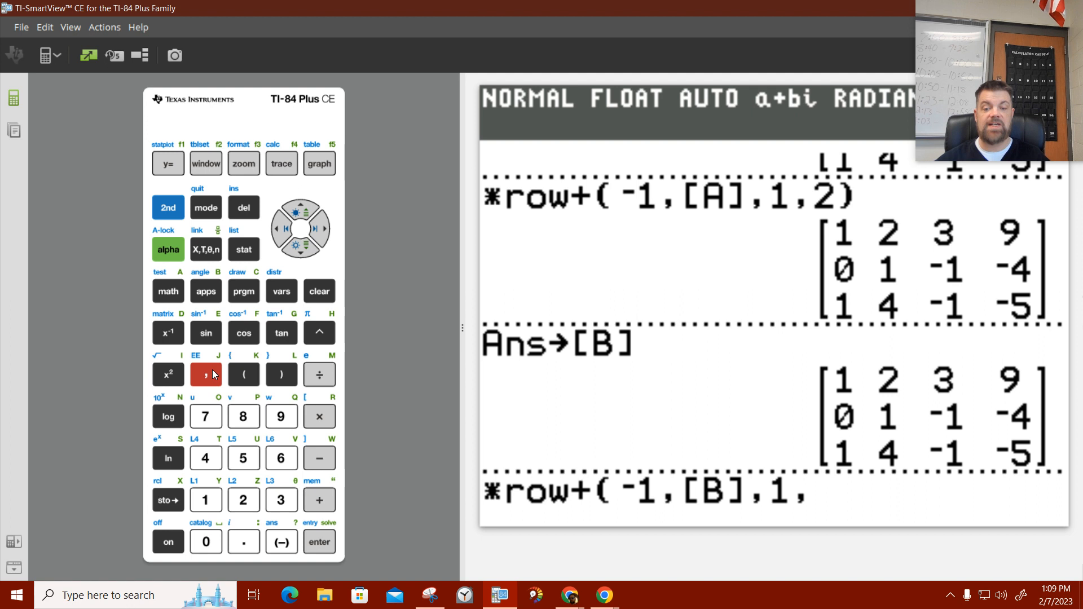
pyautogui.click(281, 499)
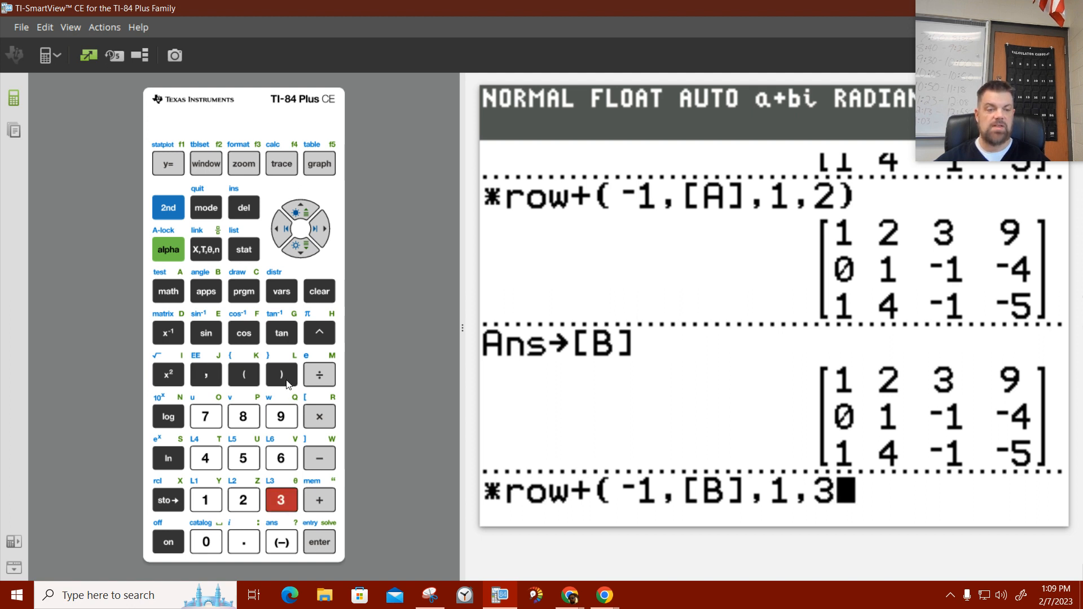
pyautogui.click(281, 375)
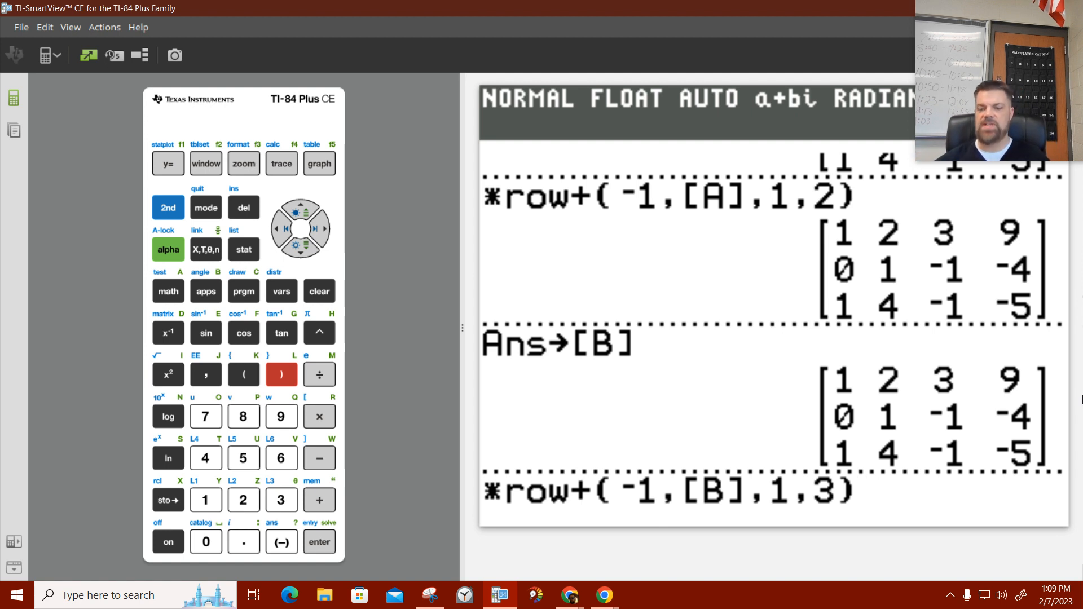
pyautogui.moveTo(910, 452)
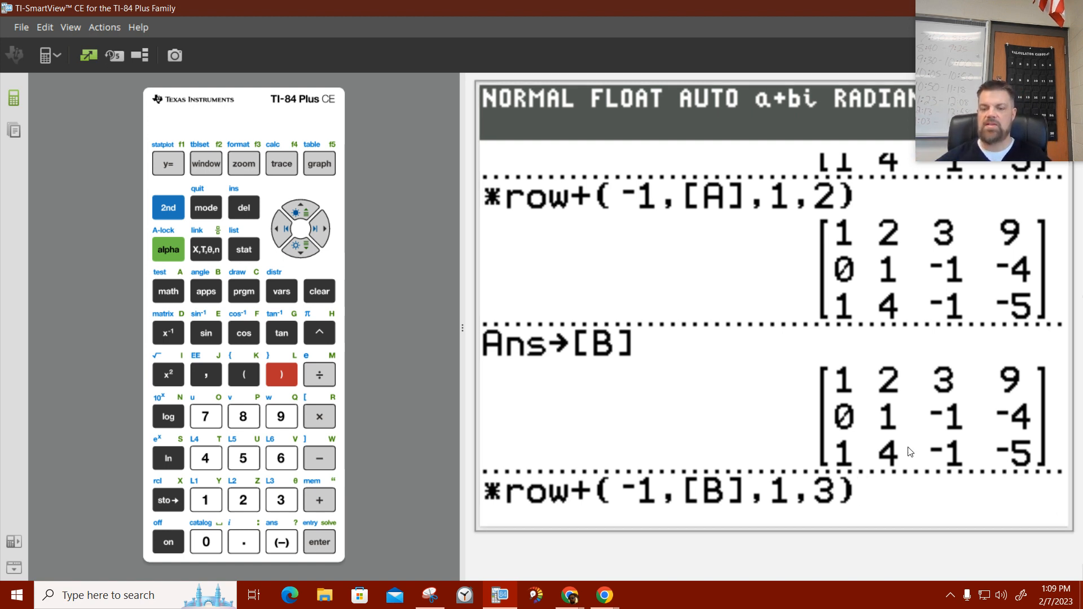
pyautogui.moveTo(845, 455)
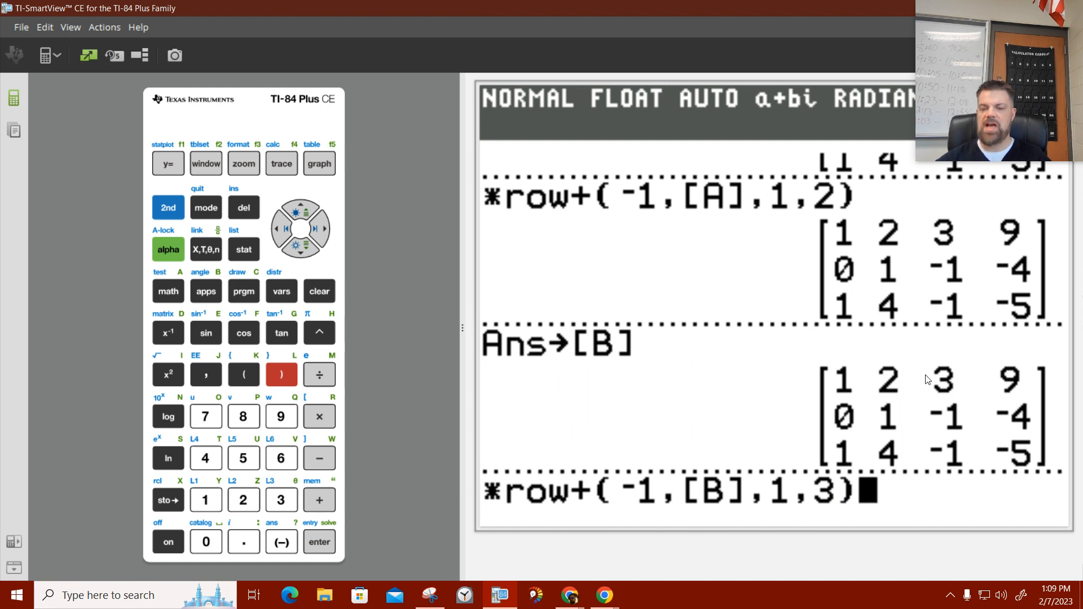
pyautogui.moveTo(662, 562)
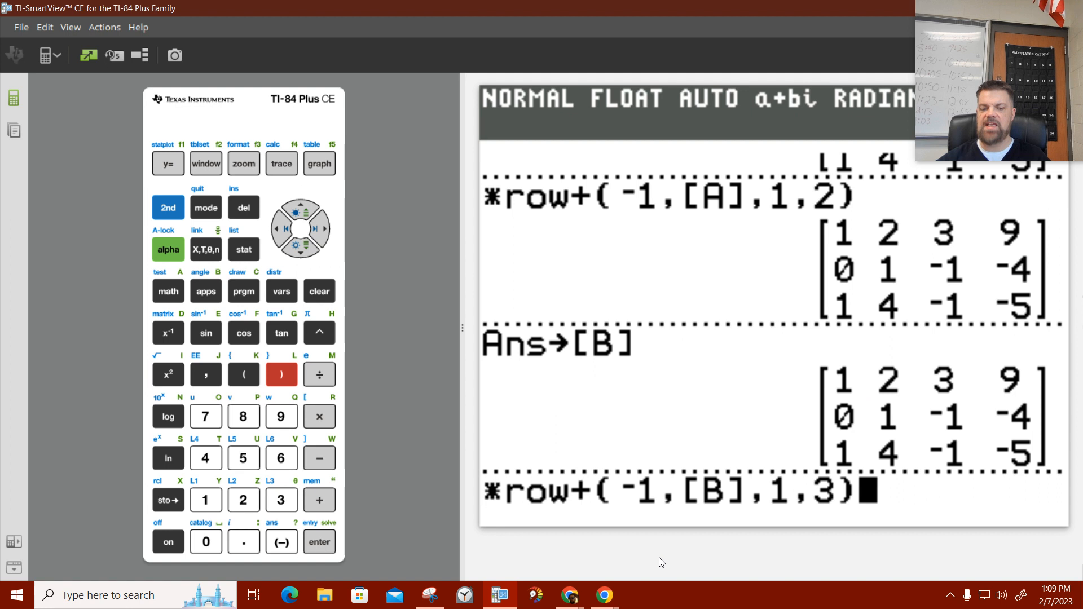
pyautogui.moveTo(849, 384)
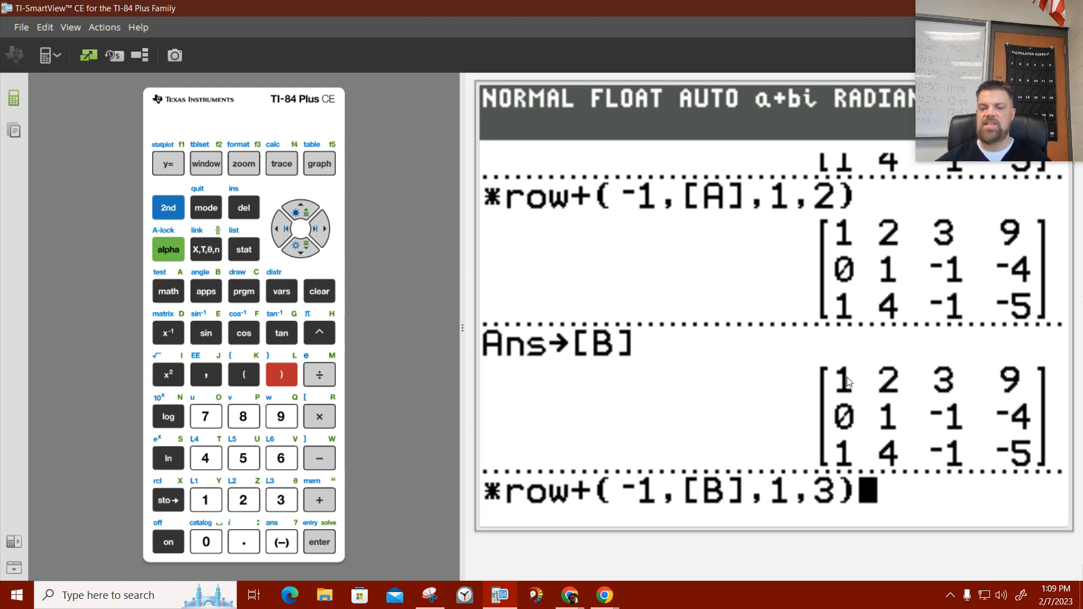
pyautogui.moveTo(961, 384)
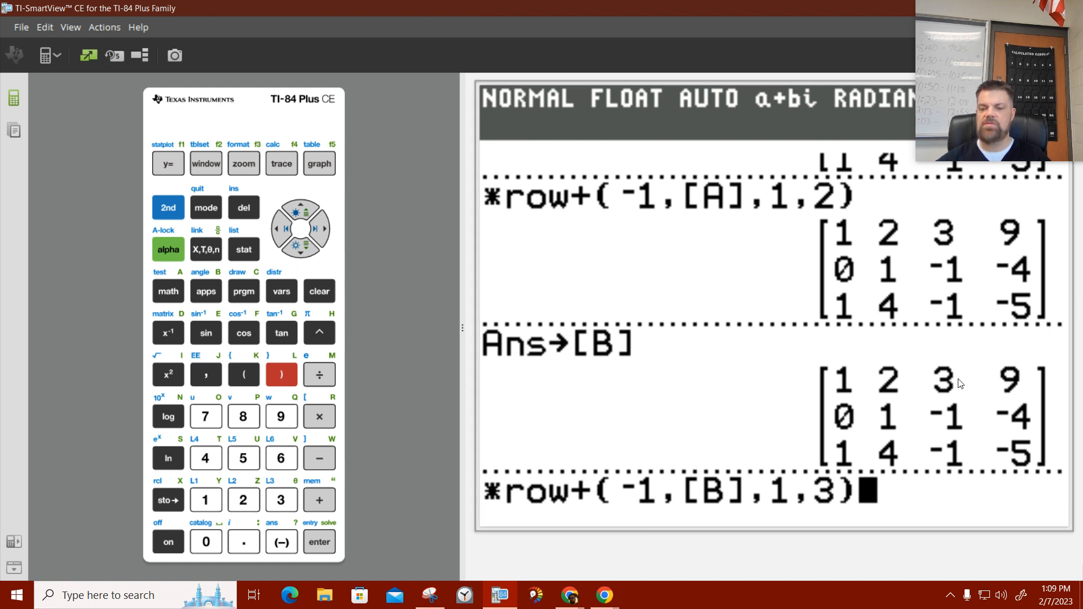
pyautogui.moveTo(1026, 399)
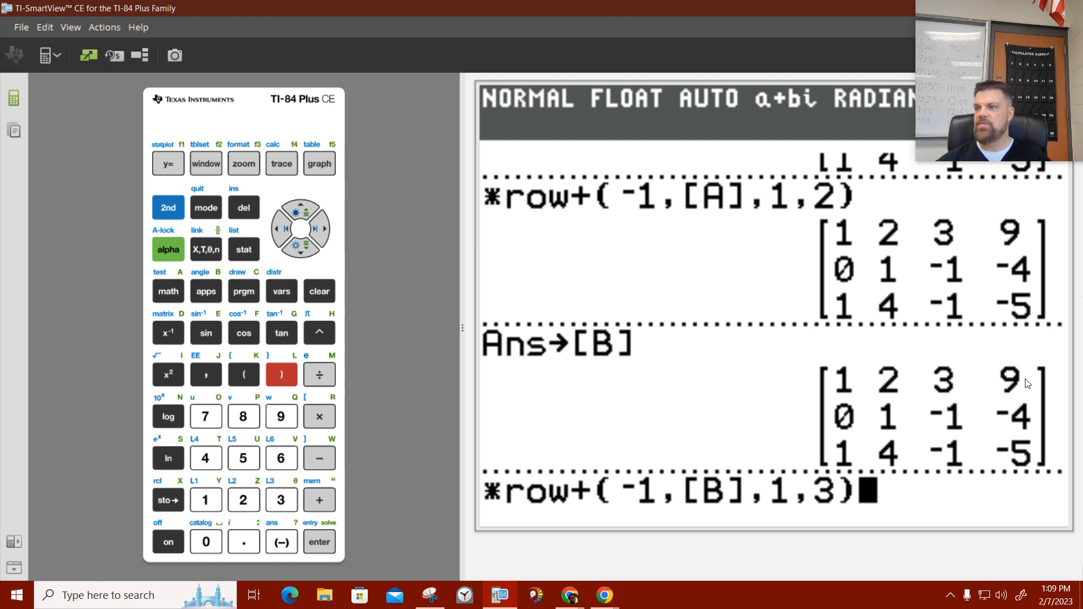
pyautogui.moveTo(857, 384)
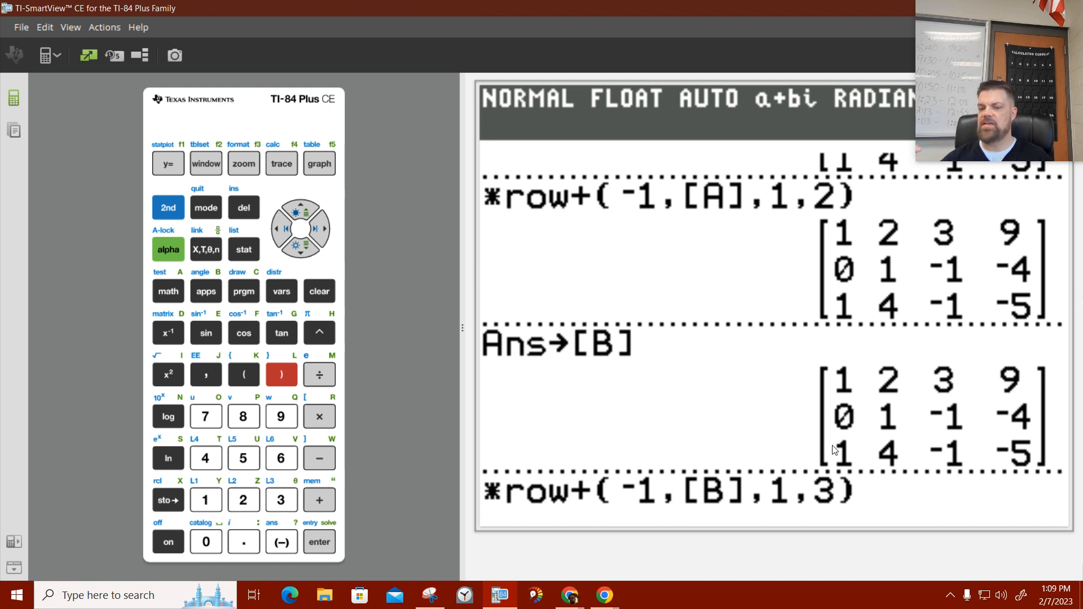
pyautogui.moveTo(907, 404)
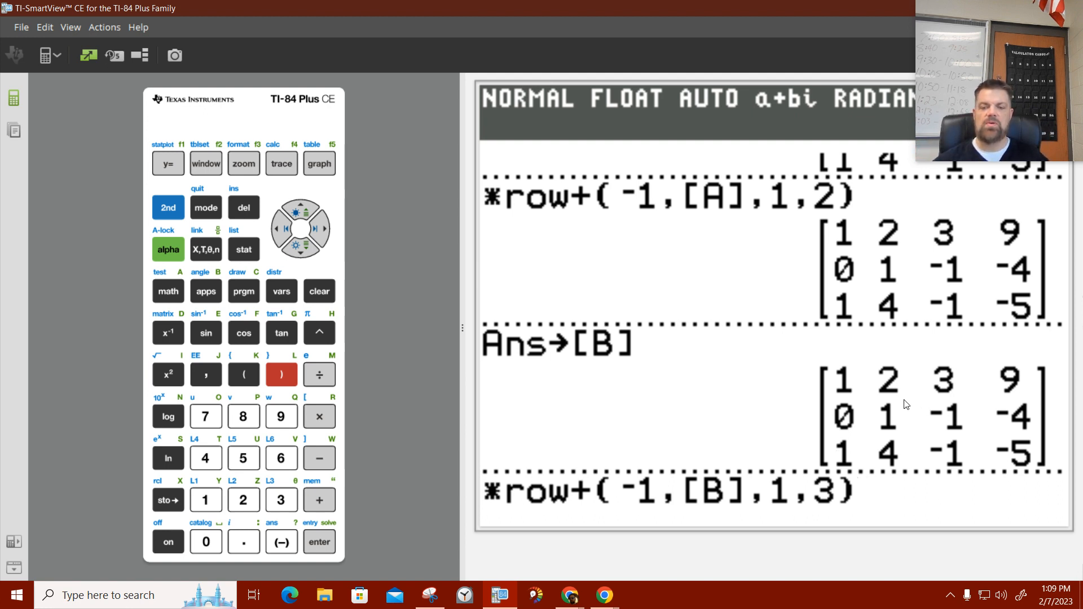
pyautogui.moveTo(778, 503)
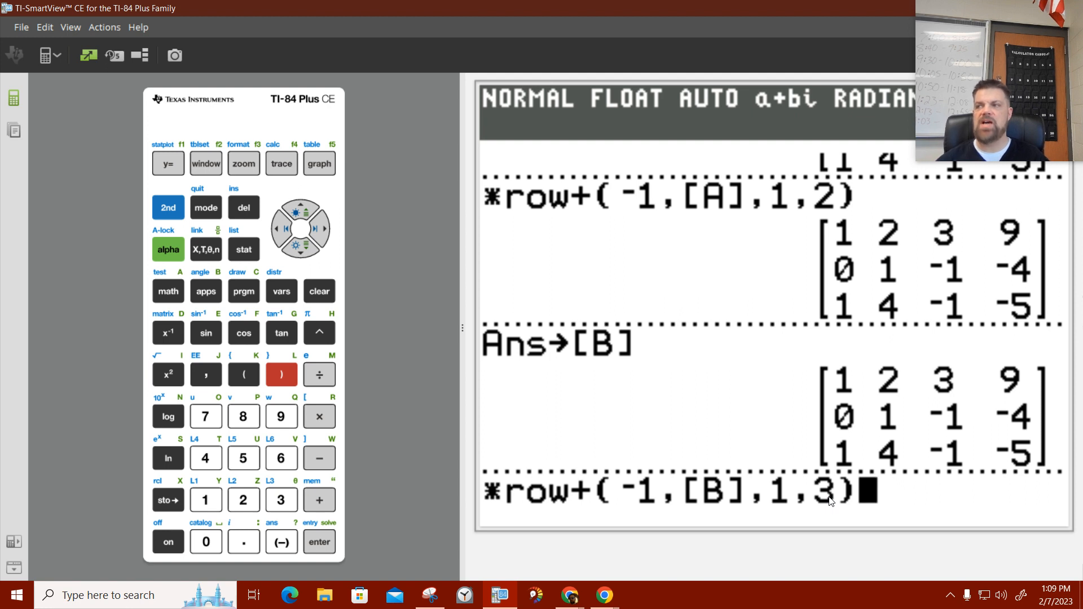
pyautogui.click(319, 542)
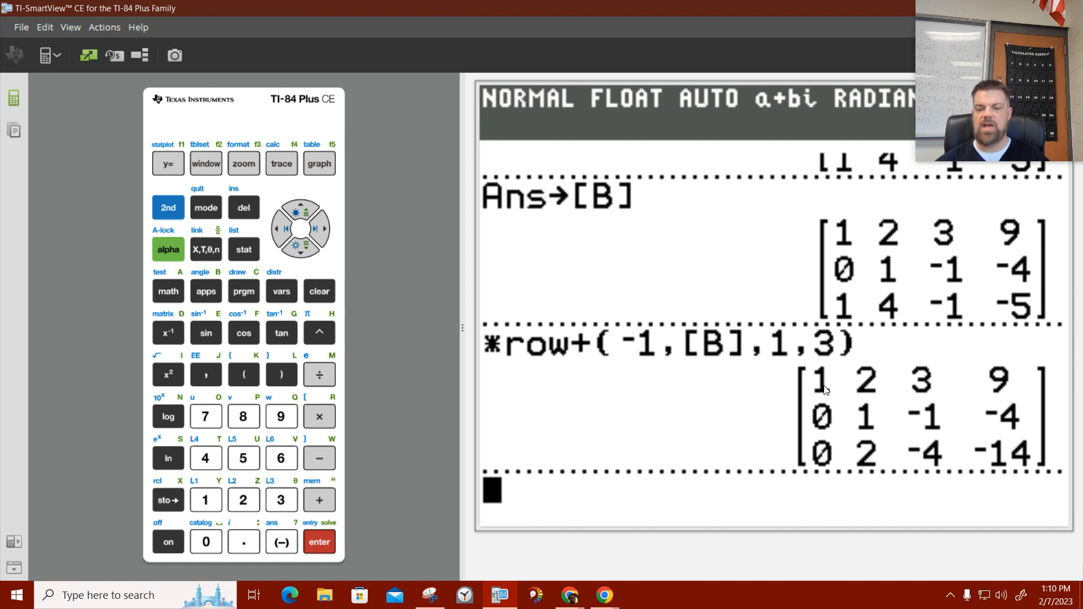
pyautogui.moveTo(820, 454)
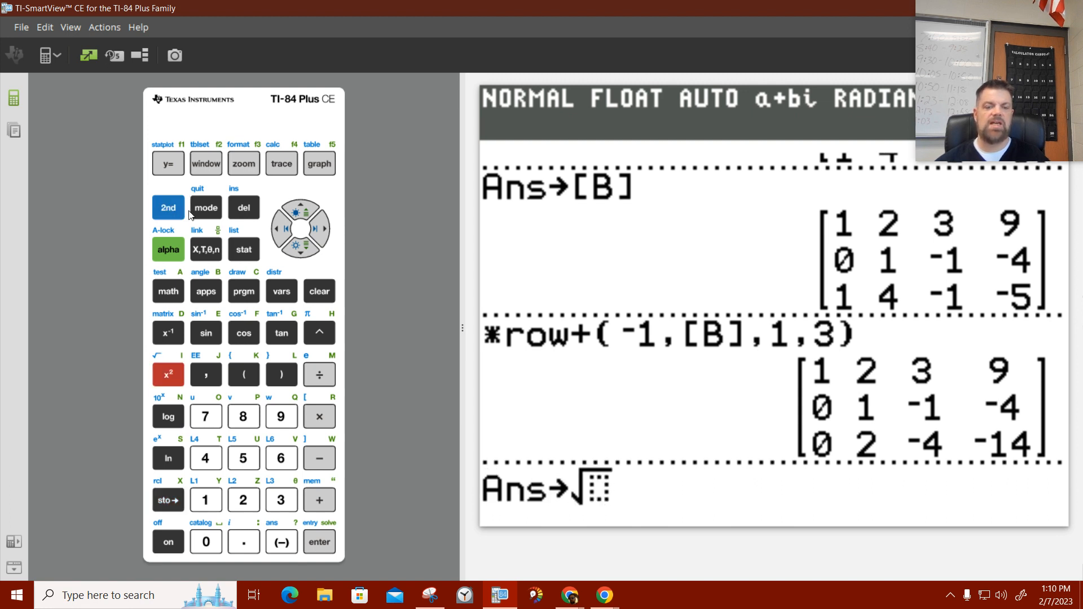
# Clear the mistaken entry and store Ans into matrix [C] via the NAMES list.
pyautogui.click(244, 208)
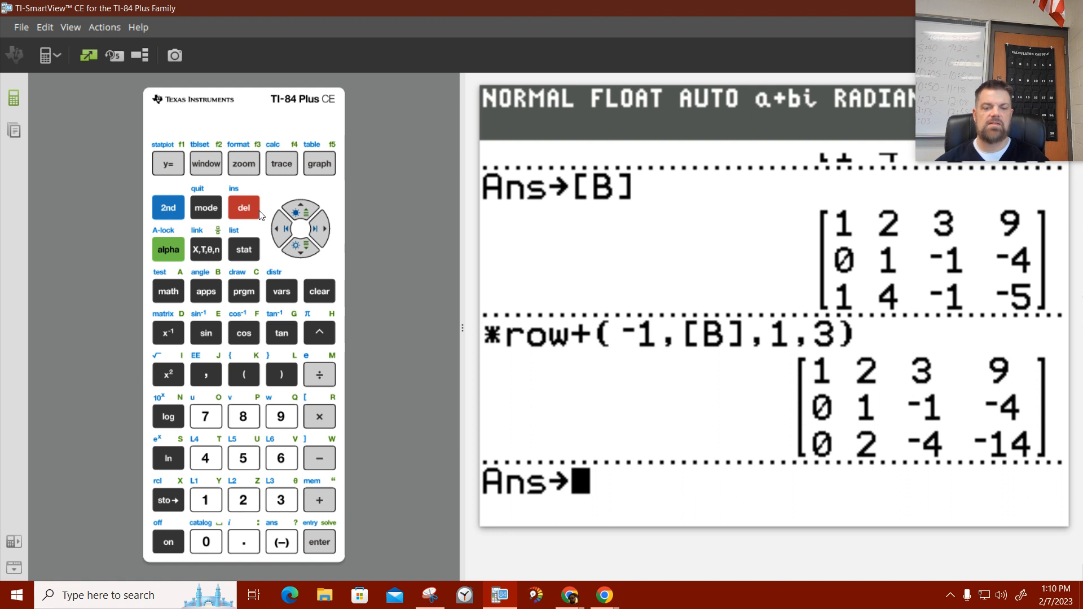
pyautogui.click(167, 333)
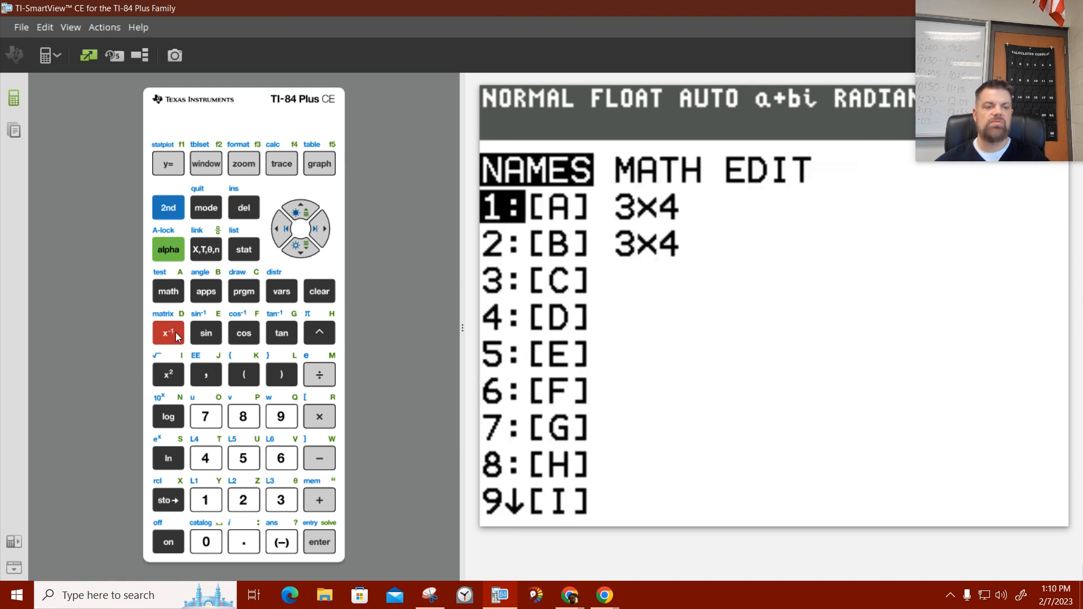
pyautogui.click(300, 245)
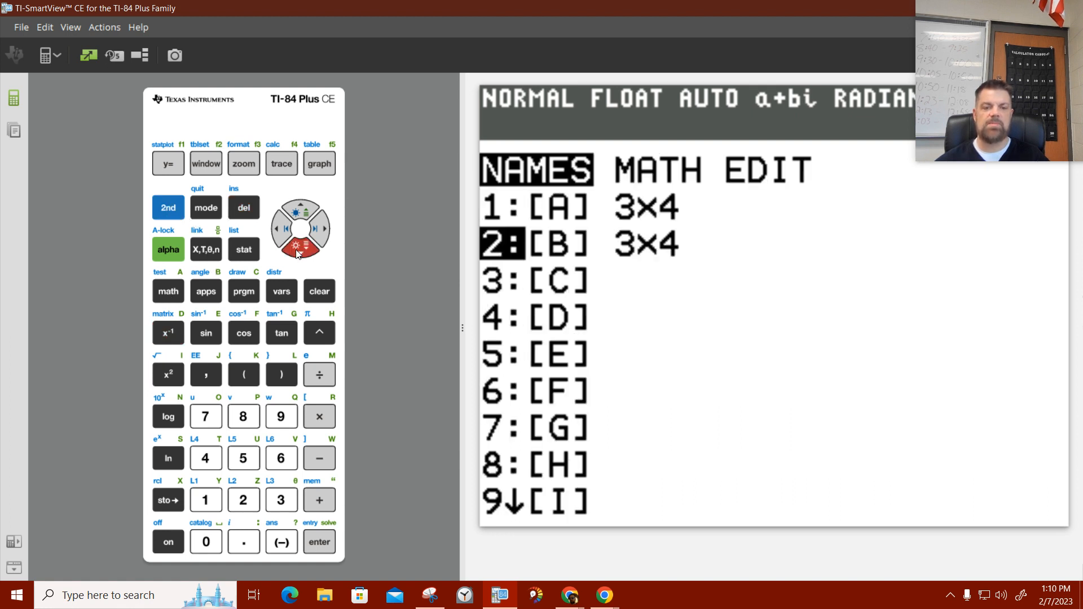
pyautogui.click(319, 542)
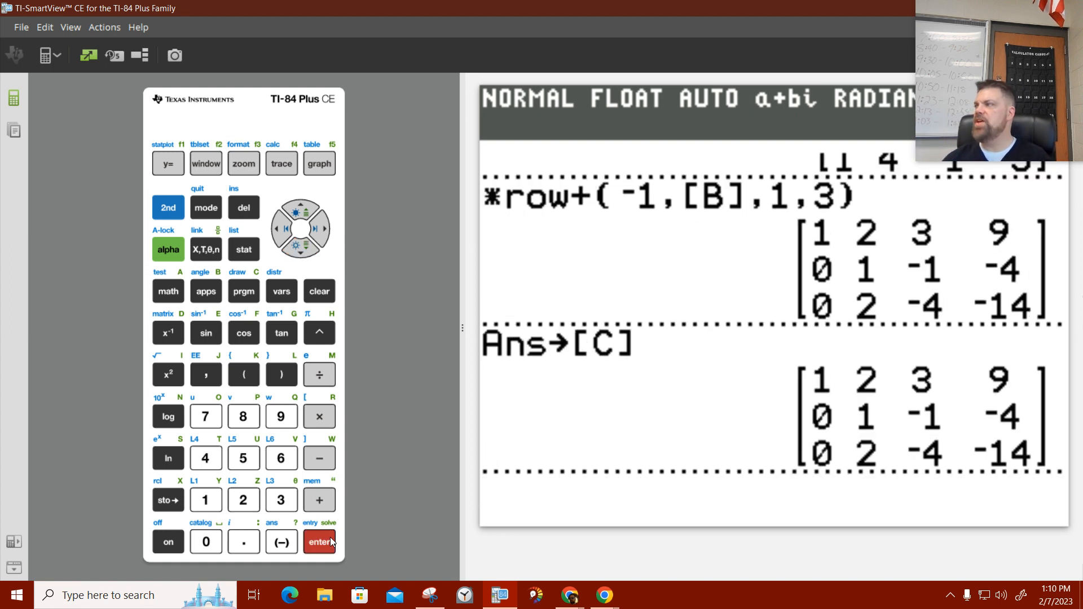
pyautogui.click(319, 542)
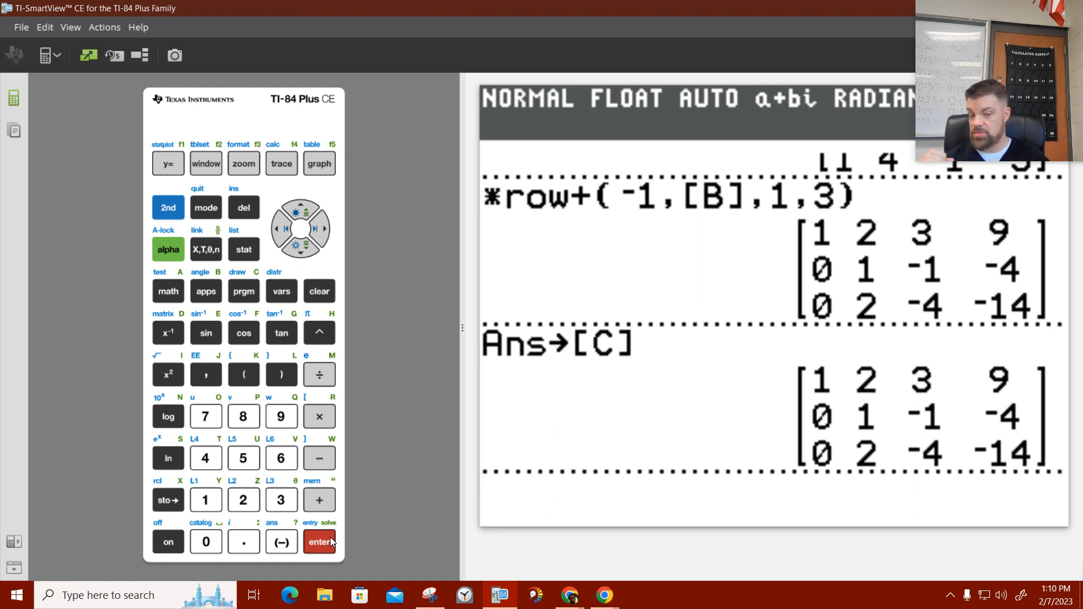
pyautogui.click(319, 542)
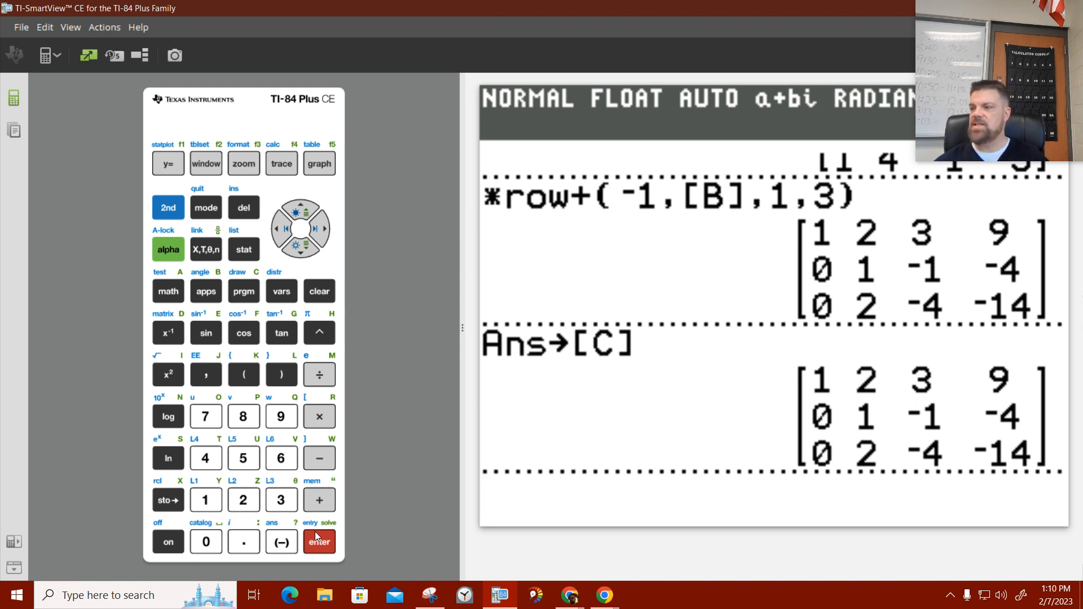
pyautogui.click(318, 542)
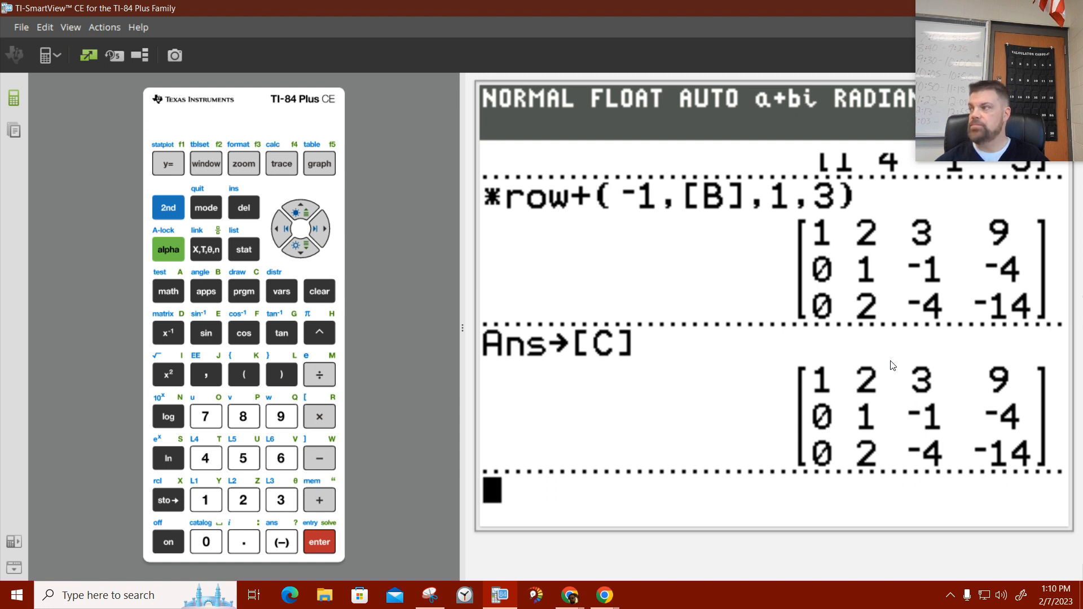
pyautogui.moveTo(783, 390)
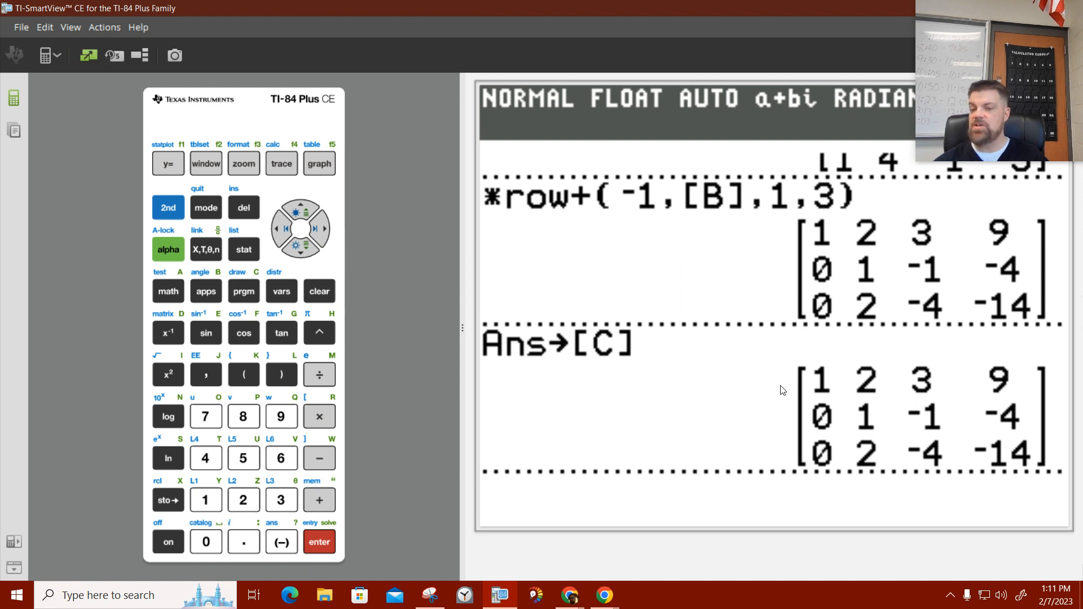
pyautogui.moveTo(825, 386)
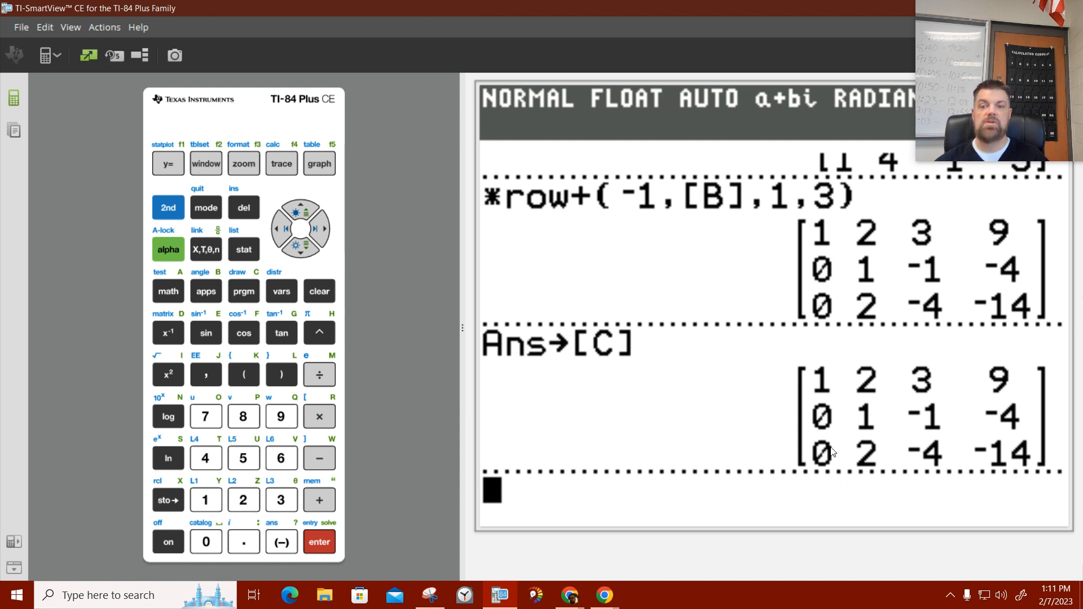
pyautogui.moveTo(872, 419)
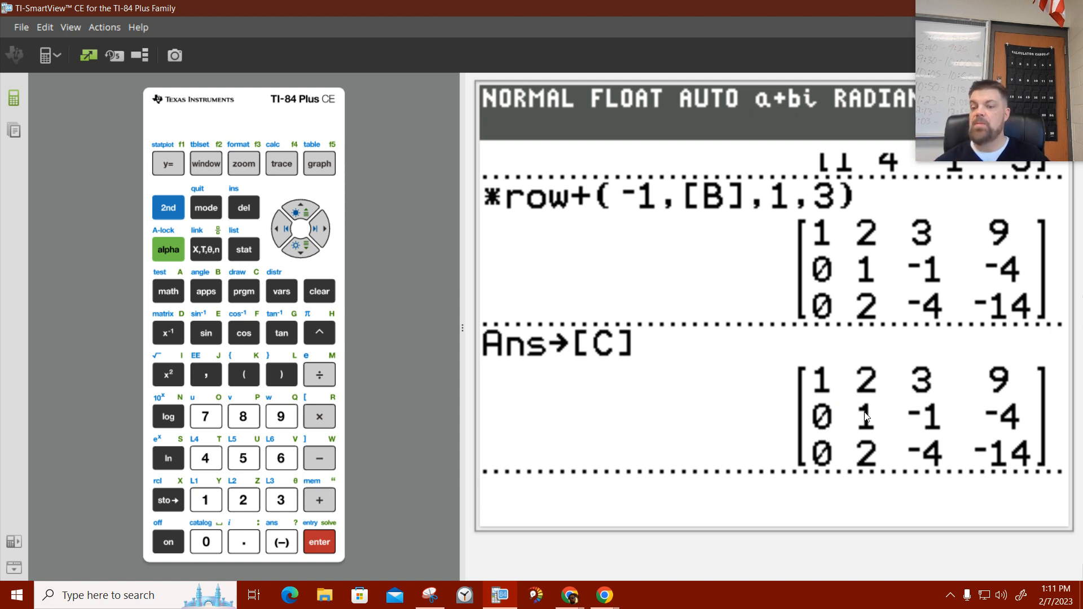
pyautogui.moveTo(884, 475)
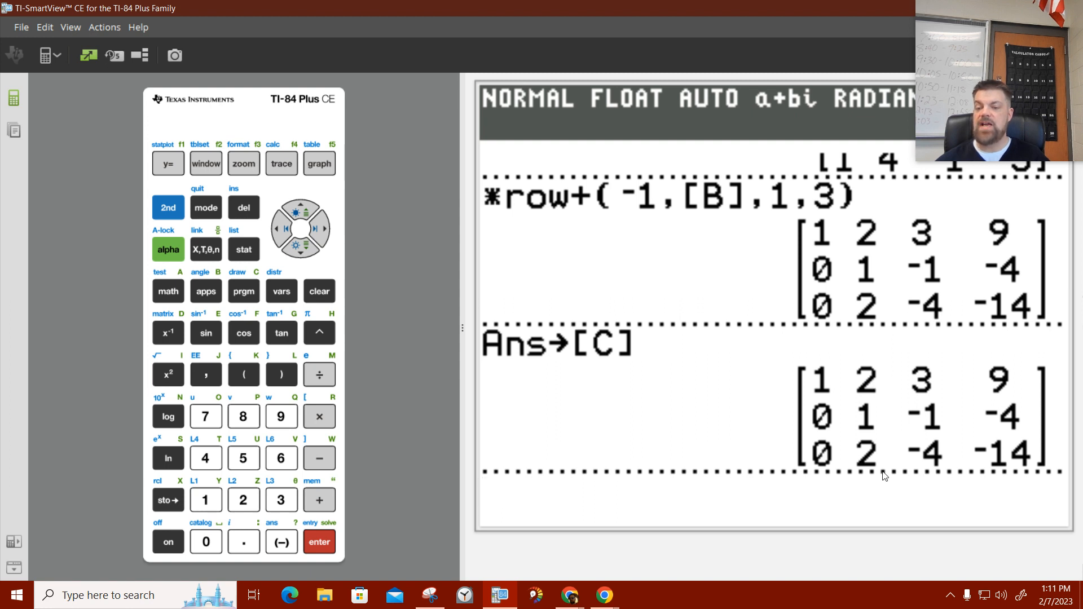
pyautogui.moveTo(867, 469)
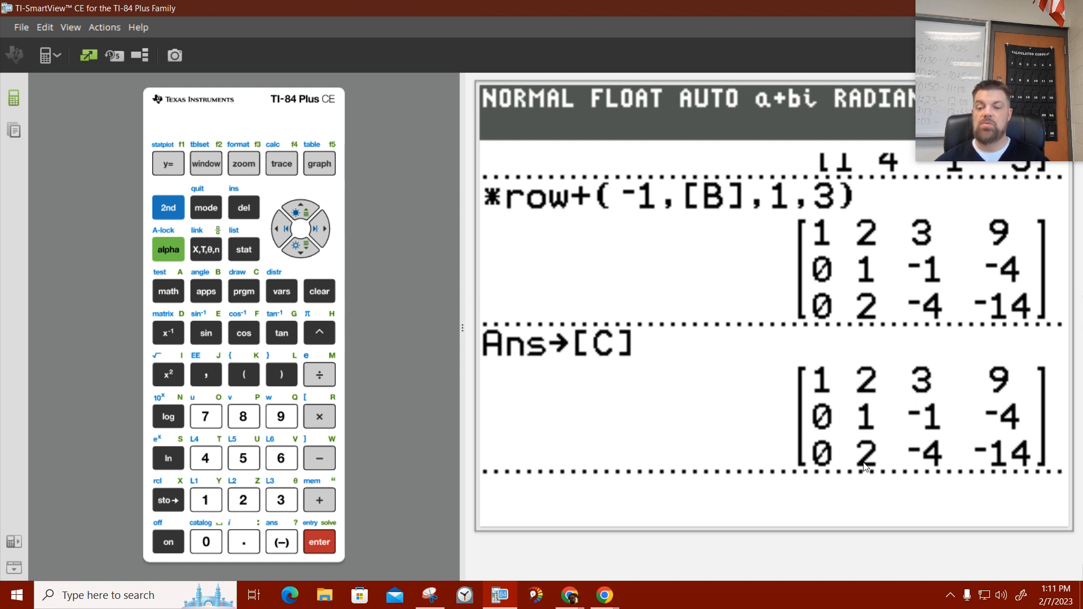
pyautogui.moveTo(905, 461)
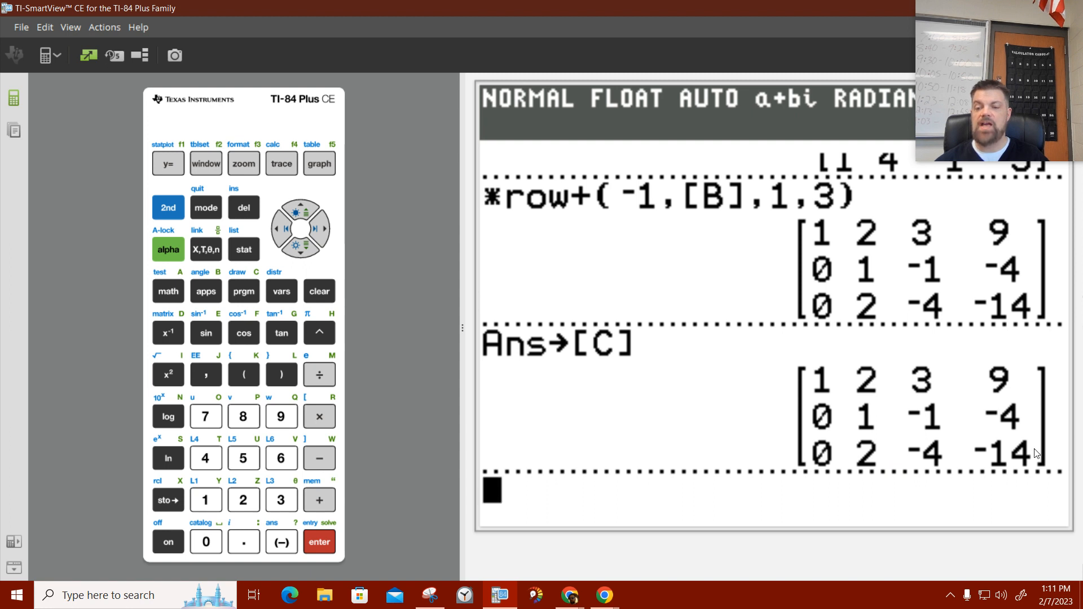
pyautogui.moveTo(870, 396)
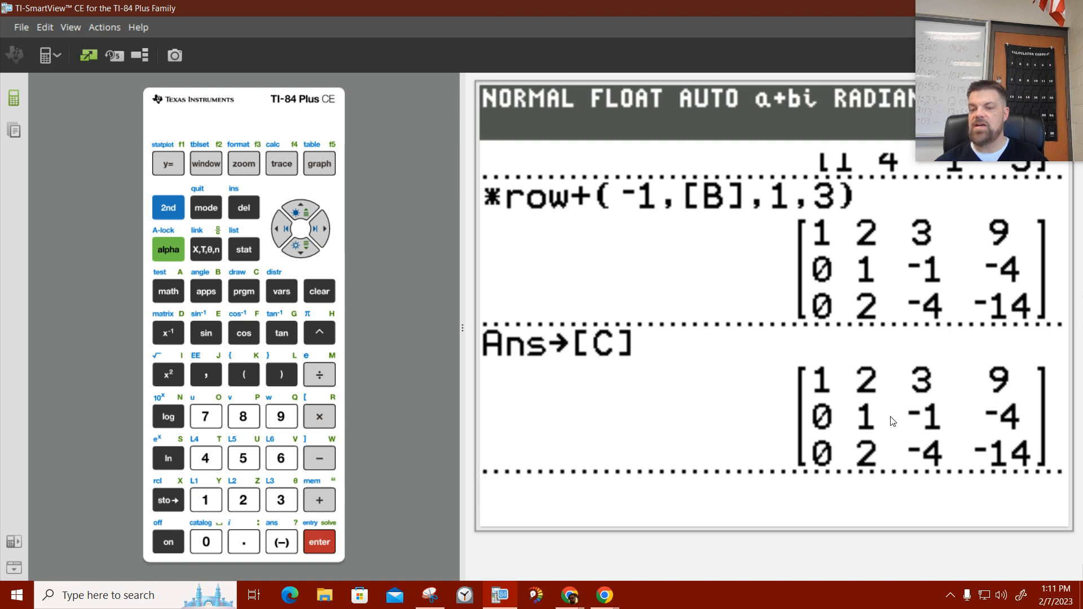
pyautogui.moveTo(1018, 468)
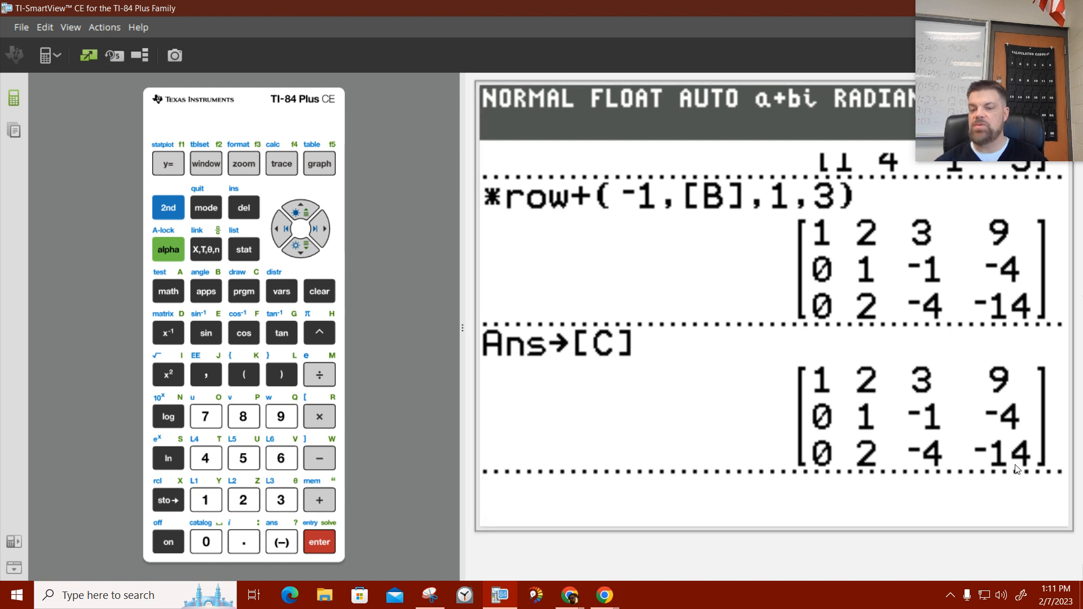
pyautogui.moveTo(241, 403)
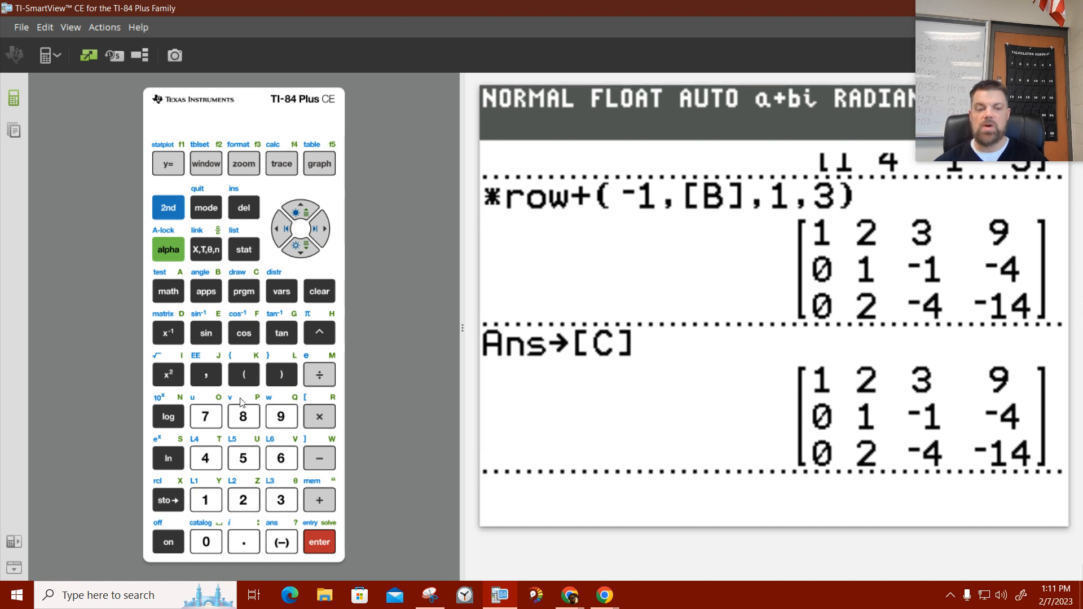
pyautogui.moveTo(299, 227)
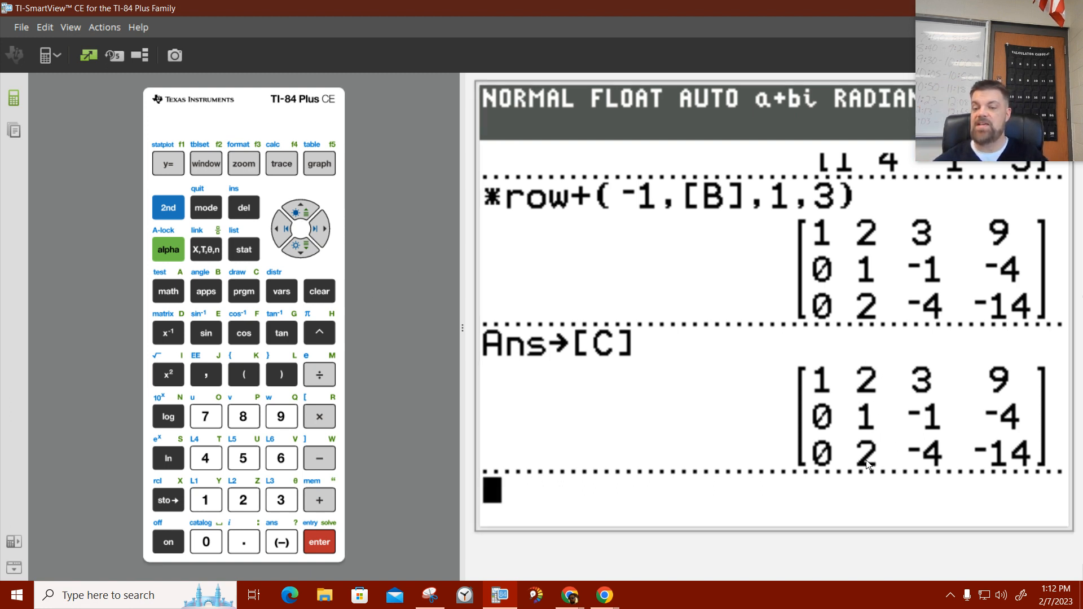
pyautogui.moveTo(878, 389)
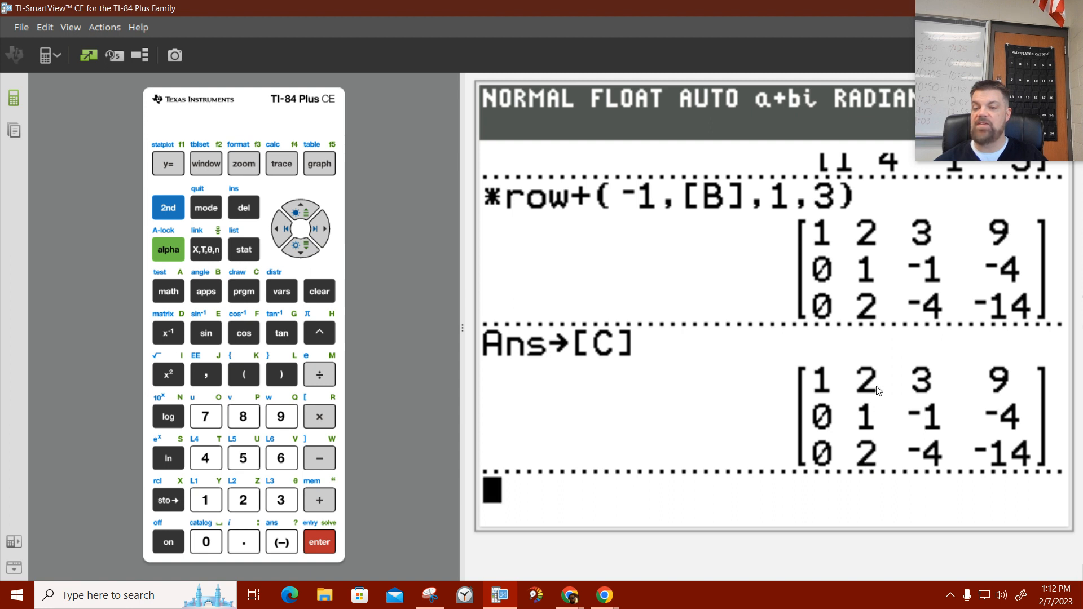
pyautogui.moveTo(340, 353)
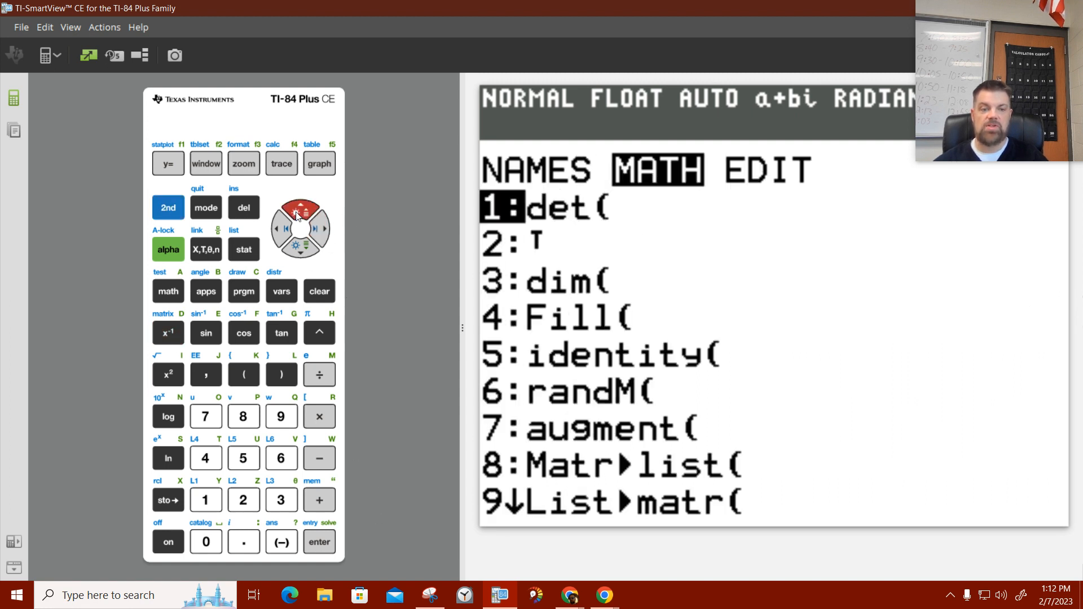
# Build and run *row+(-2,[C],2,1), giving first row 1 0 5 17.
pyautogui.click(319, 542)
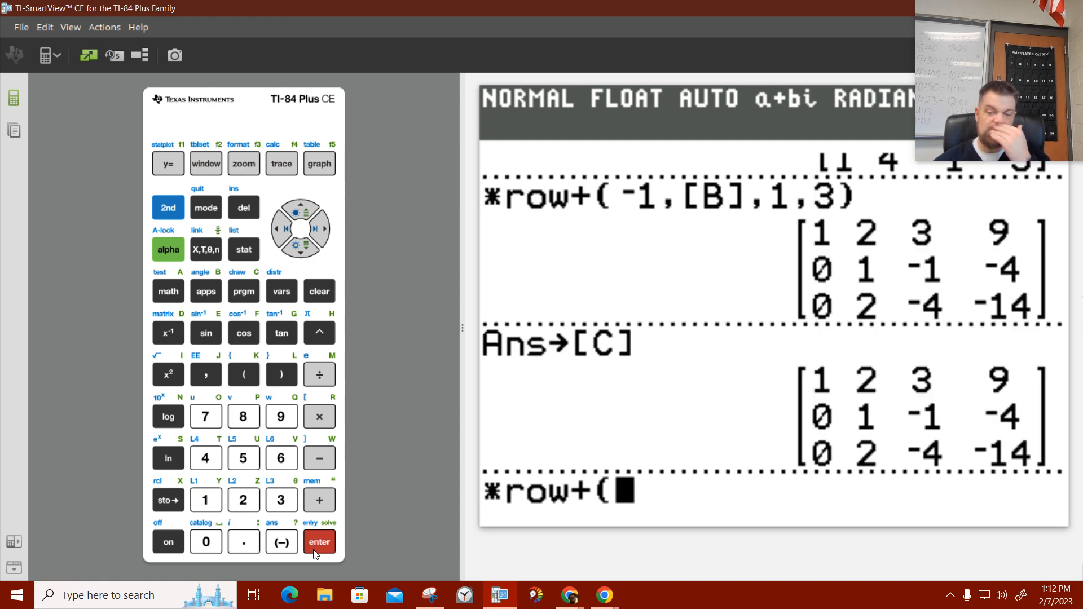
pyautogui.moveTo(379, 531)
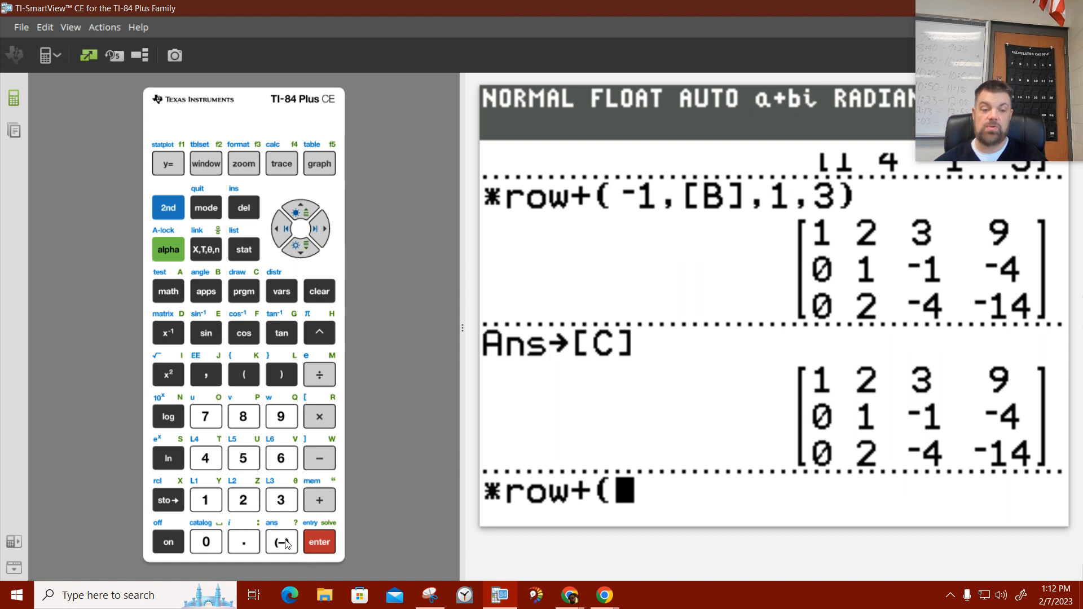
pyautogui.click(244, 500)
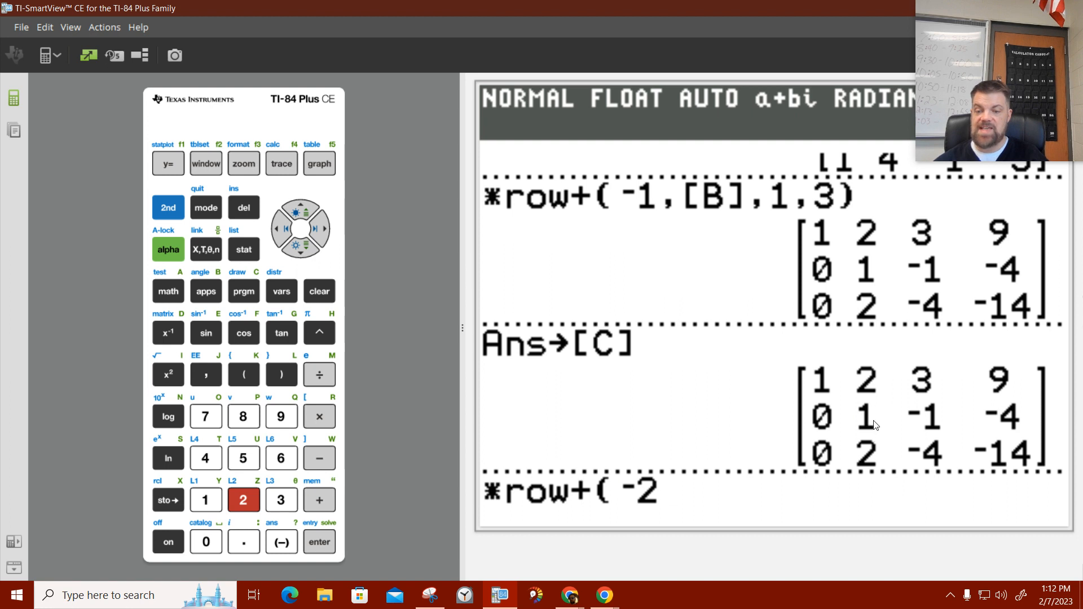
pyautogui.moveTo(868, 390)
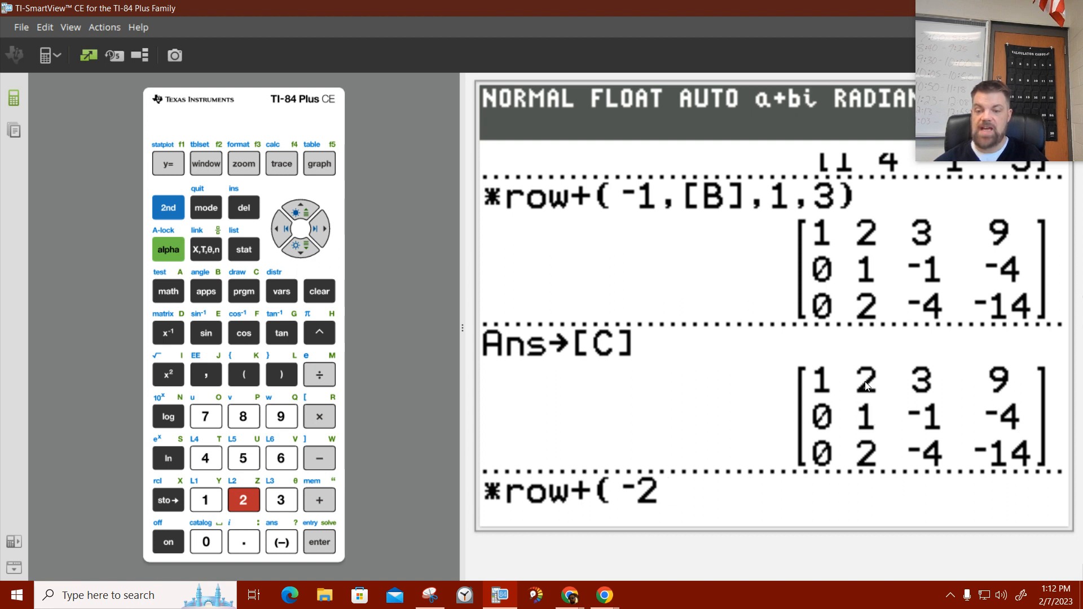
pyautogui.moveTo(865, 418)
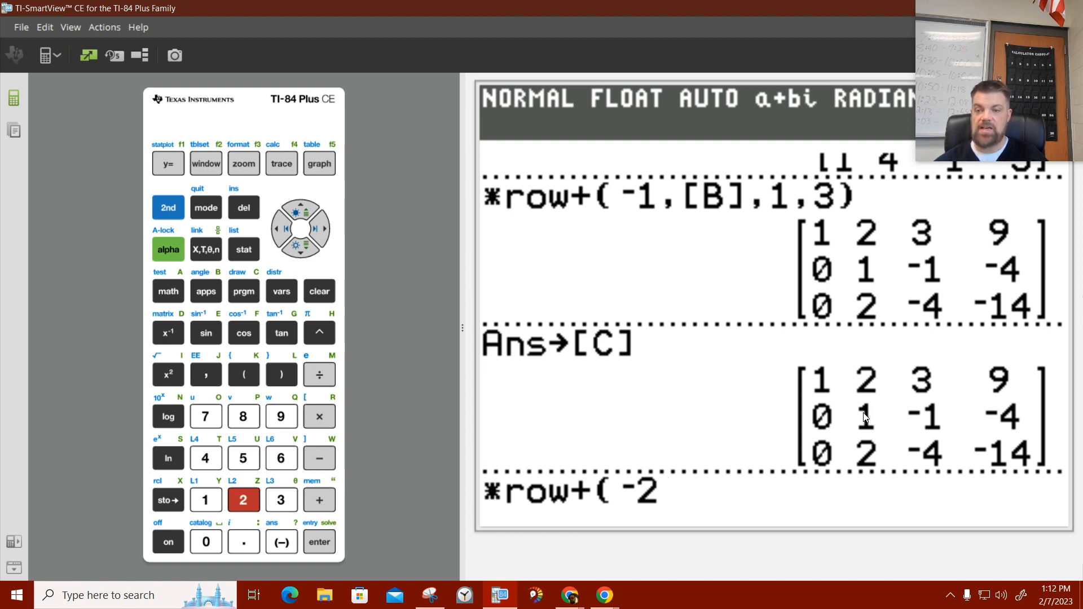
pyautogui.moveTo(189, 449)
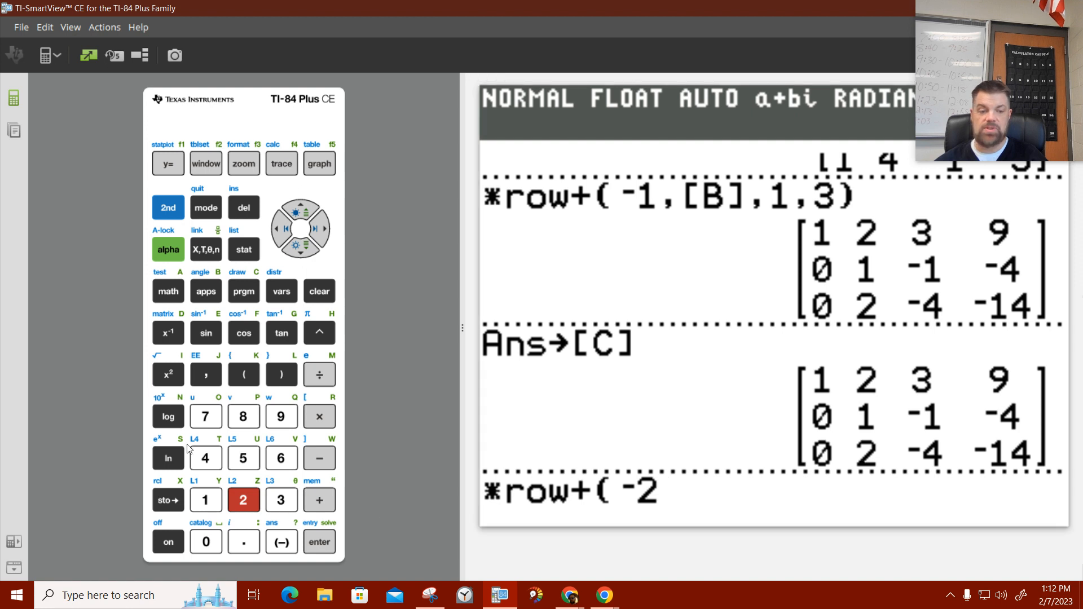
pyautogui.click(206, 374)
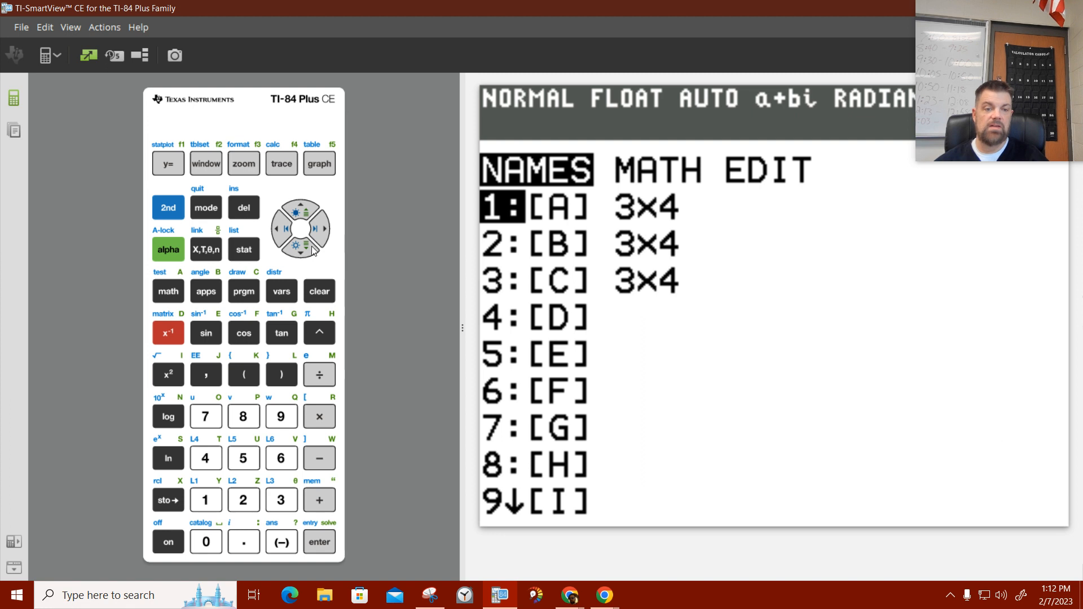
pyautogui.click(319, 542)
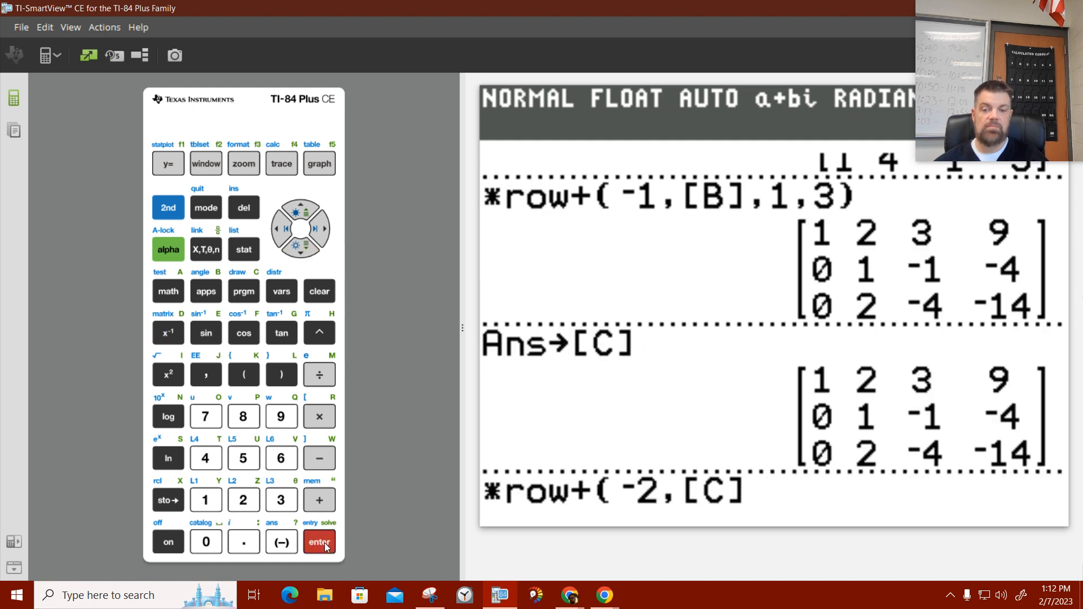
pyautogui.click(205, 374)
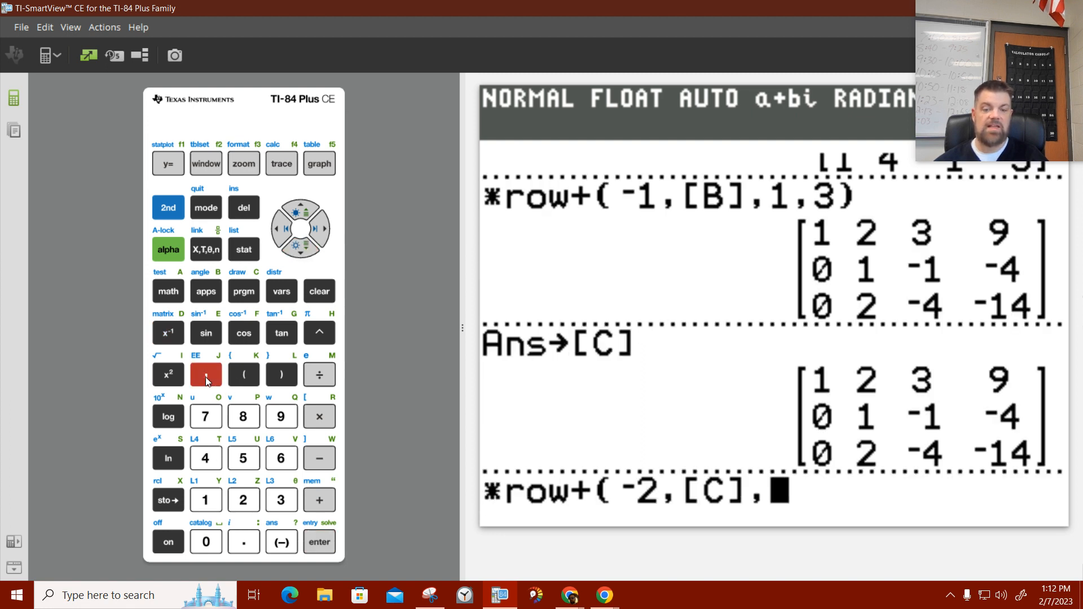
pyautogui.click(243, 500)
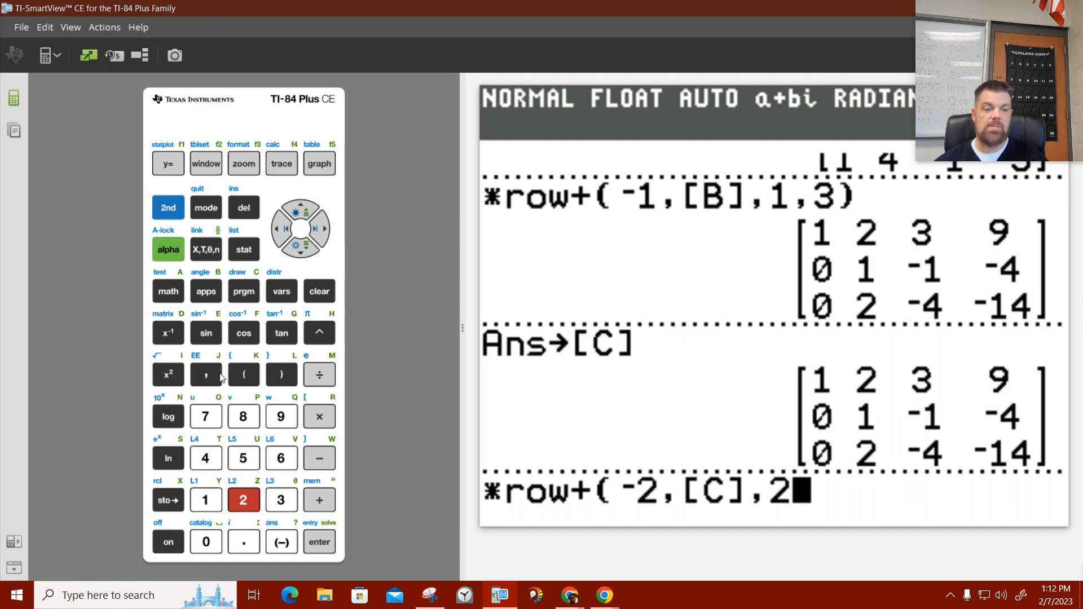
pyautogui.click(205, 500)
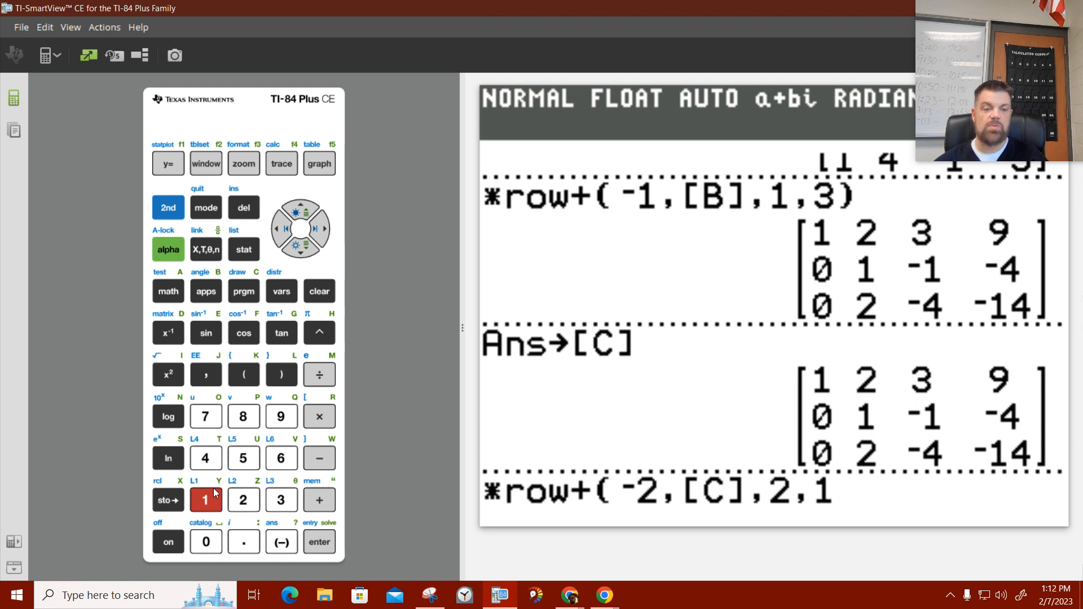
pyautogui.click(243, 374)
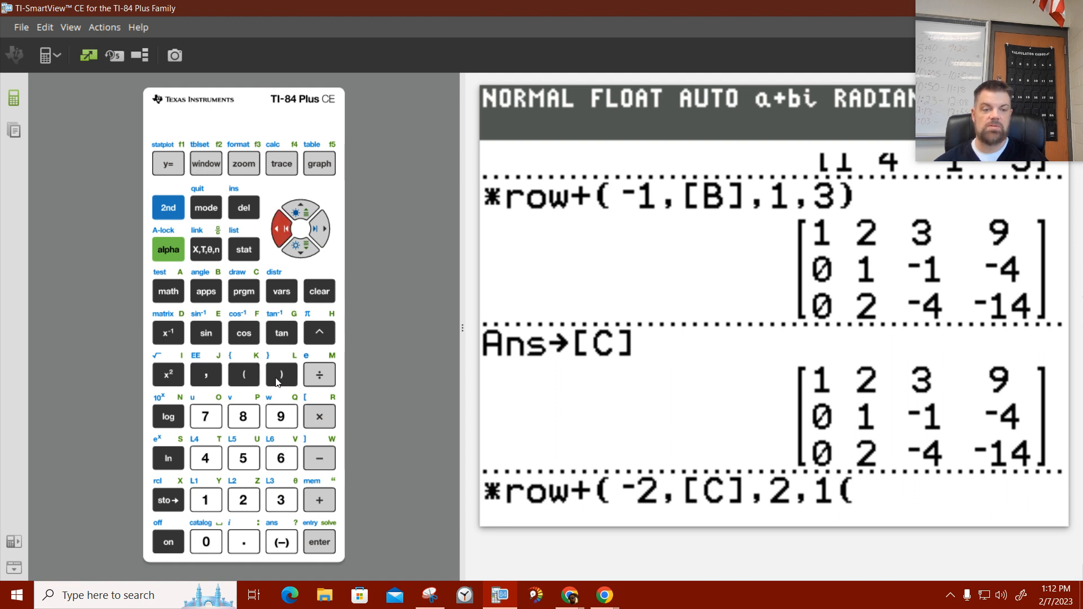
pyautogui.click(282, 375)
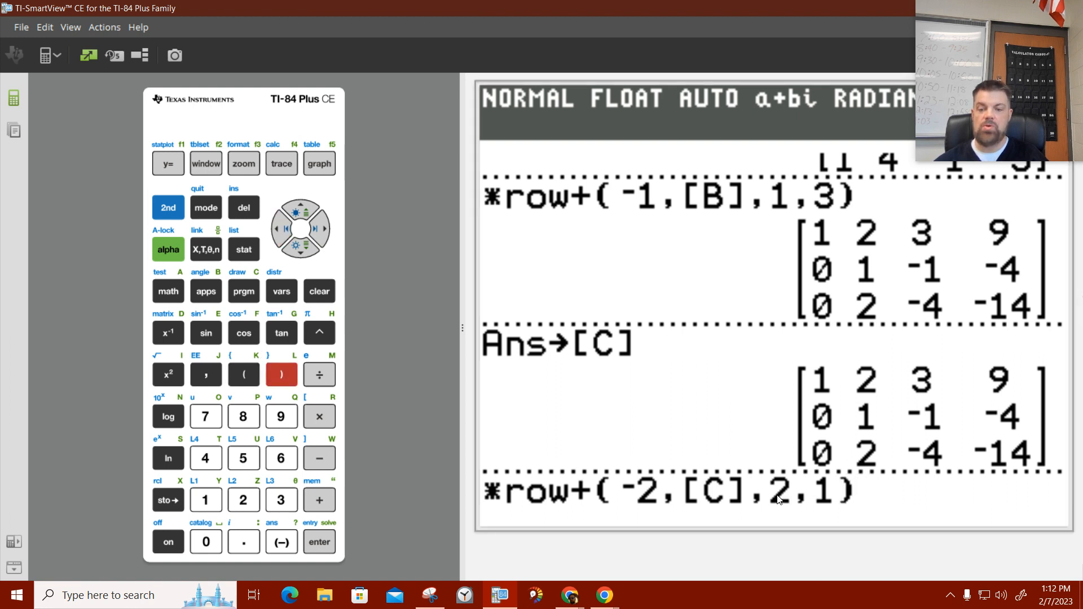
pyautogui.moveTo(664, 483)
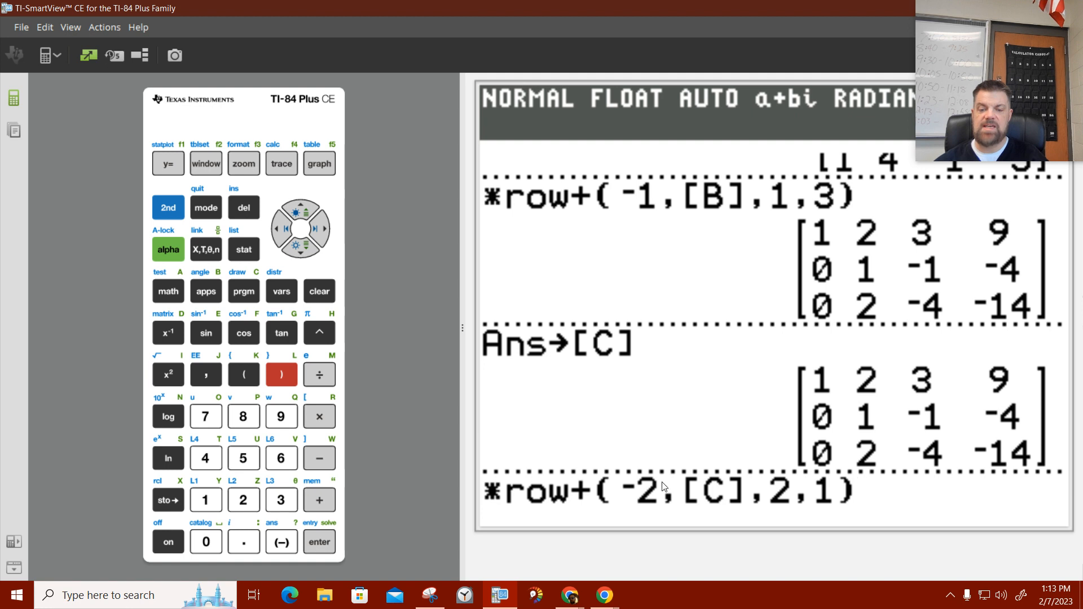
pyautogui.moveTo(672, 481)
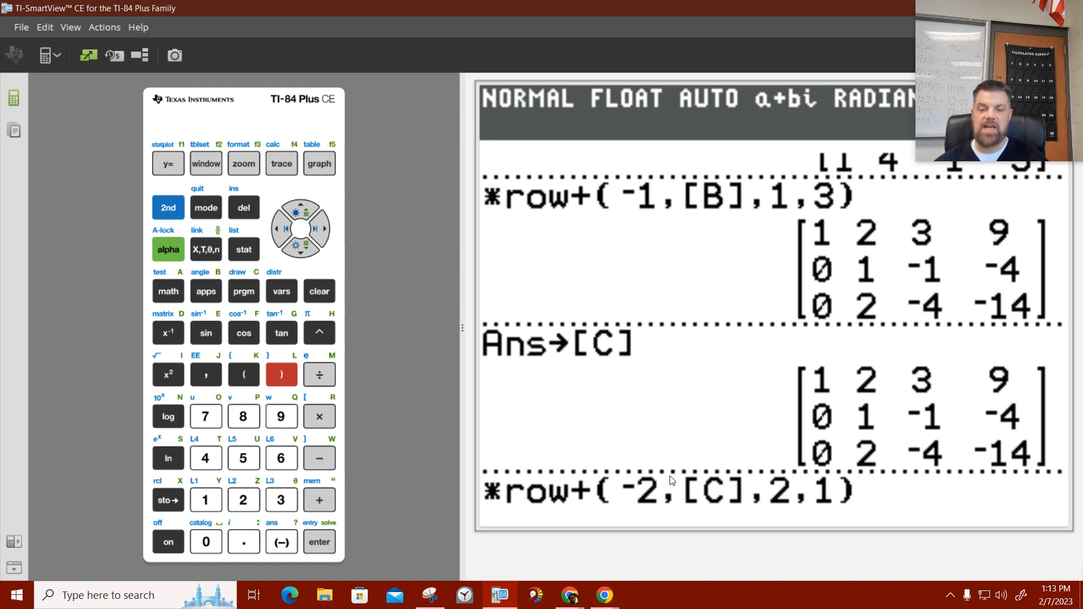
pyautogui.moveTo(1032, 418)
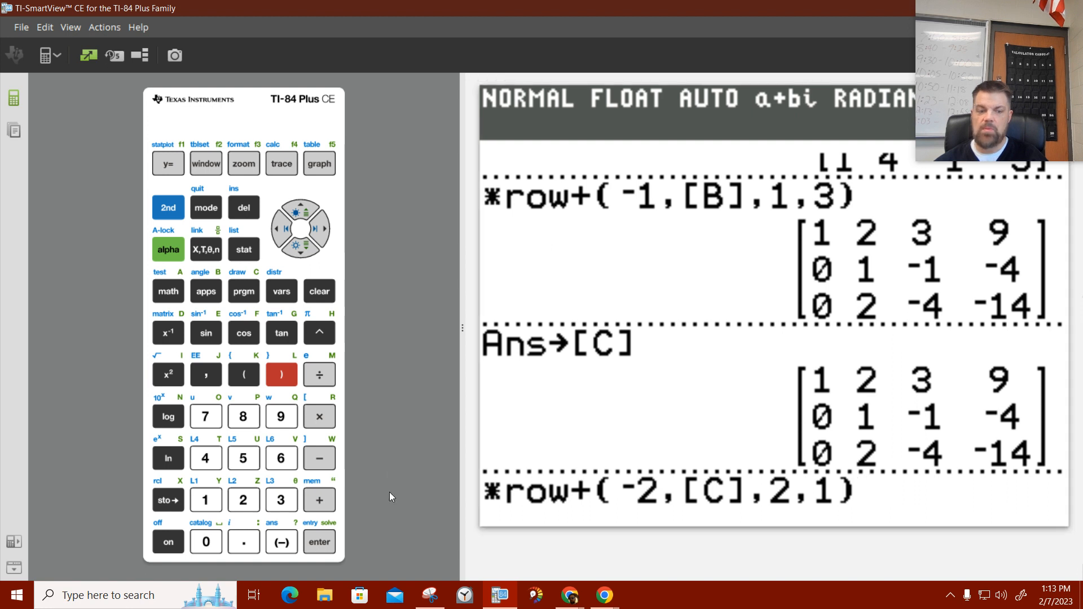
pyautogui.click(319, 542)
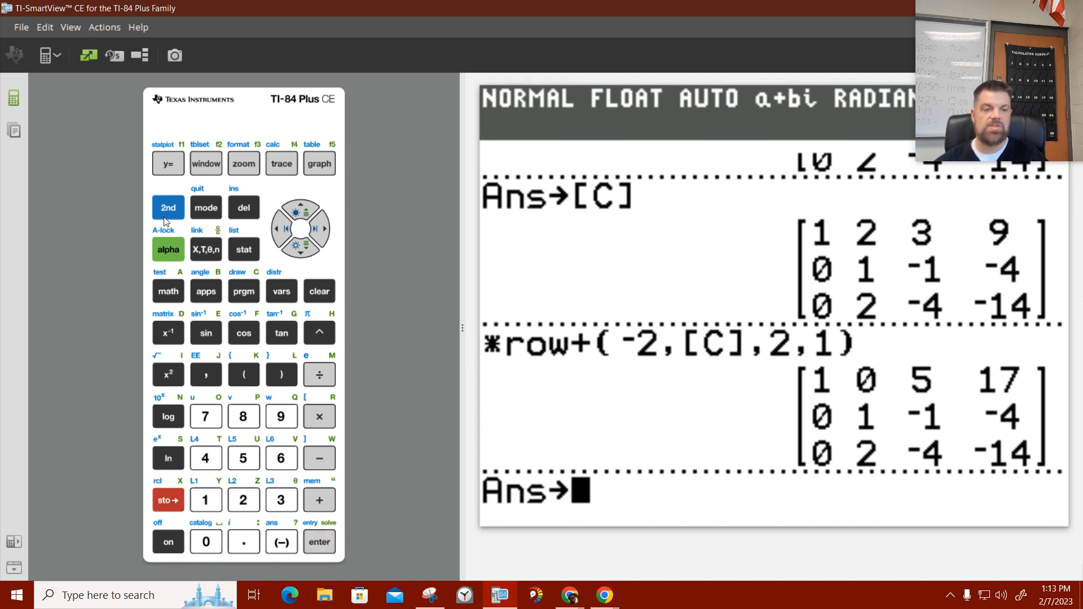
# Store the result with first row 1 0 5 17 into matrix [D].
pyautogui.click(168, 333)
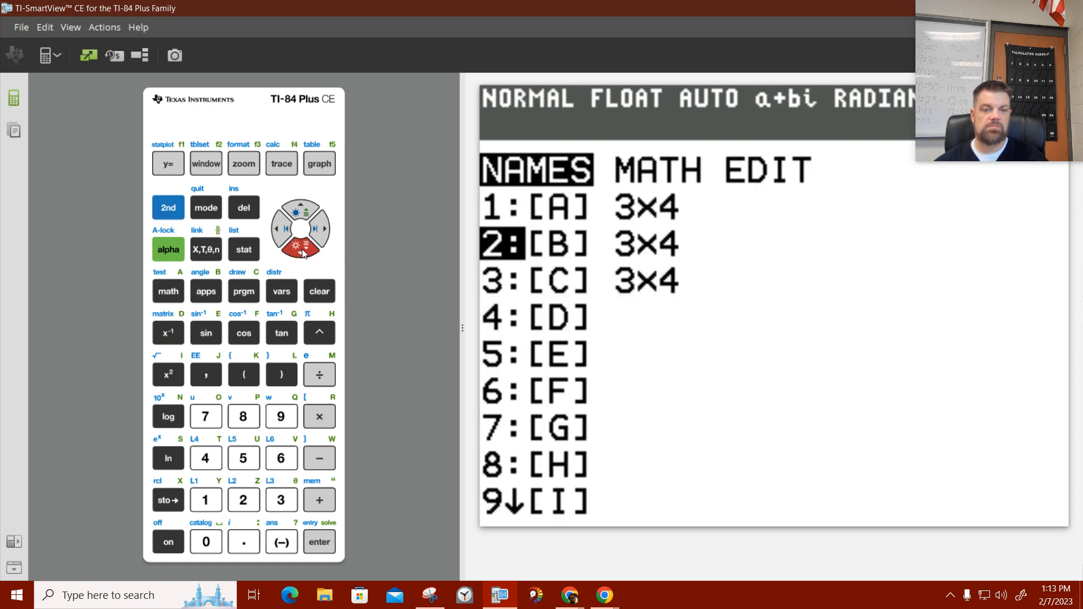
pyautogui.click(319, 542)
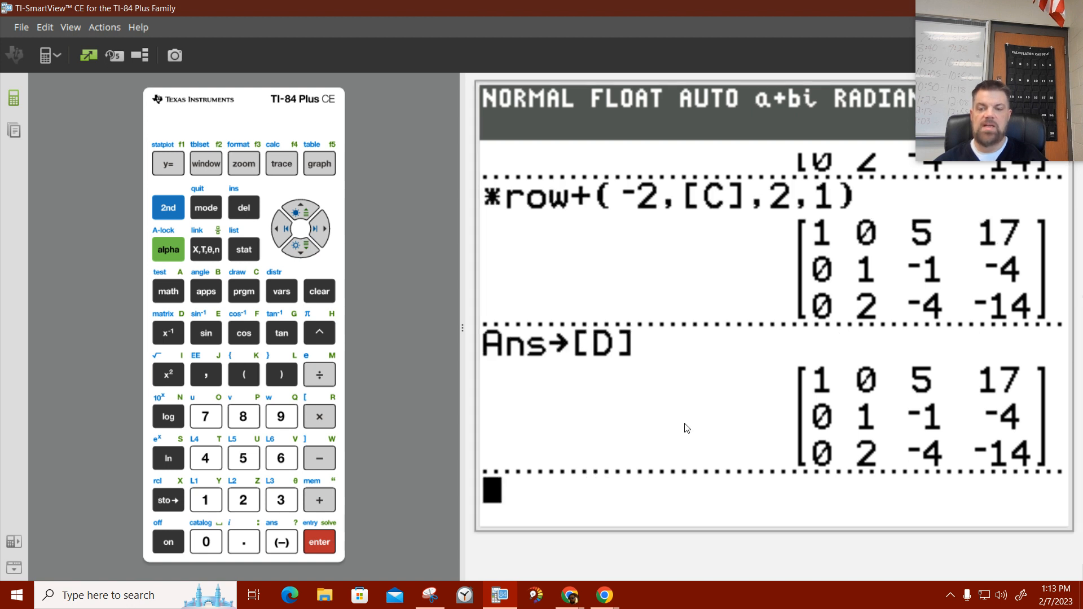
pyautogui.click(167, 207)
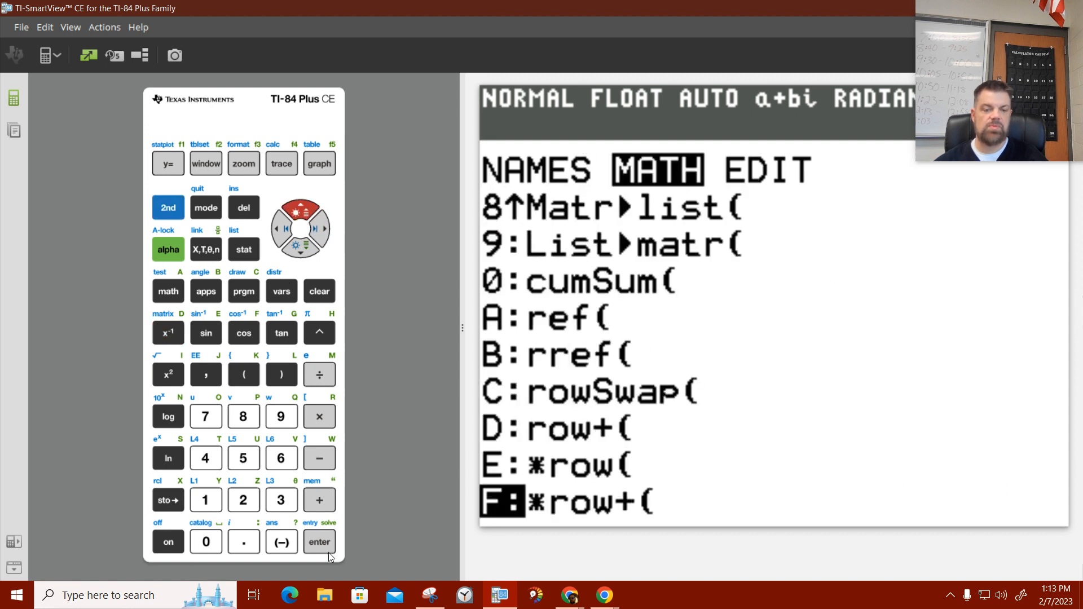
# Start *row+( with multiplier −2, removing the stray ⁻¹ symbol.
pyautogui.click(318, 542)
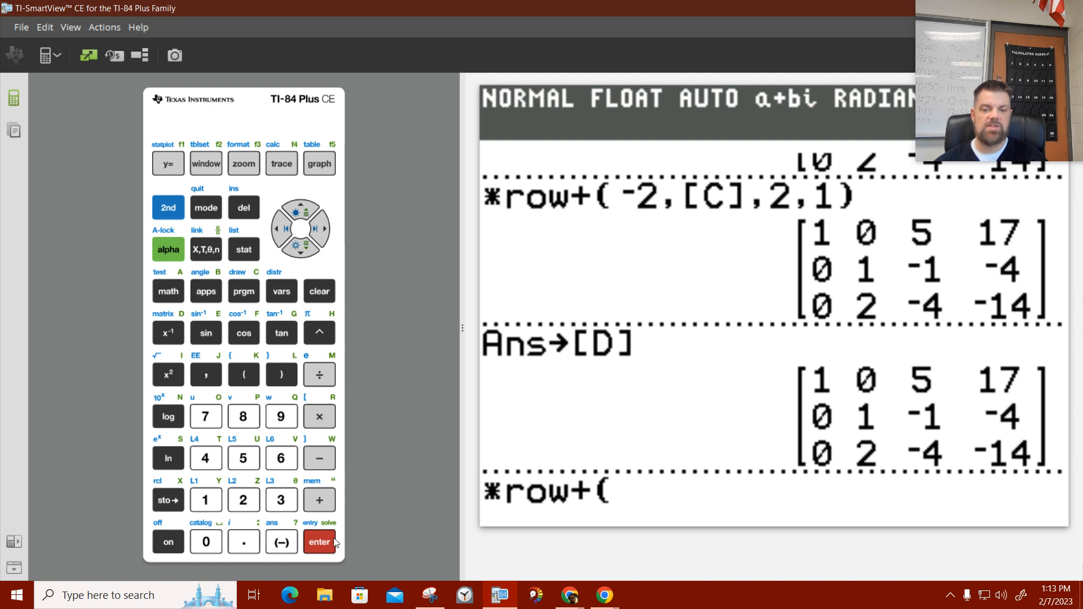
pyautogui.click(244, 500)
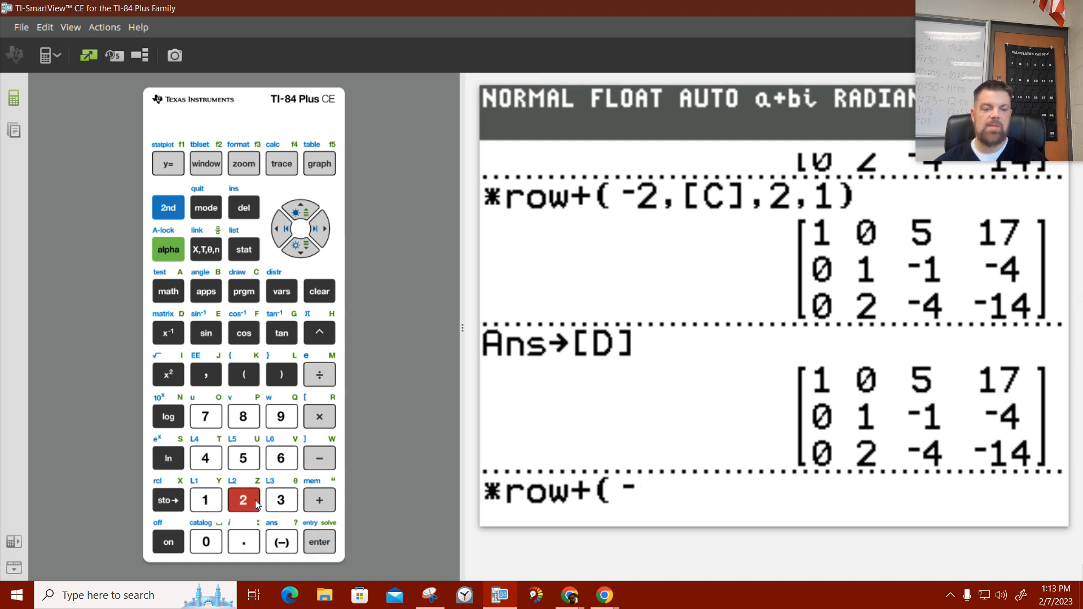
pyautogui.click(243, 499)
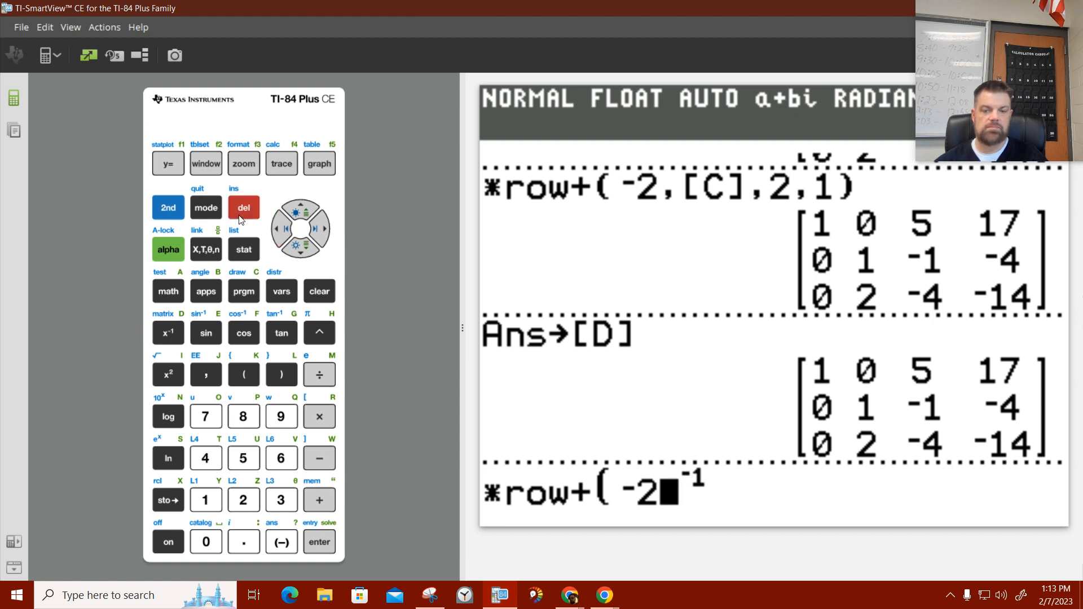
pyautogui.moveTo(254, 216)
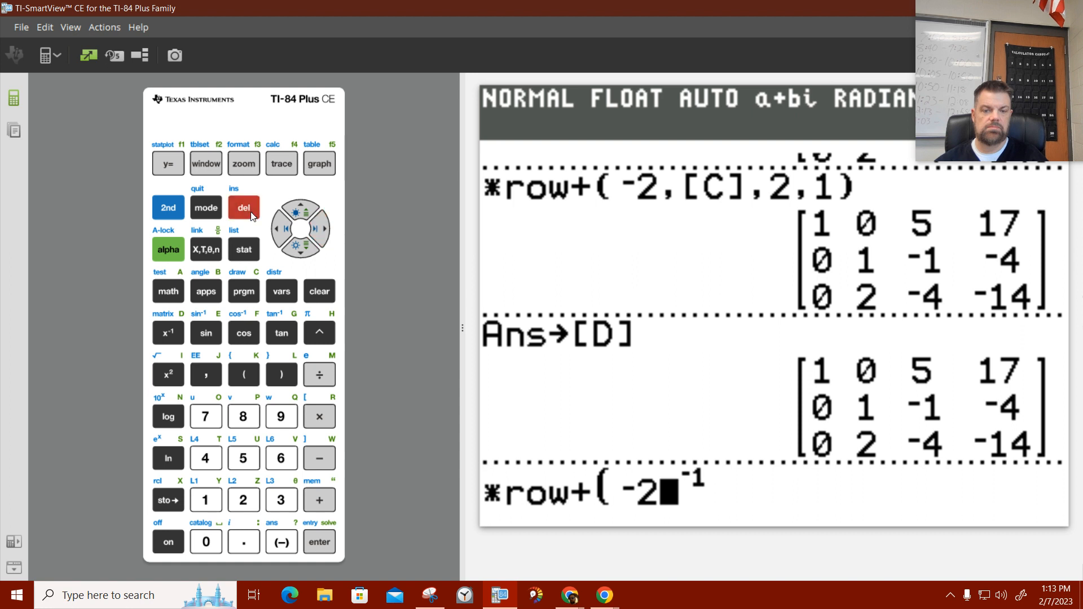
pyautogui.click(319, 228)
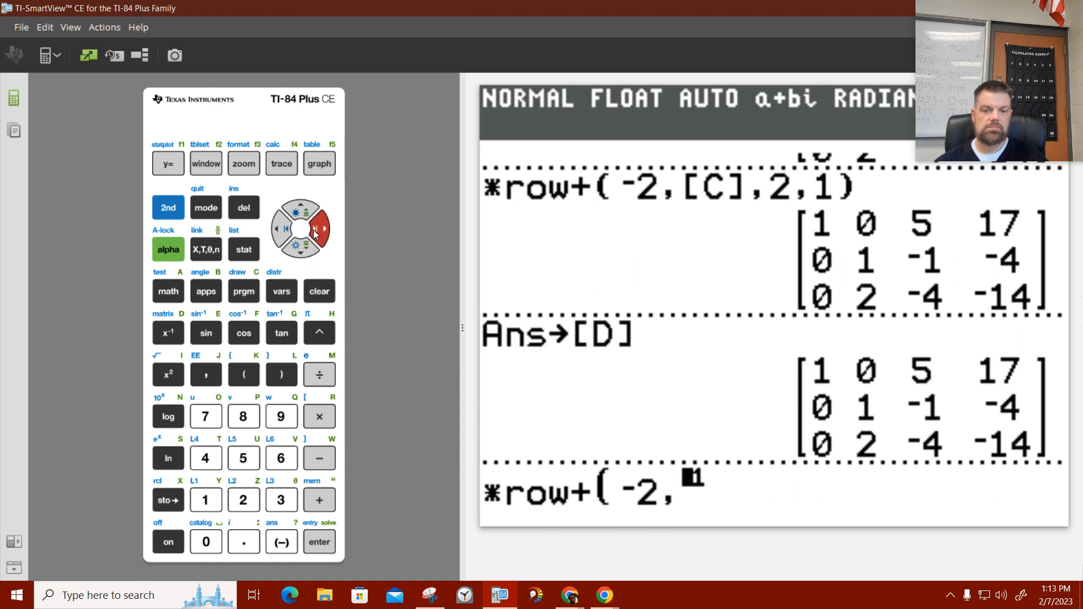
pyautogui.click(244, 208)
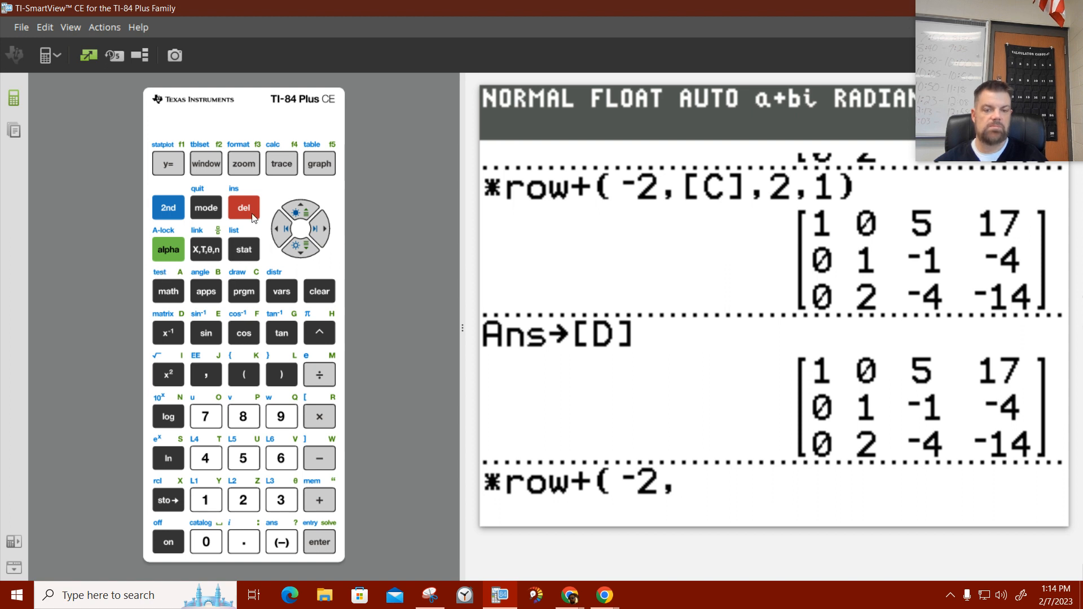
pyautogui.click(280, 228)
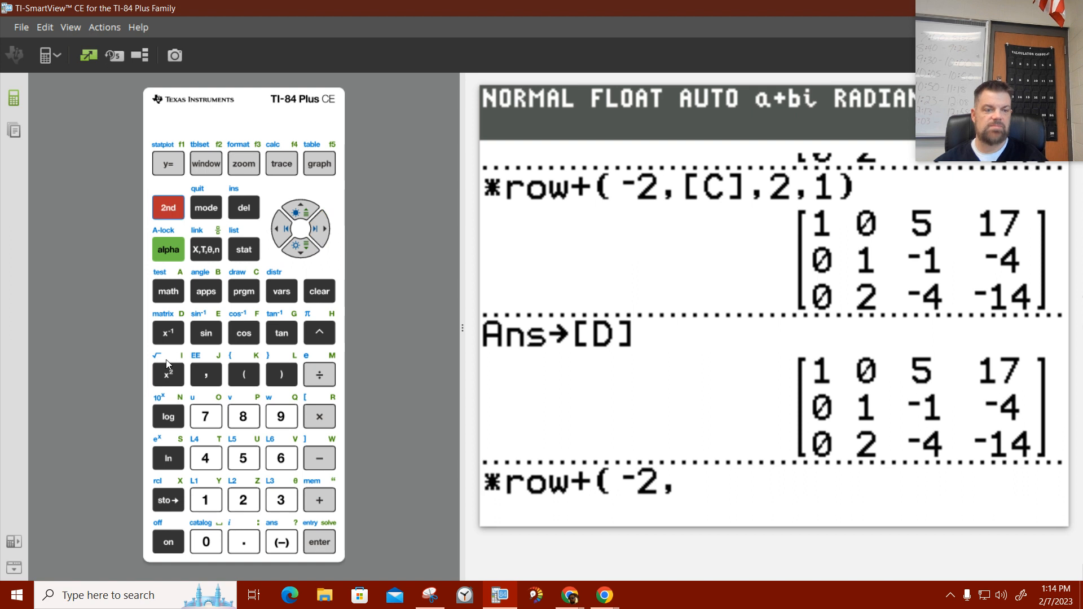
# Complete *row+(-2,[D],2,3) and run it, giving third row 0 0 -2 -6.
pyautogui.click(167, 333)
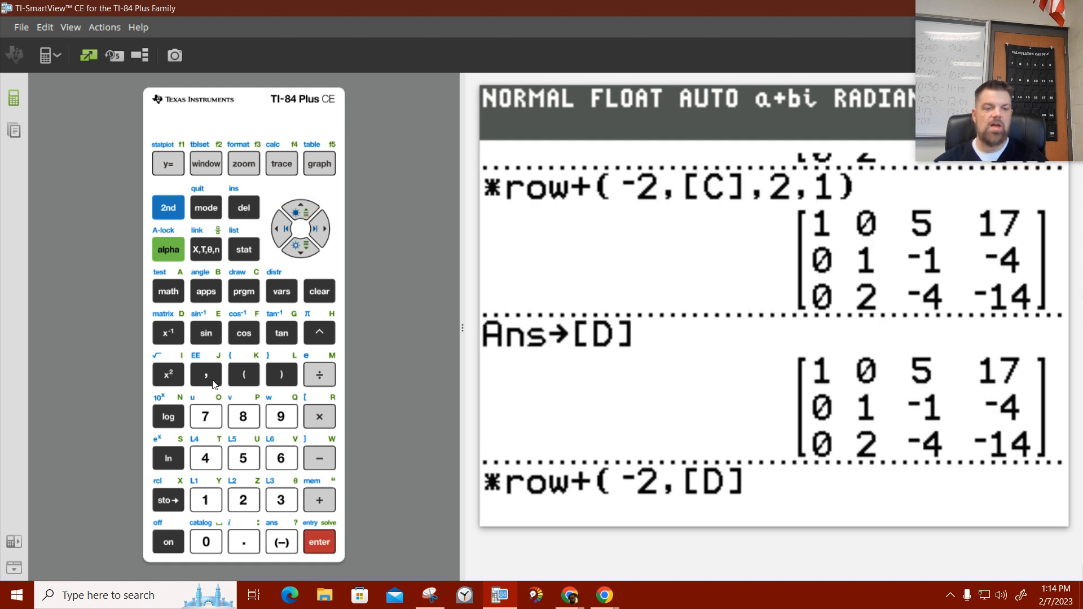
pyautogui.click(205, 374)
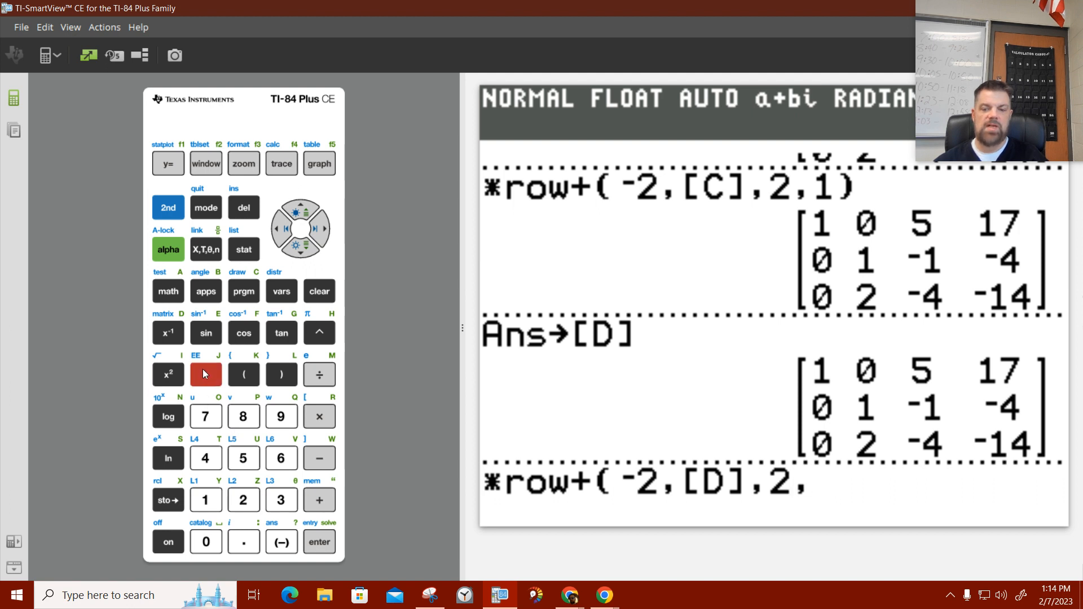
pyautogui.click(281, 500)
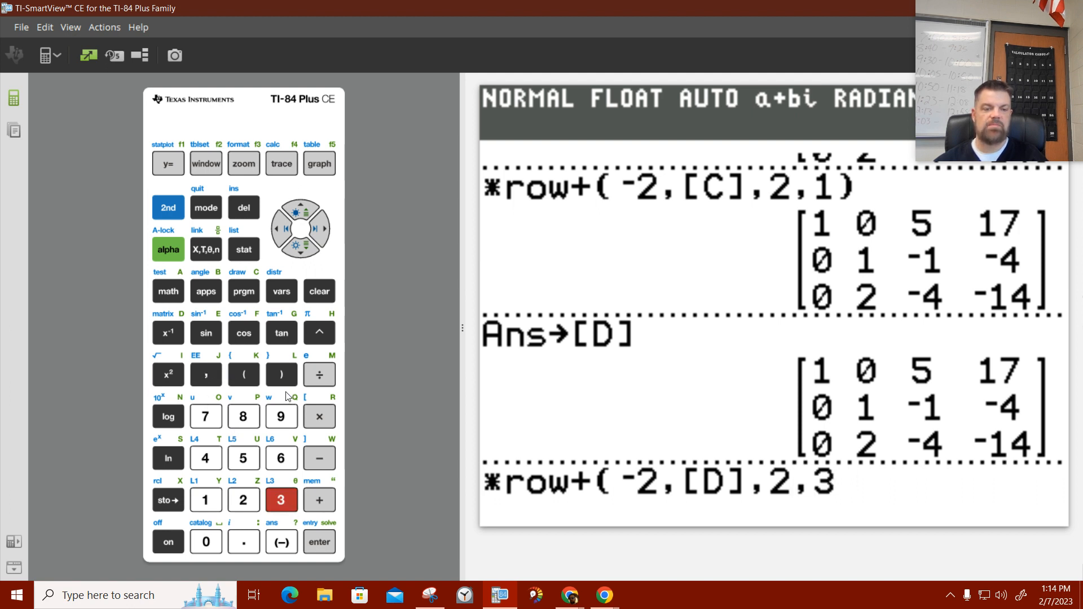
pyautogui.click(281, 375)
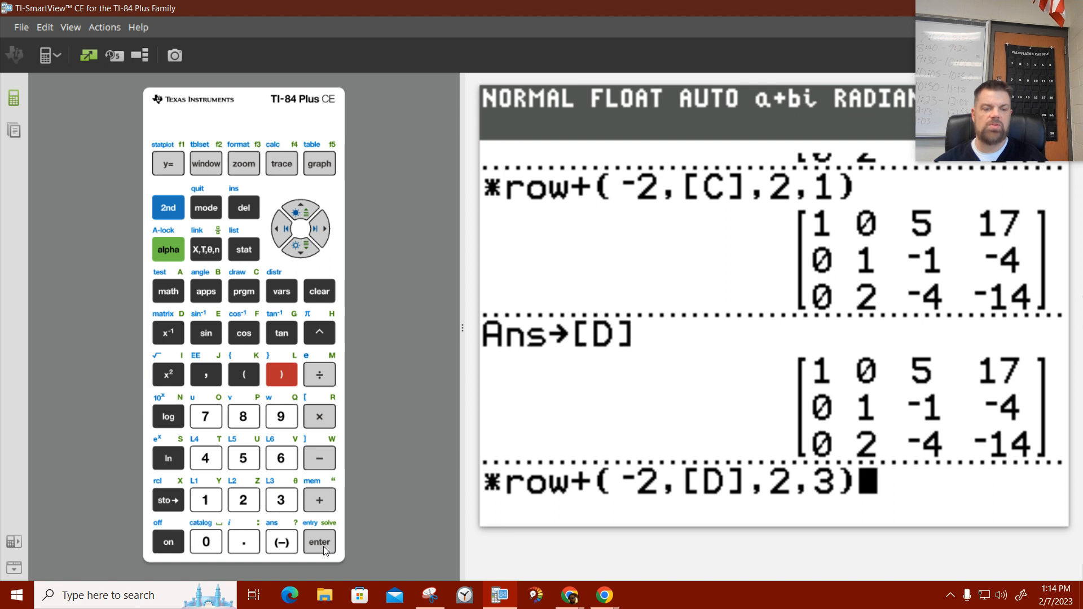
pyautogui.click(318, 542)
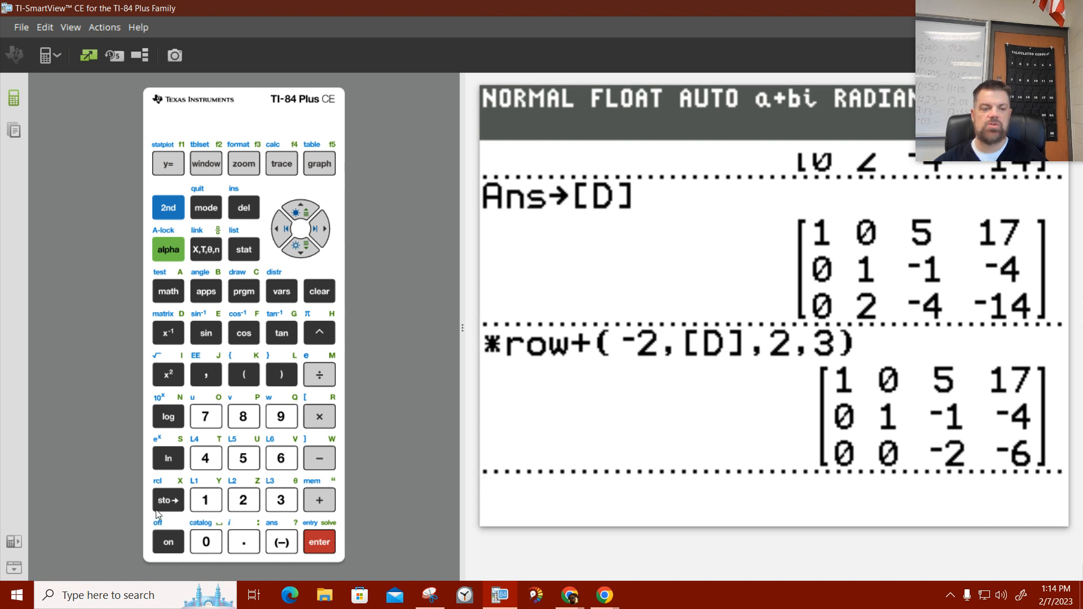
# Store the result with third row 0 0 -2 -6 into matrix [E].
pyautogui.click(169, 208)
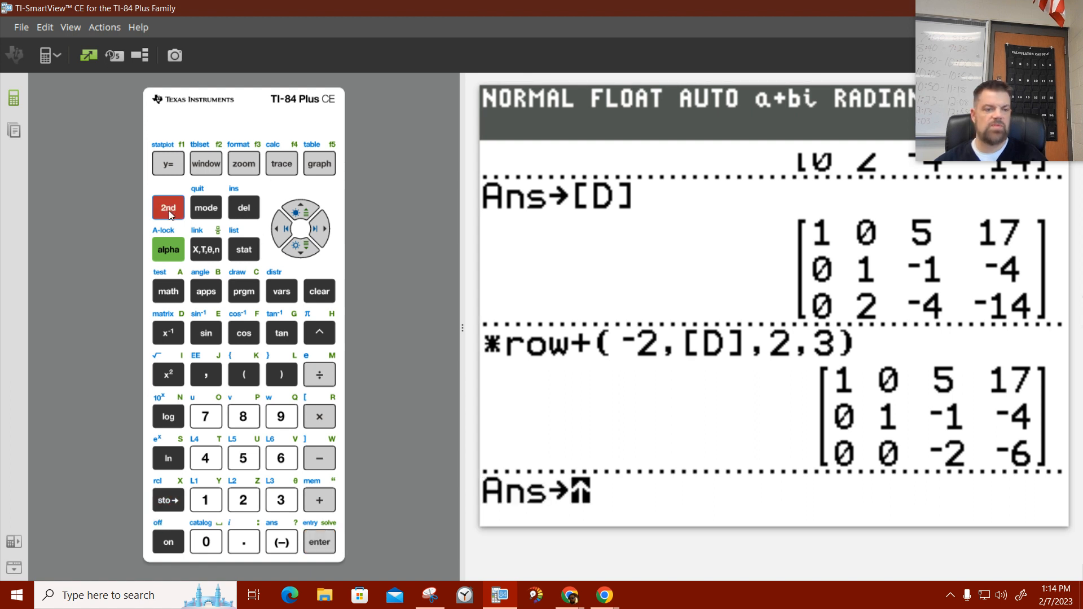
pyautogui.click(167, 333)
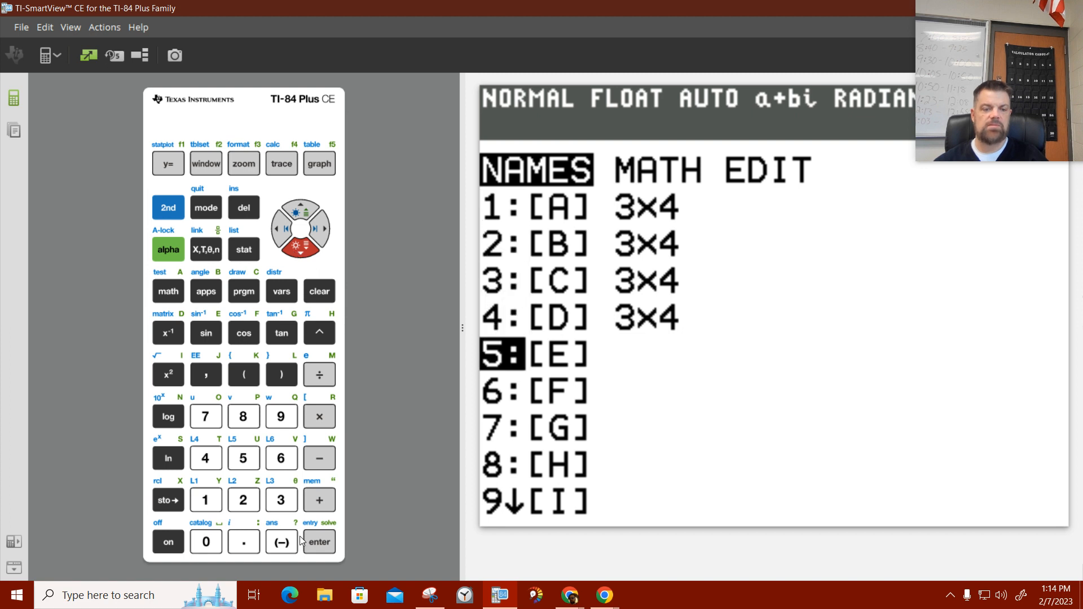
pyautogui.click(318, 542)
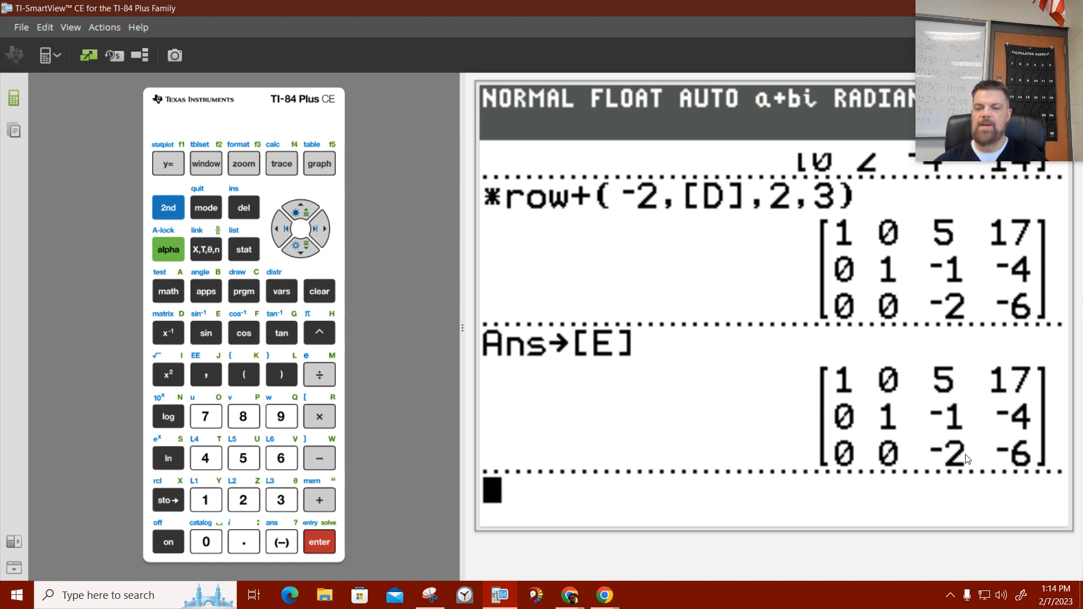
pyautogui.moveTo(962, 418)
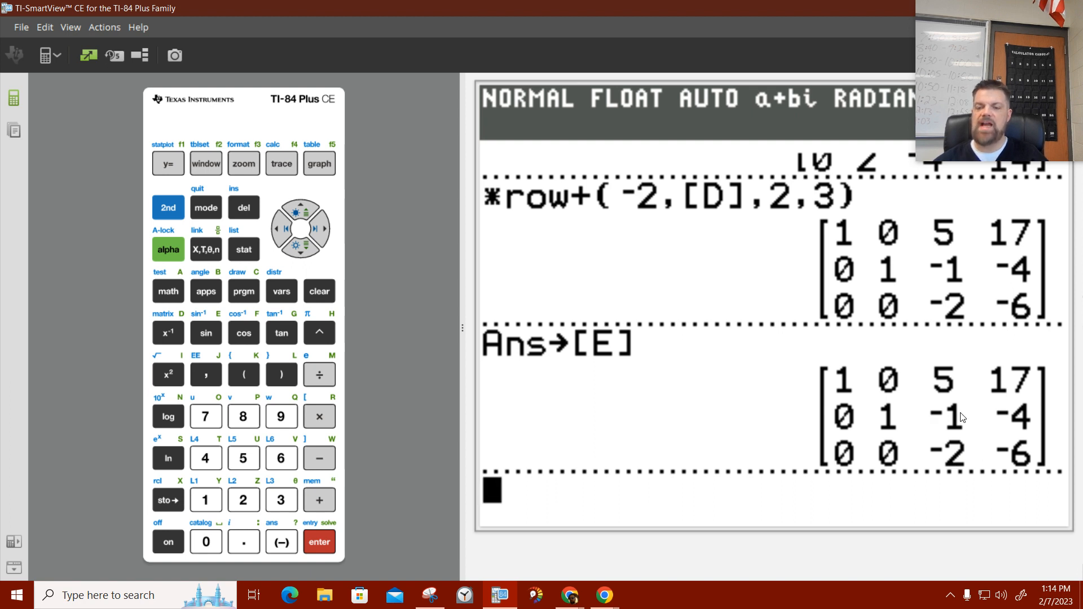
pyautogui.moveTo(953, 451)
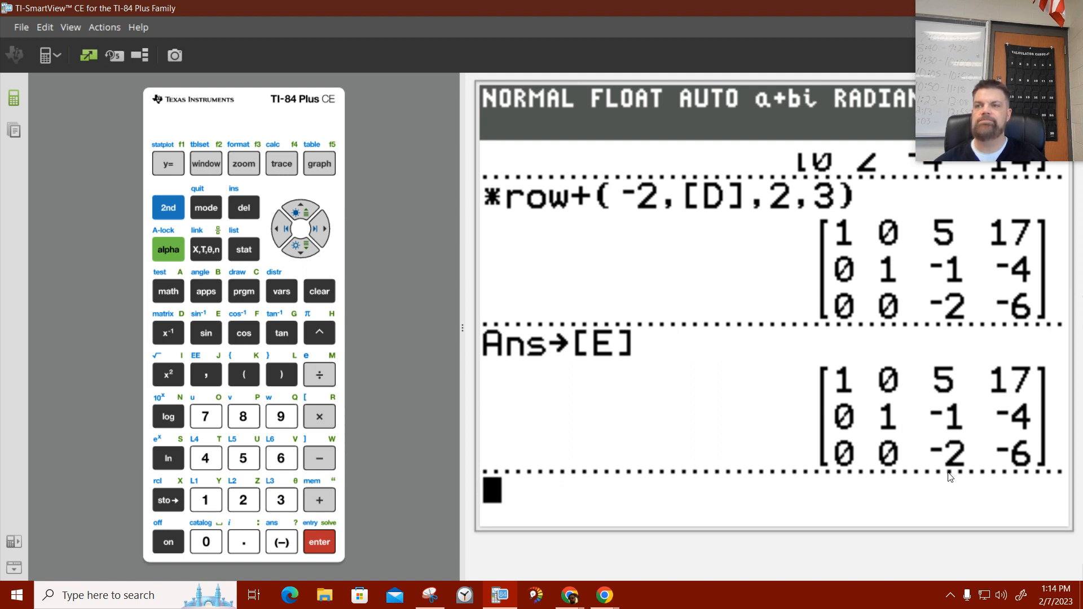
pyautogui.moveTo(752, 446)
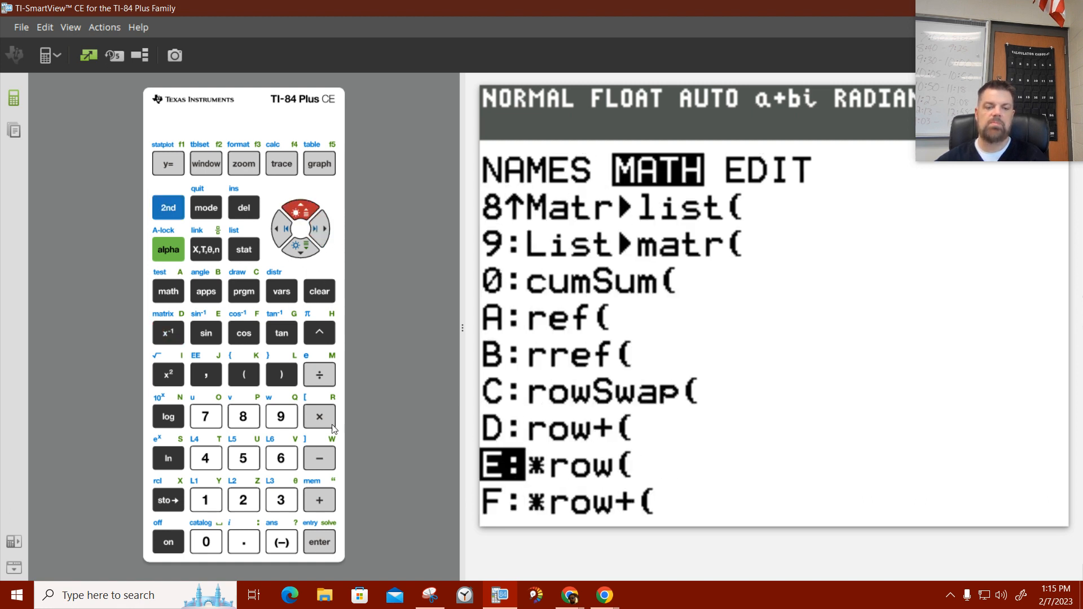
# Run *row(-.5,[E],3) so the third row becomes 0 0 1 3.
pyautogui.click(318, 542)
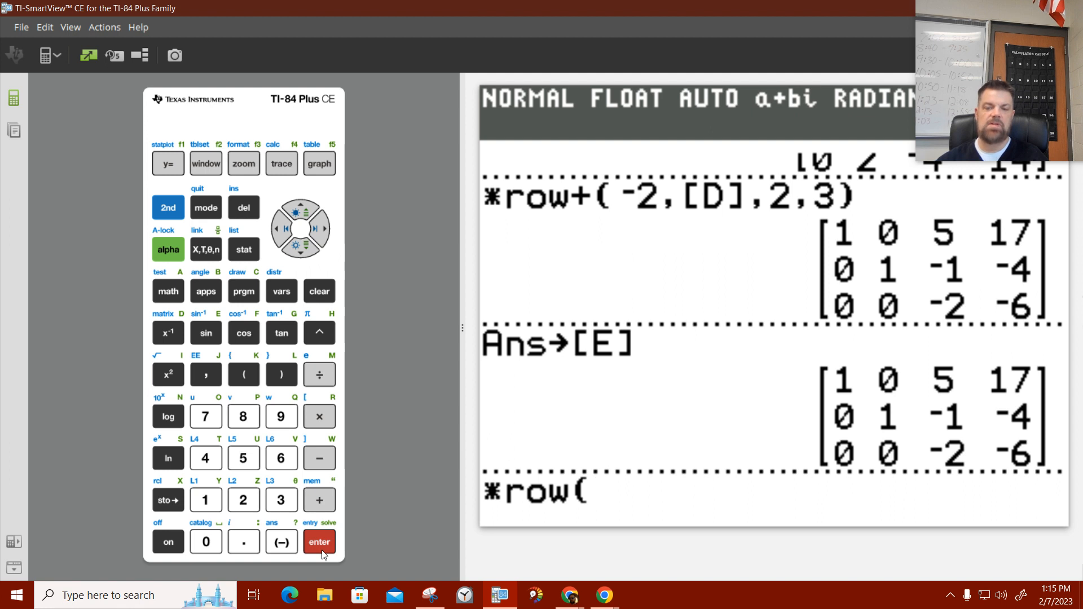
pyautogui.click(243, 542)
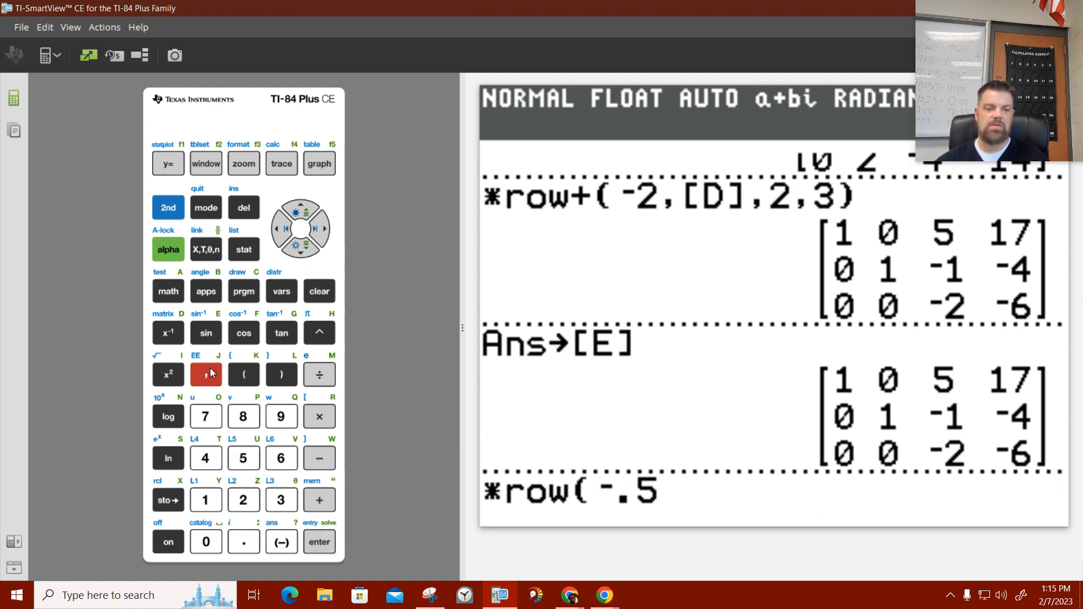
pyautogui.click(205, 375)
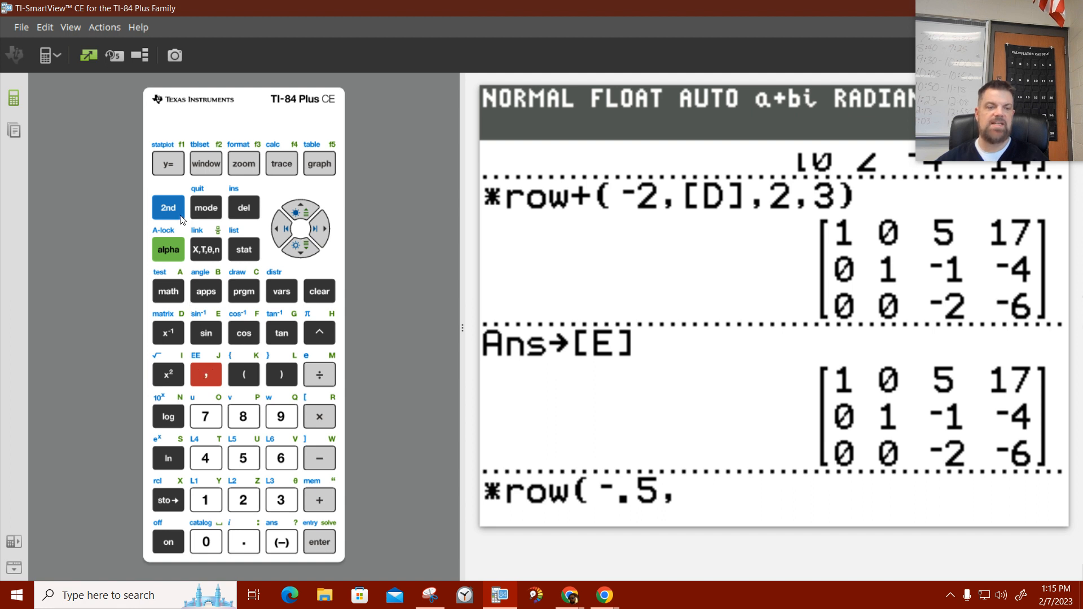
pyautogui.click(168, 333)
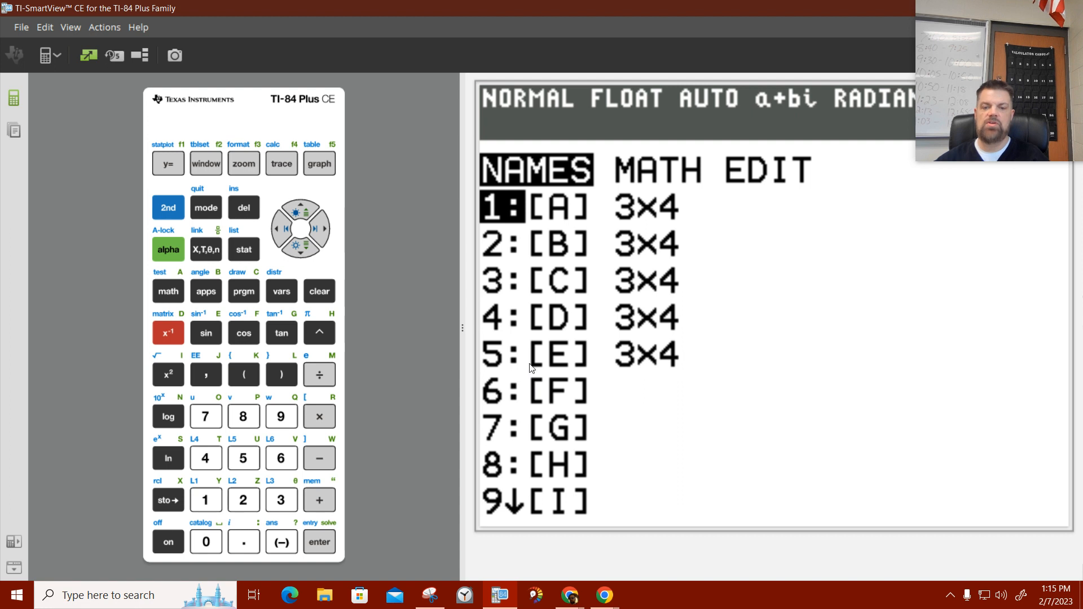
pyautogui.moveTo(481, 361)
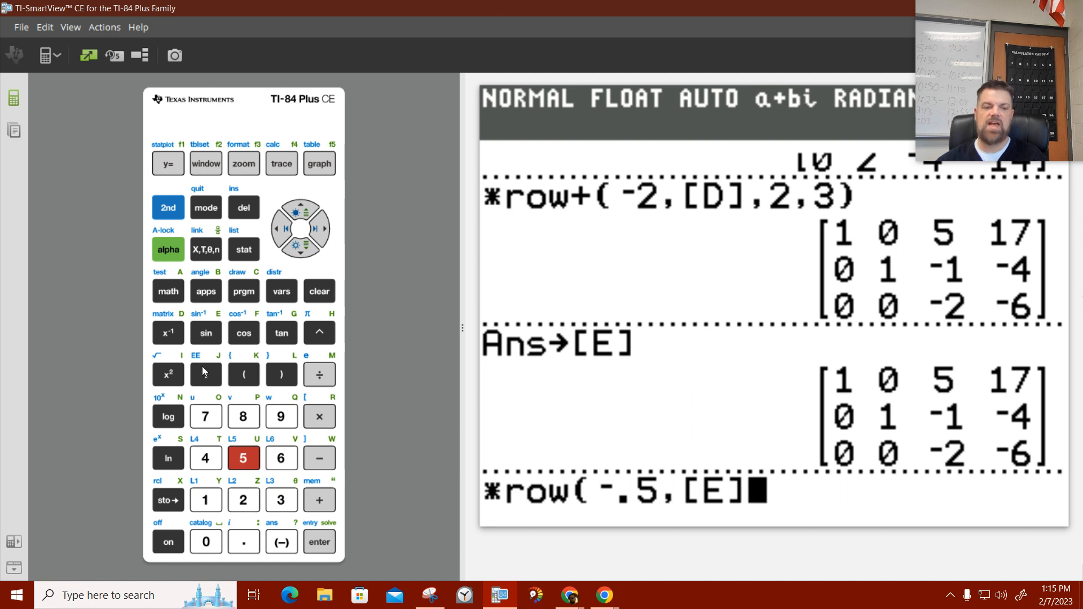
pyautogui.click(205, 374)
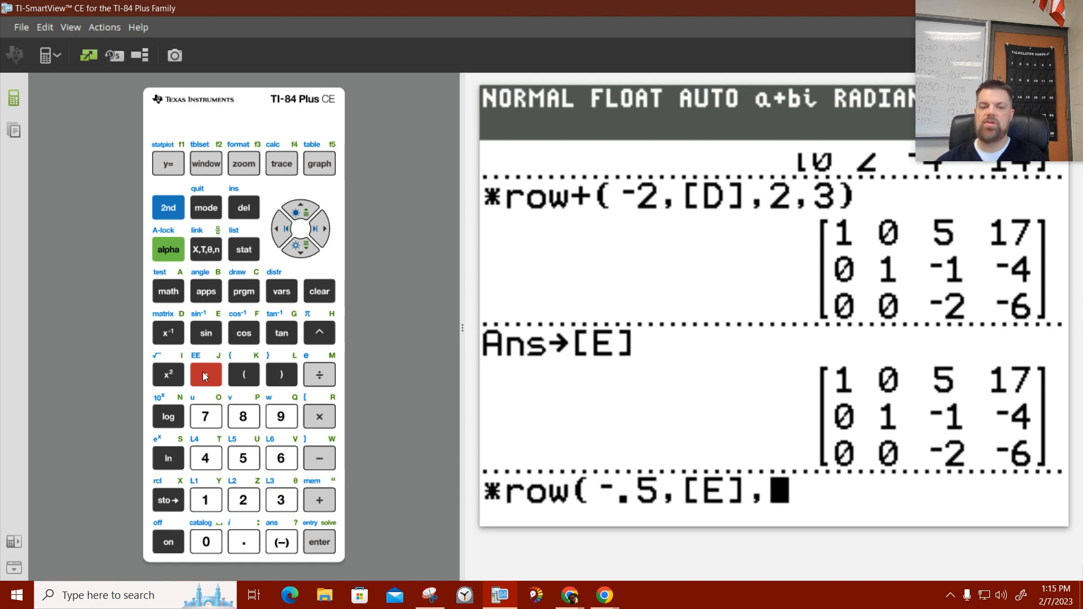
pyautogui.click(281, 375)
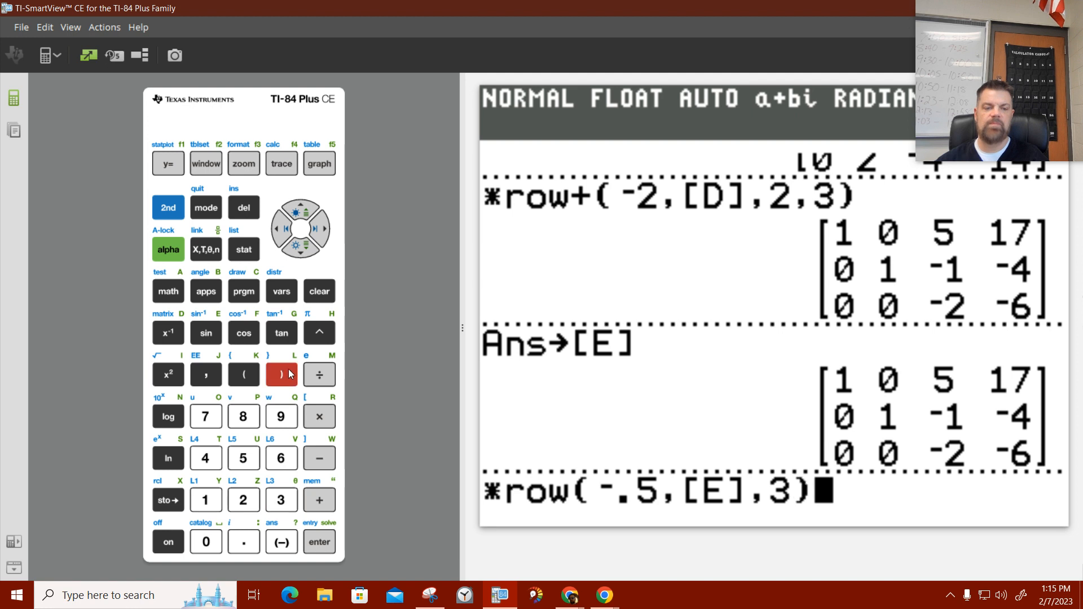
pyautogui.click(318, 542)
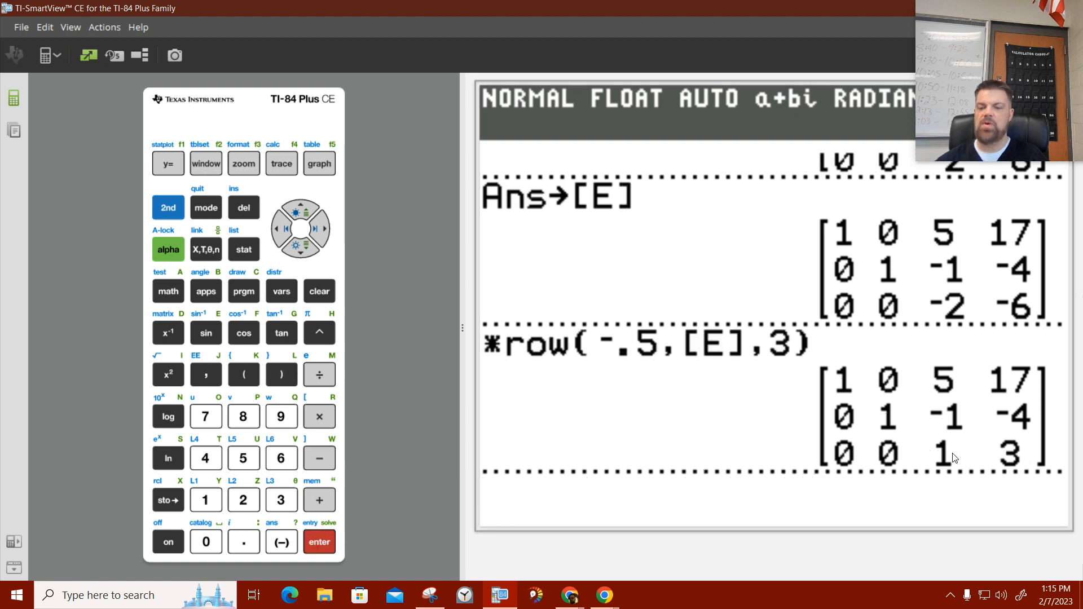
pyautogui.moveTo(948, 453)
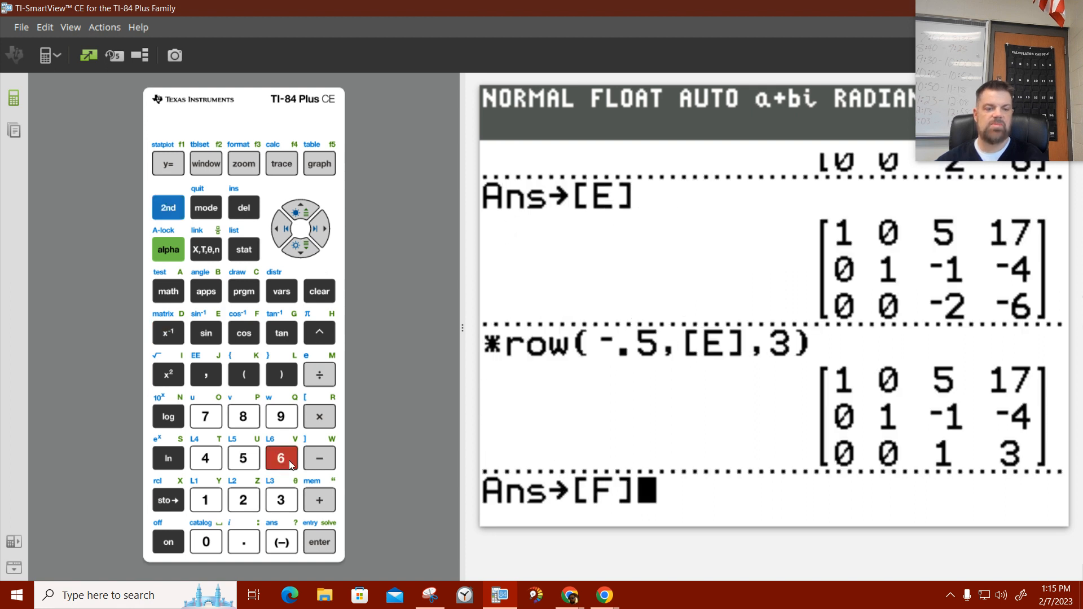
# Store the row-echelon result ending in 0 0 1 3 into matrix [F].
pyautogui.click(318, 542)
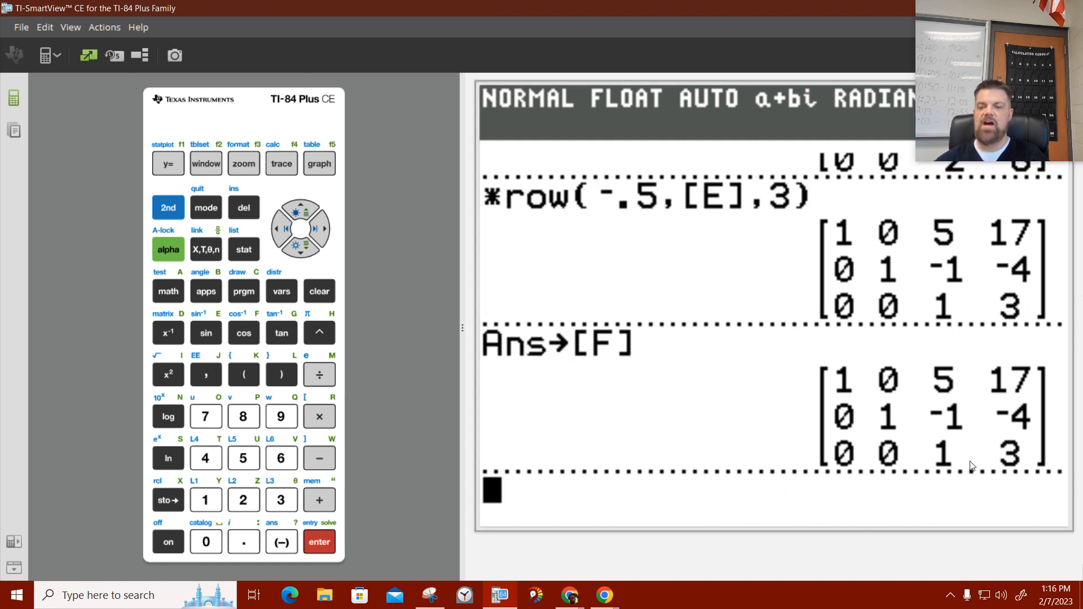
pyautogui.moveTo(954, 439)
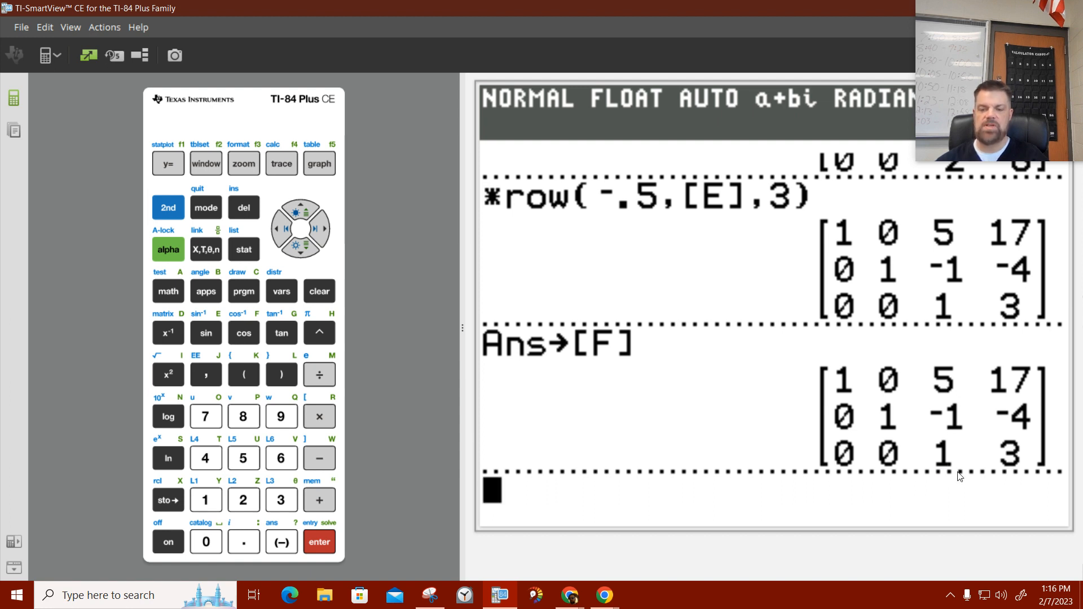
pyautogui.click(168, 208)
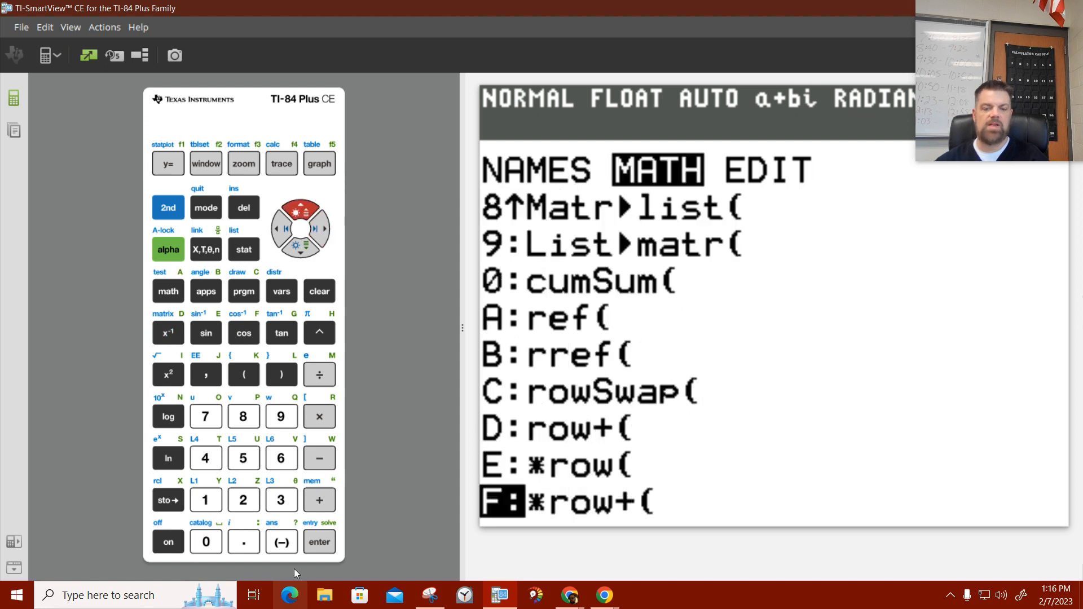
# Enter *row+( with multiplier −5 and matrix [F], starting the row numbers.
pyautogui.click(318, 541)
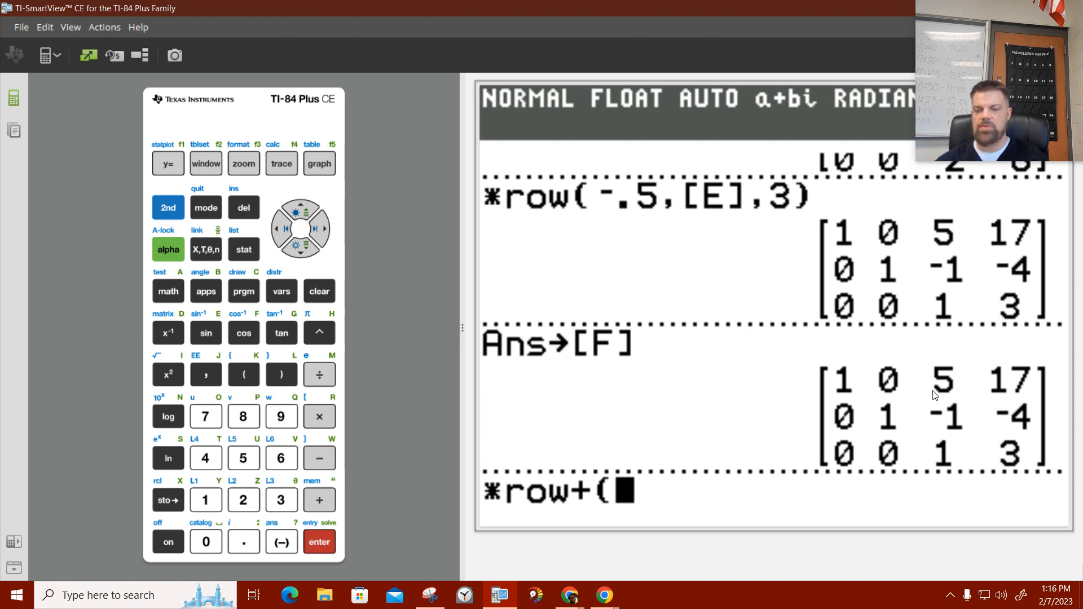
pyautogui.click(281, 541)
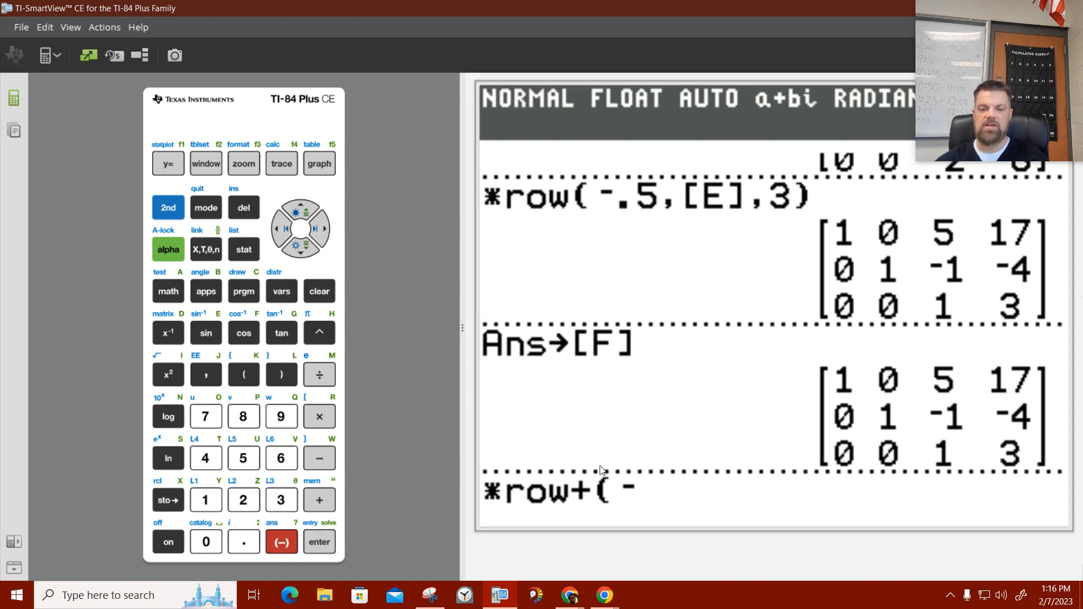
pyautogui.moveTo(244, 462)
pyautogui.write('5,[F]')
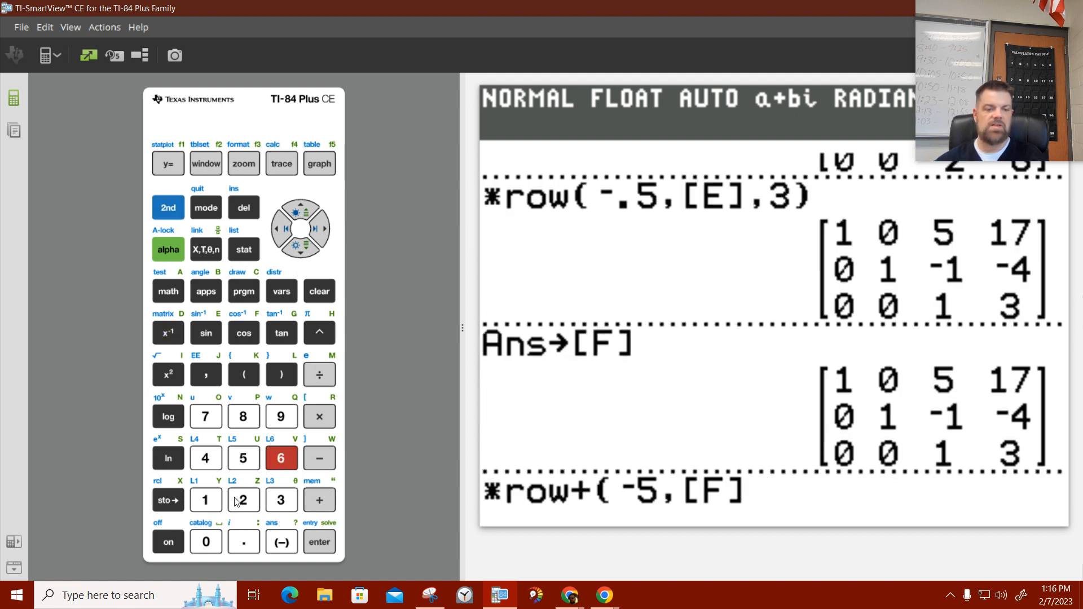
pyautogui.click(206, 374)
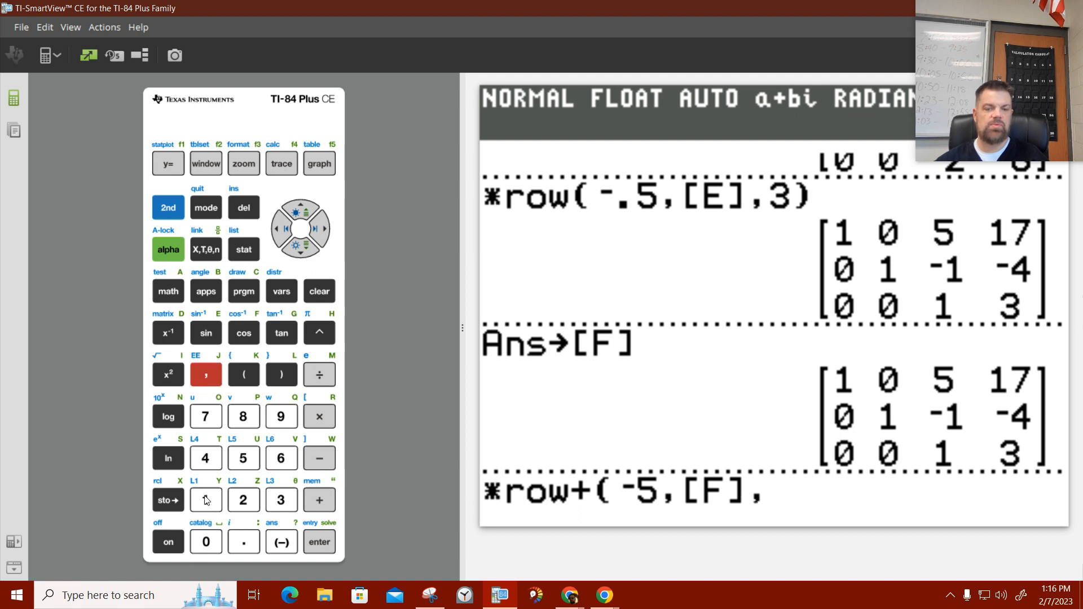
pyautogui.click(206, 499)
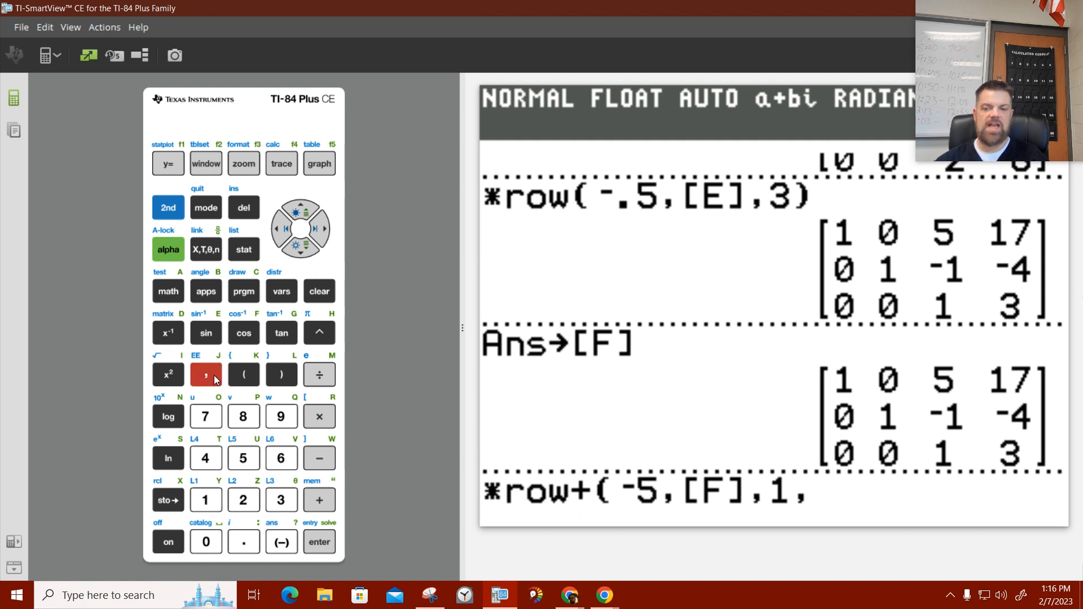
pyautogui.moveTo(292, 241)
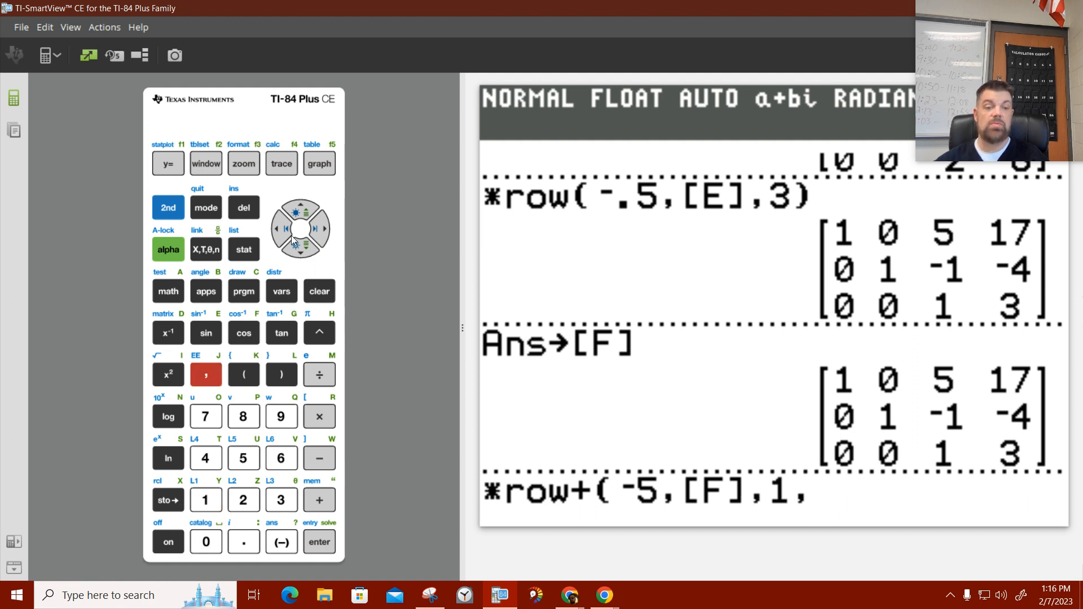
# Correct the rows to source 3 and target 1, then run it for first row 1 0 0 2.
pyautogui.click(282, 228)
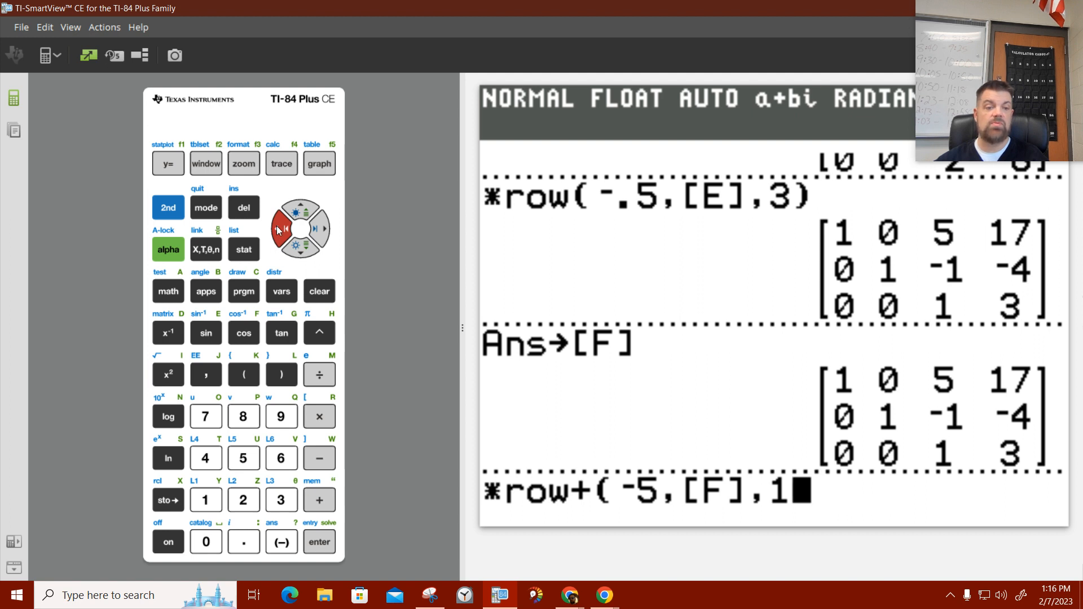
pyautogui.click(281, 499)
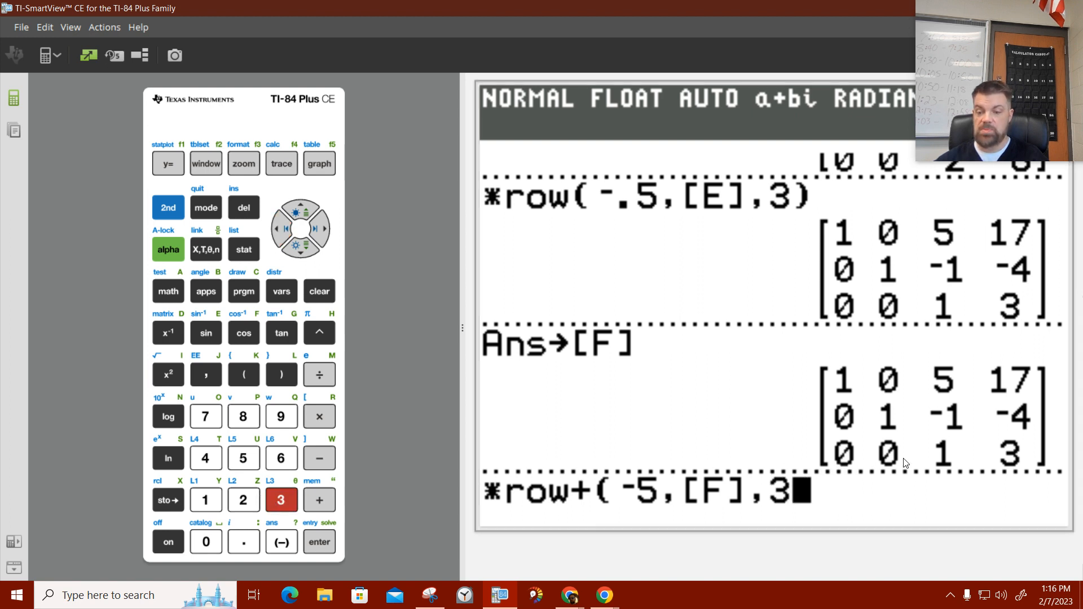
pyautogui.moveTo(1043, 461)
pyautogui.write(',')
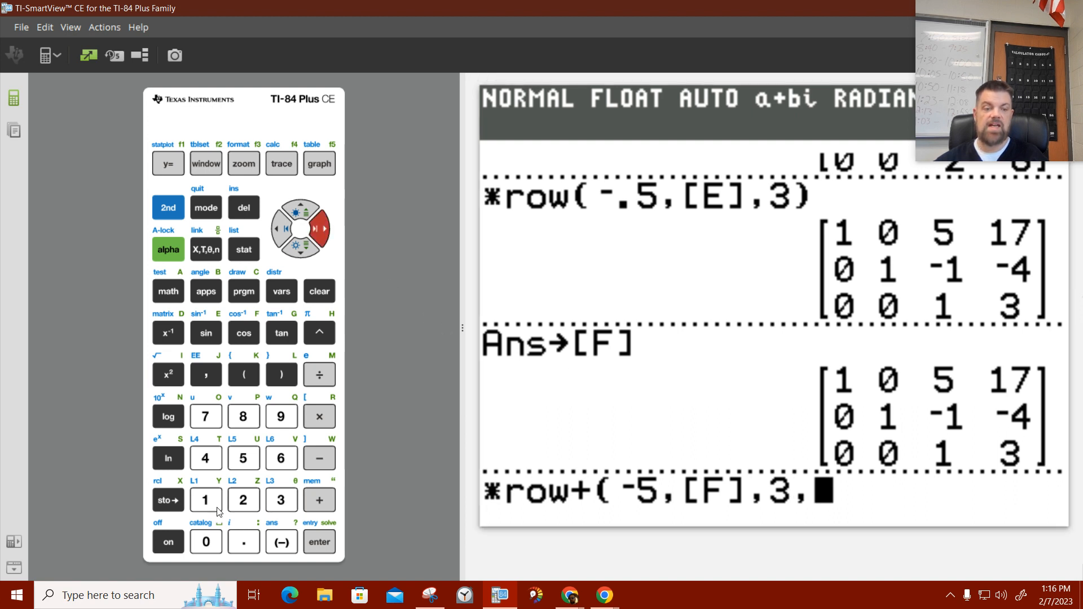
pyautogui.click(282, 375)
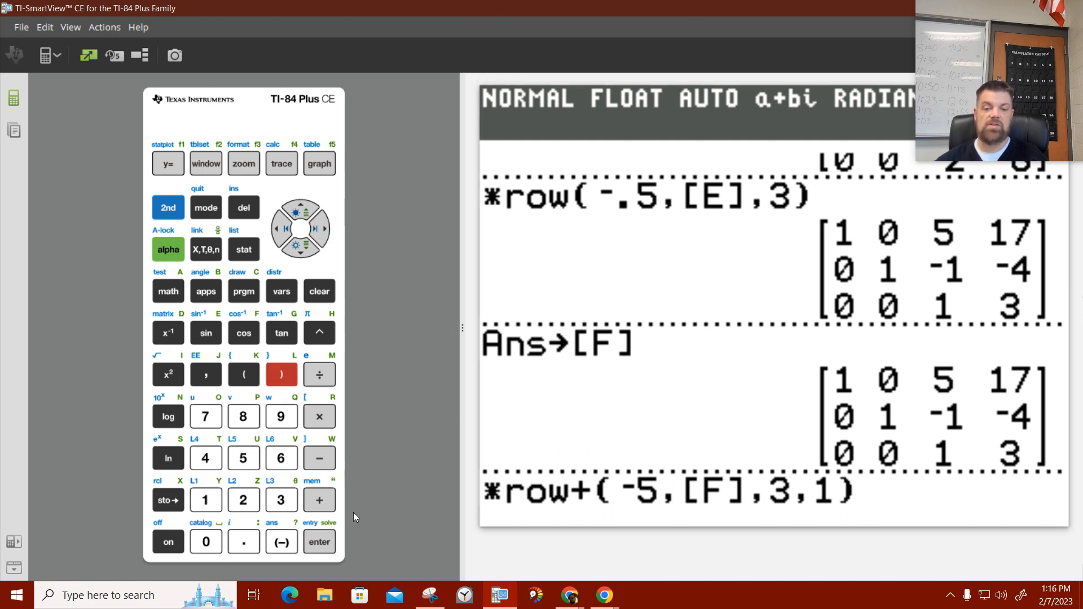
pyautogui.moveTo(666, 496)
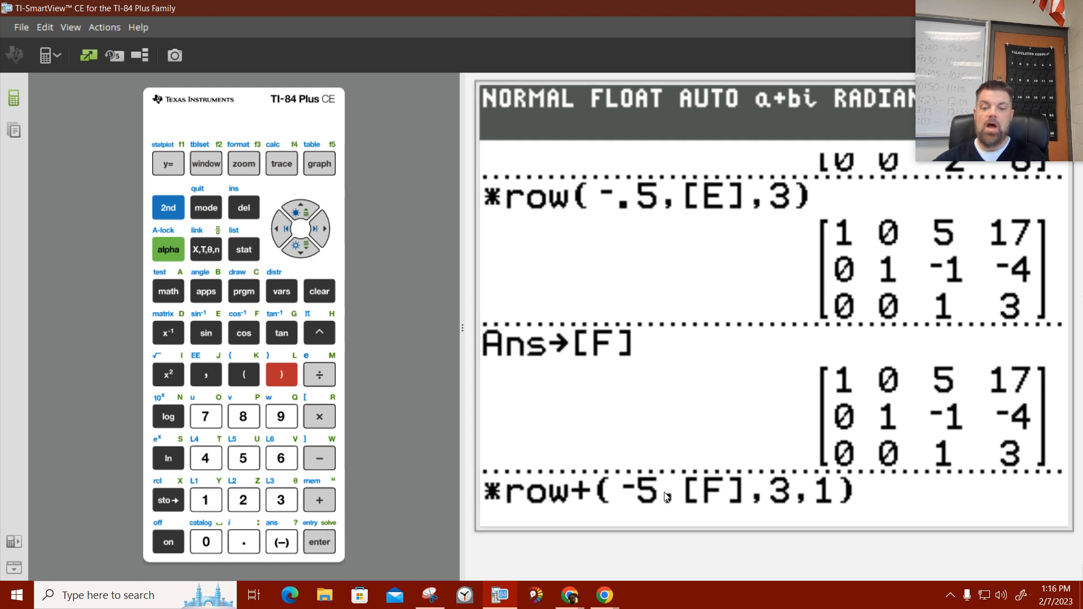
pyautogui.click(319, 541)
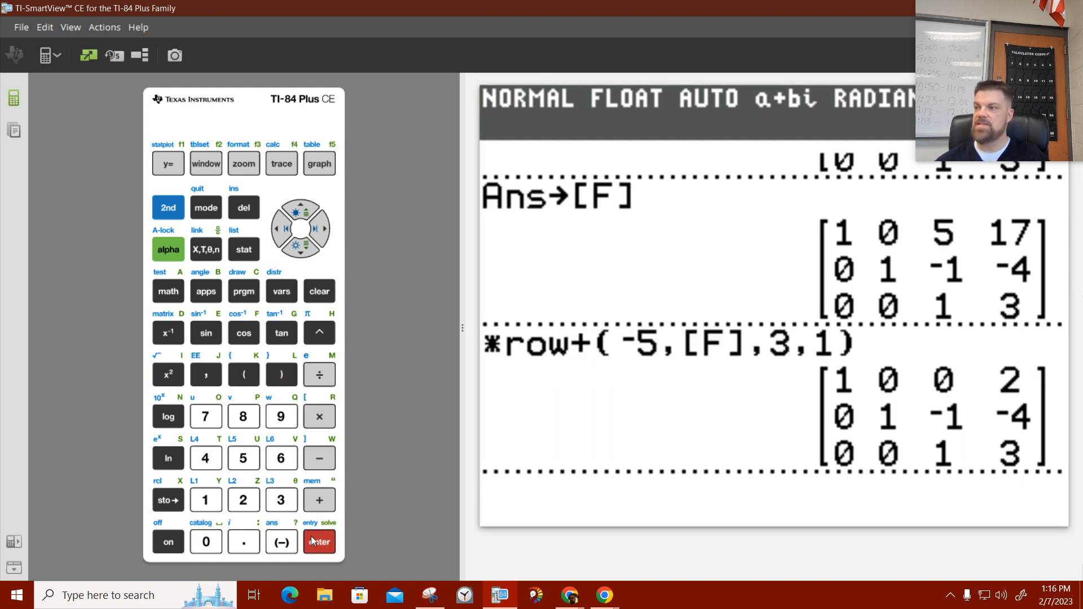
pyautogui.click(318, 542)
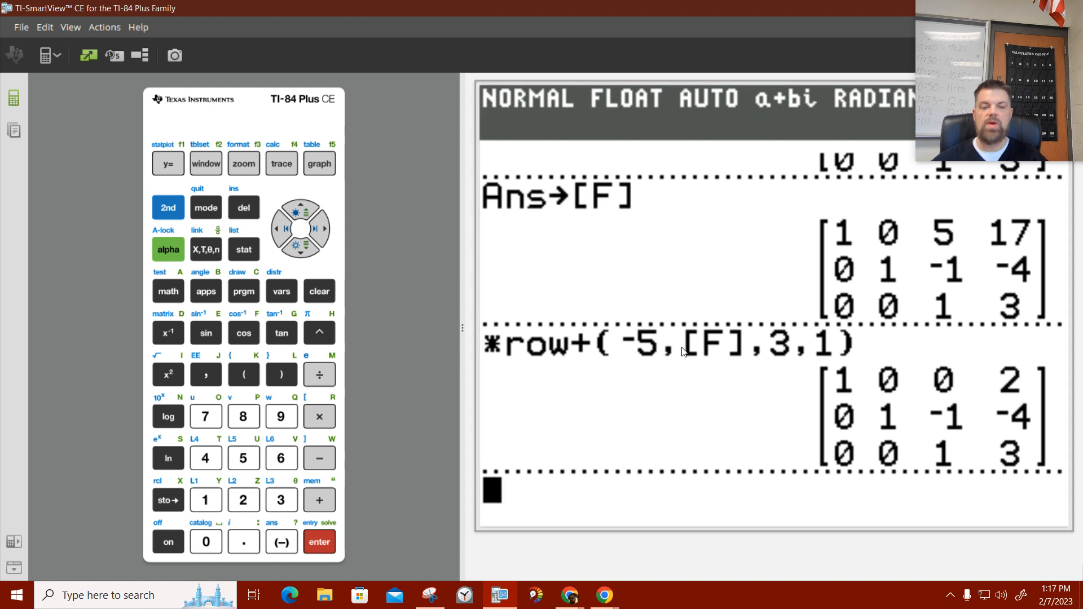
# Store the result with first row 1 0 0 2 into matrix [G].
pyautogui.click(167, 500)
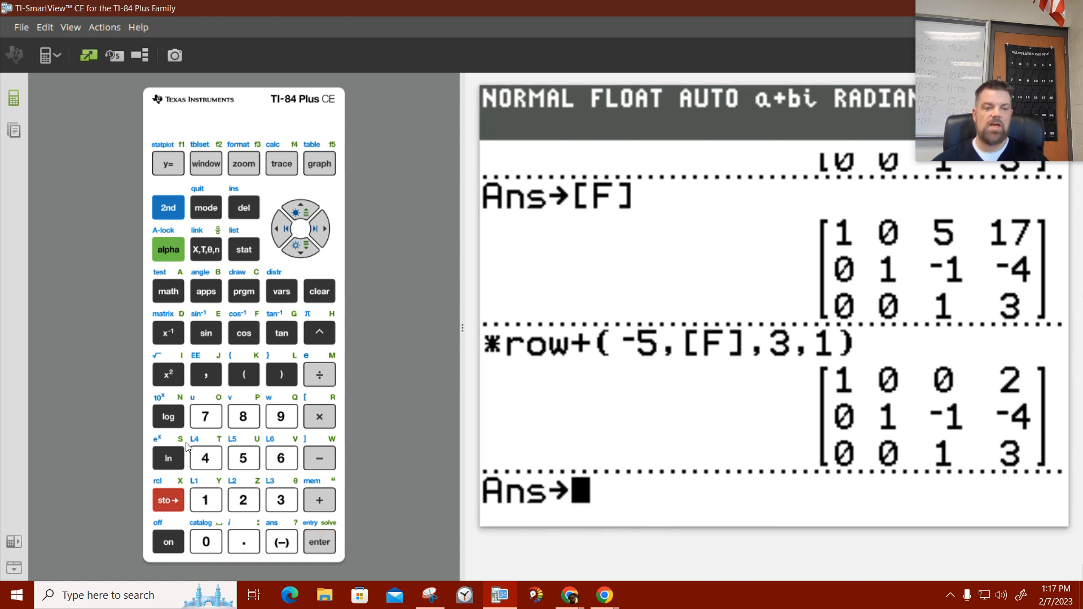
pyautogui.click(168, 333)
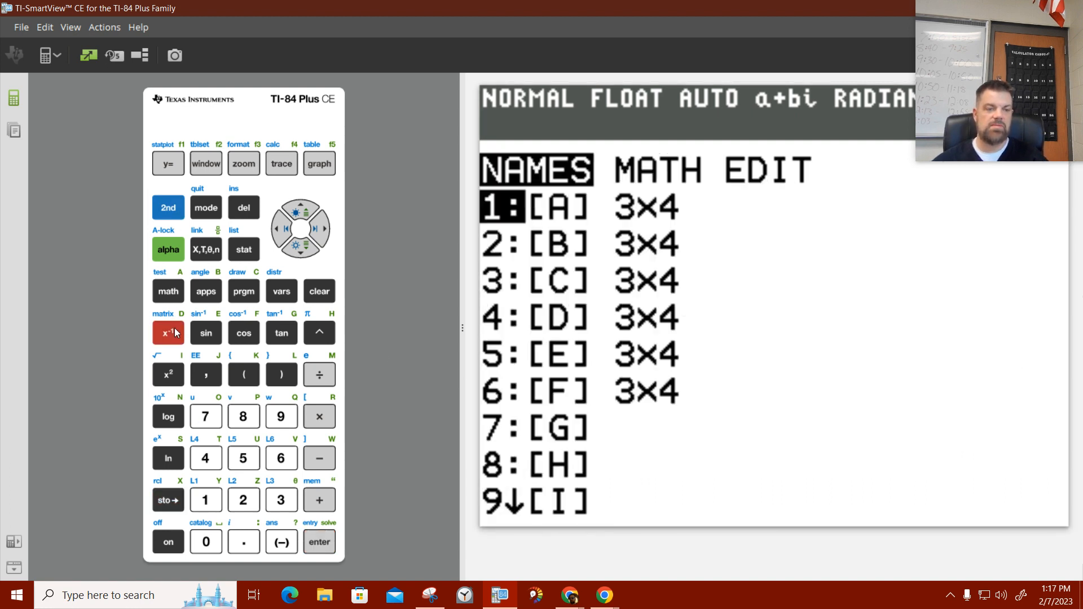
pyautogui.click(205, 416)
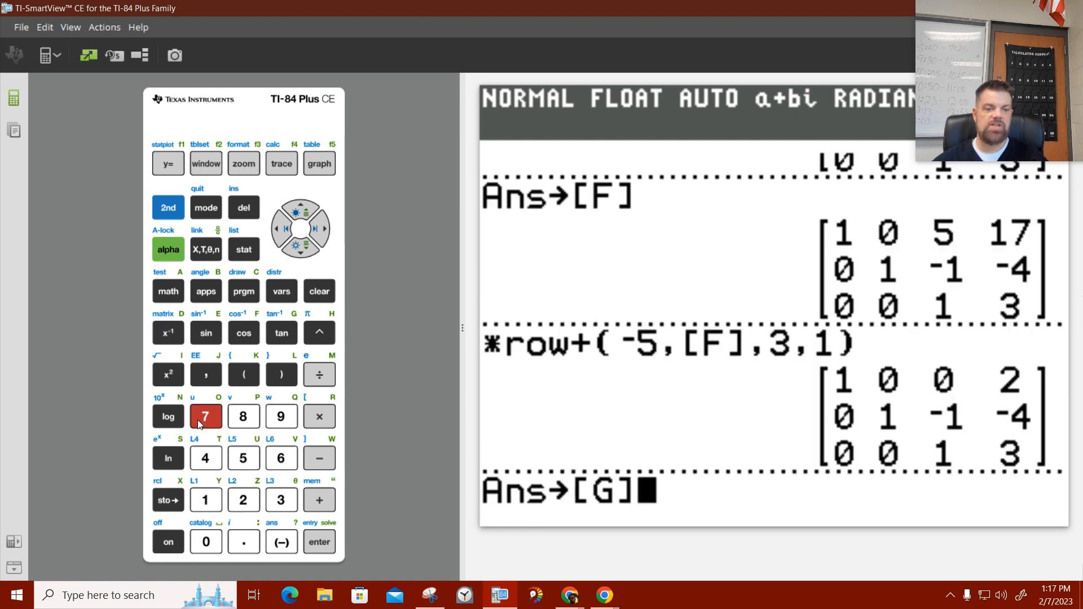
pyautogui.click(318, 542)
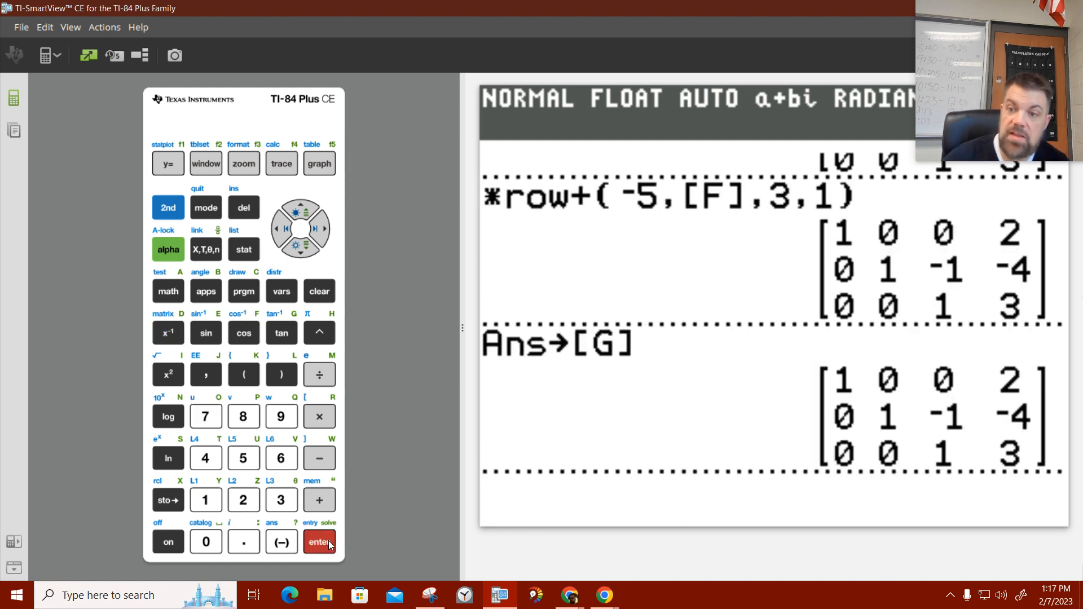
pyautogui.moveTo(434, 420)
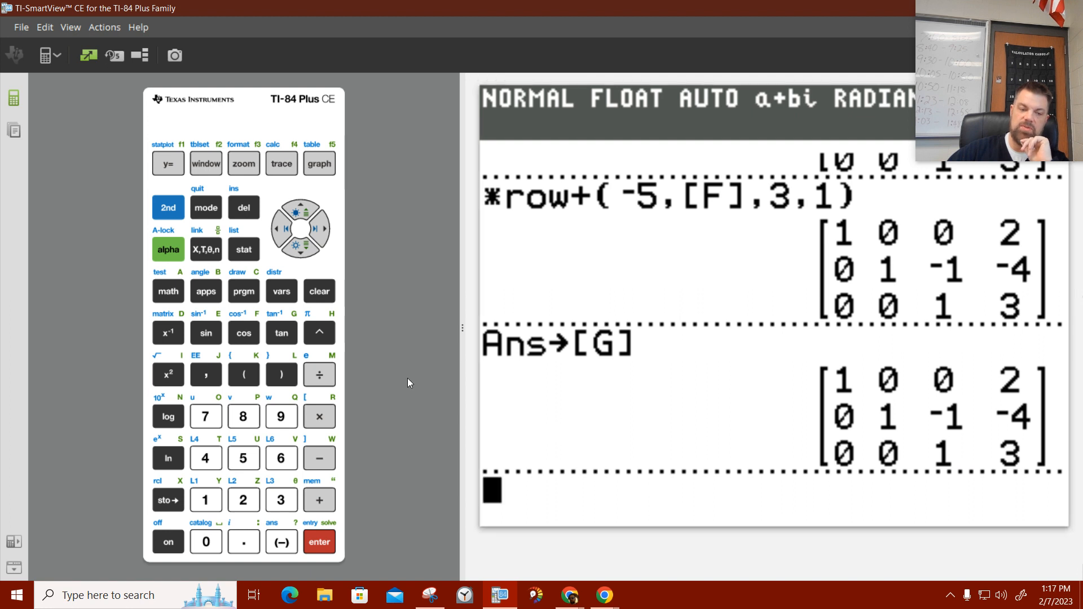
# Insert *row+( by mistake, then clear it from the entry line.
pyautogui.click(167, 208)
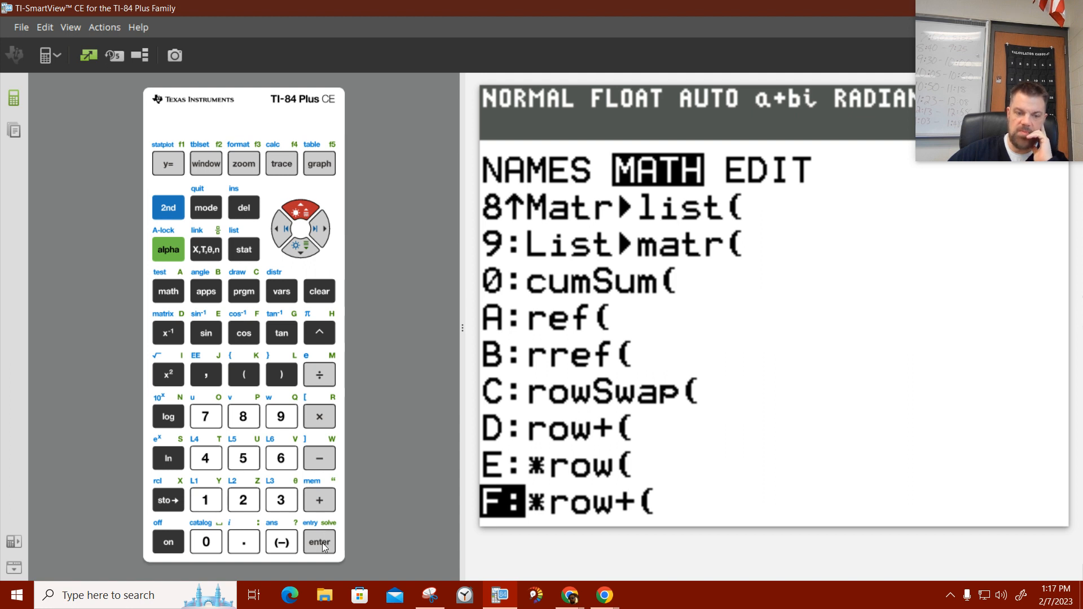
pyautogui.click(319, 542)
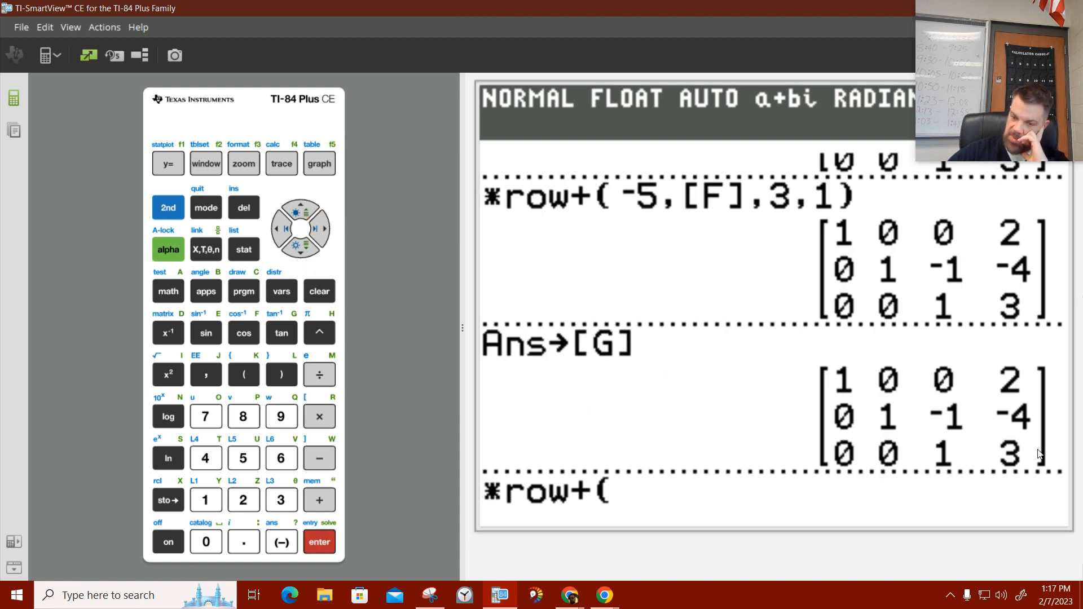
pyautogui.moveTo(850, 464)
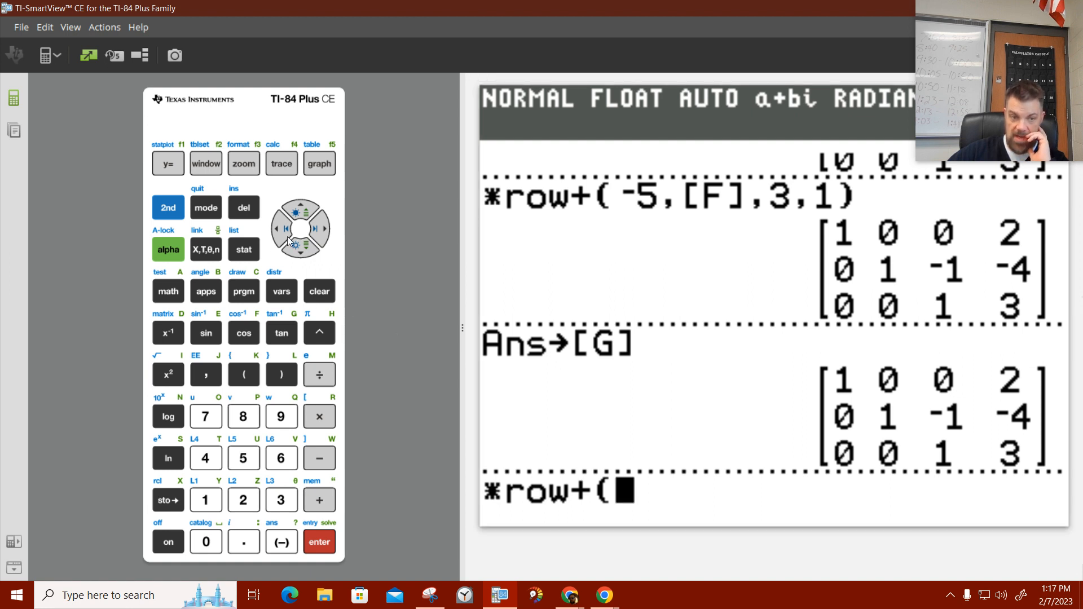
pyautogui.click(280, 228)
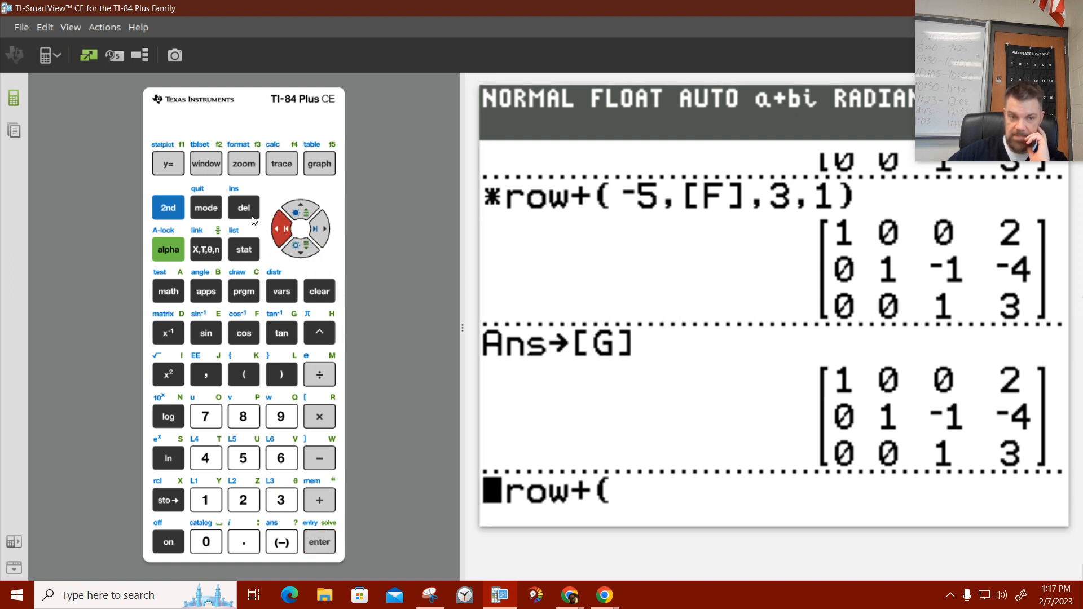
pyautogui.click(168, 207)
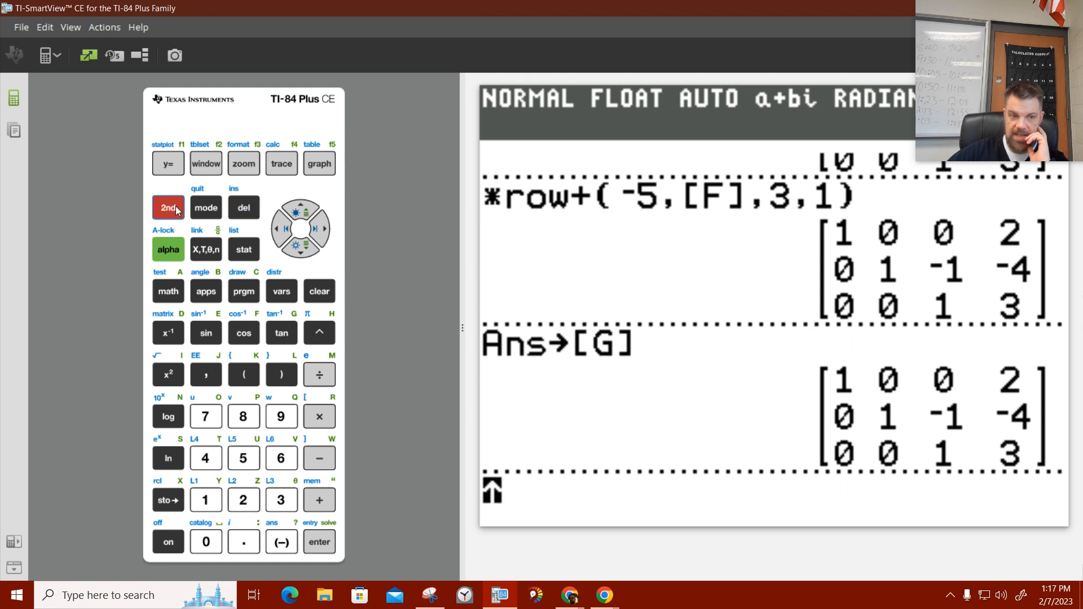
# Insert a plain row+( command from the MATRIX MATH menu.
pyautogui.click(168, 333)
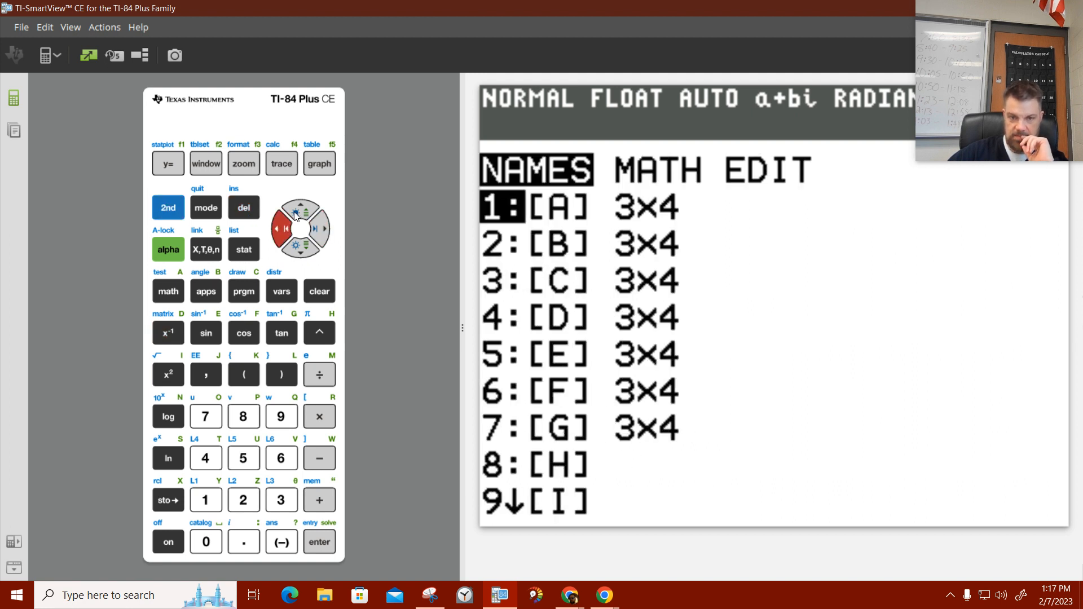
pyautogui.click(300, 210)
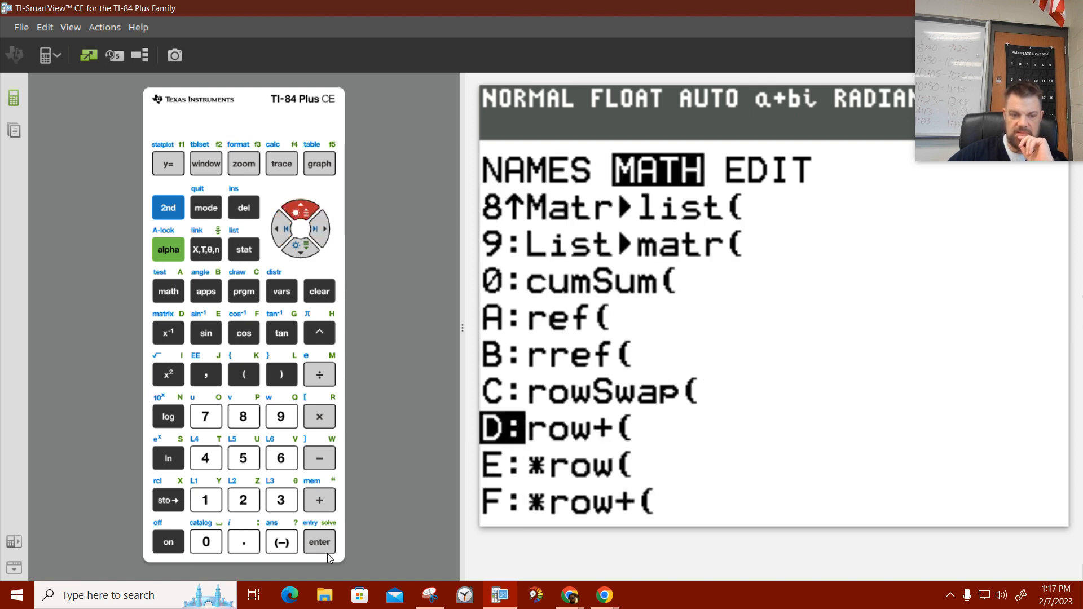
pyautogui.click(318, 541)
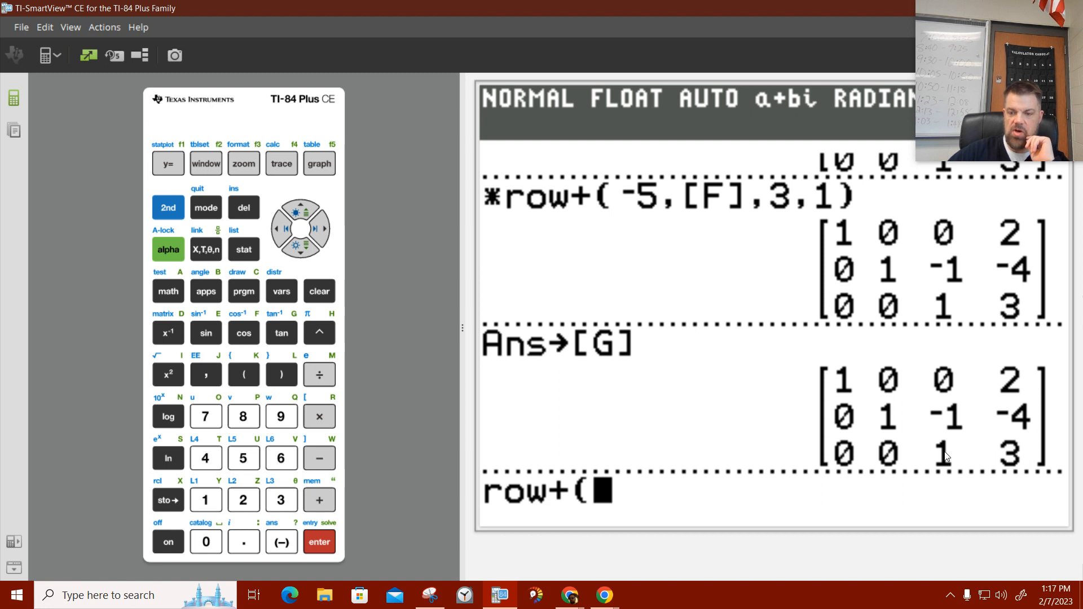
pyautogui.moveTo(962, 422)
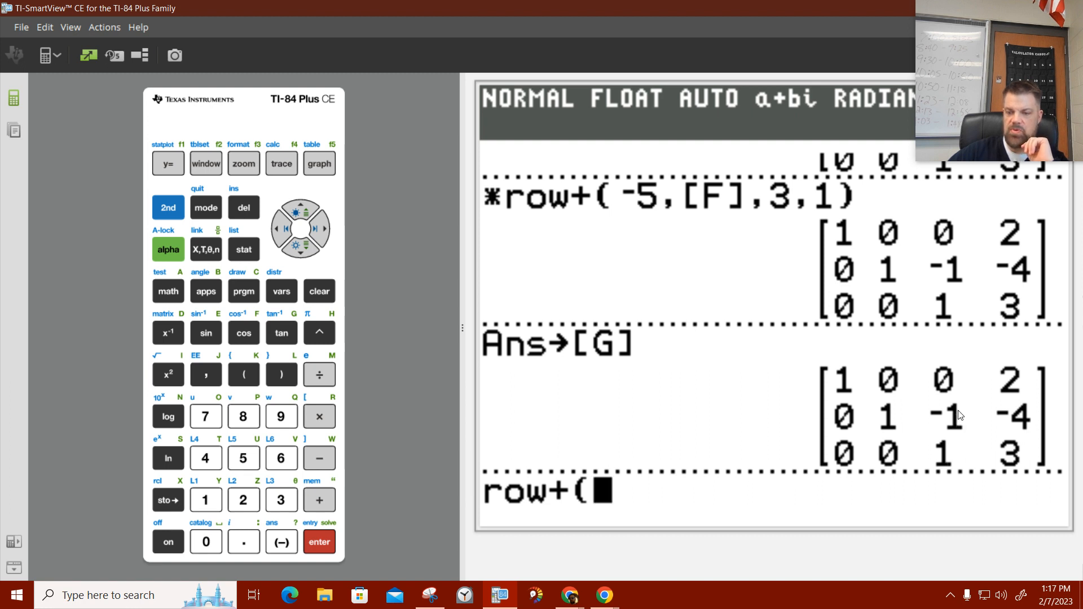
pyautogui.moveTo(657, 507)
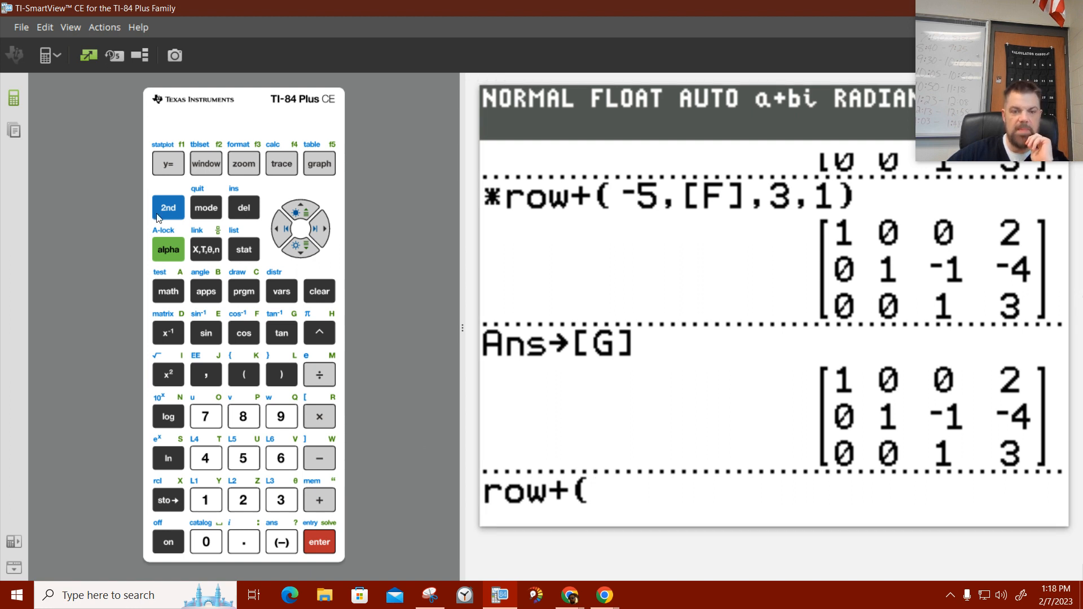
# Run row+([G],3,2) so the second row becomes 0 1 0 -1, reaching reduced row-echelon form.
pyautogui.click(168, 207)
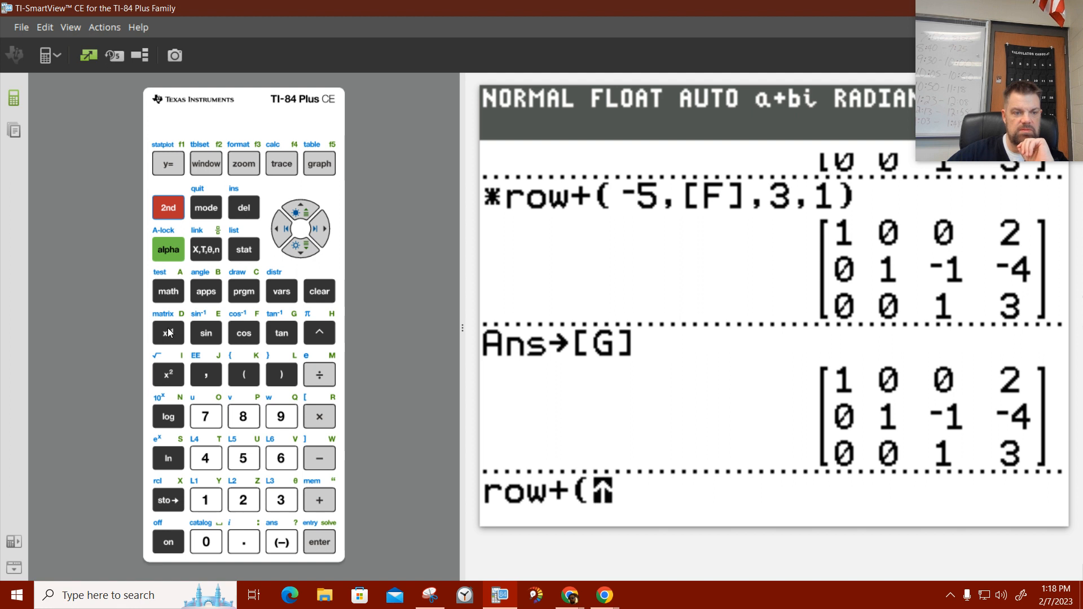
pyautogui.click(167, 333)
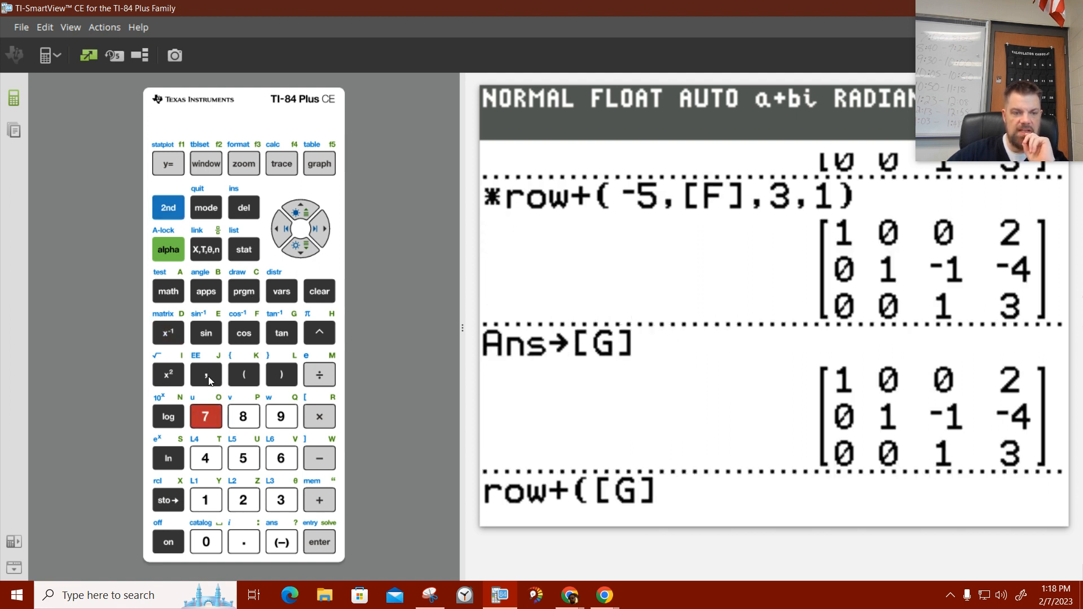
pyautogui.click(206, 375)
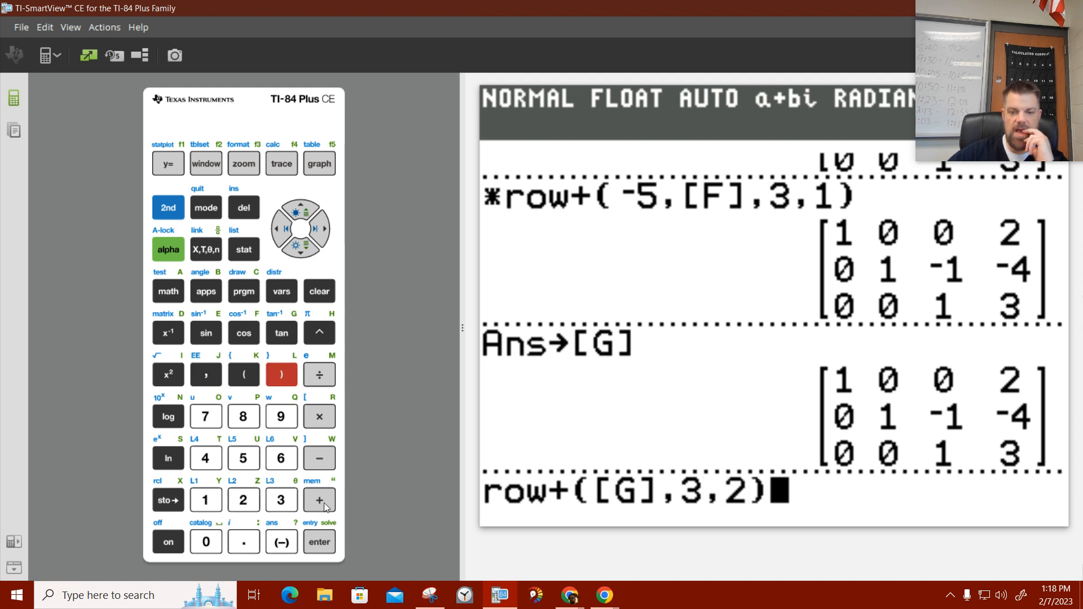
pyautogui.click(318, 541)
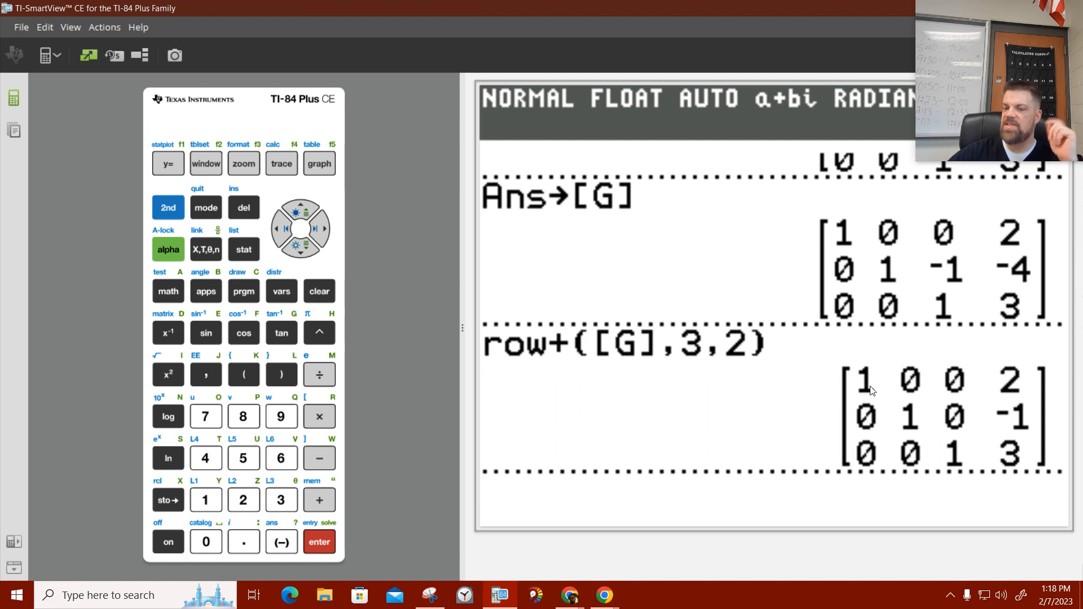
pyautogui.moveTo(1031, 383)
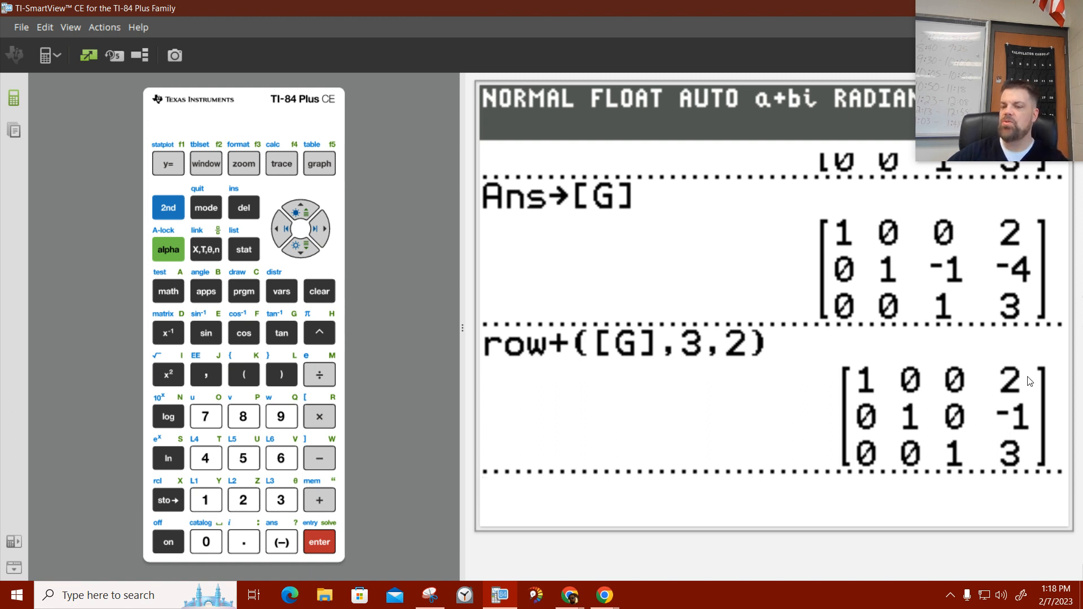
pyautogui.moveTo(905, 418)
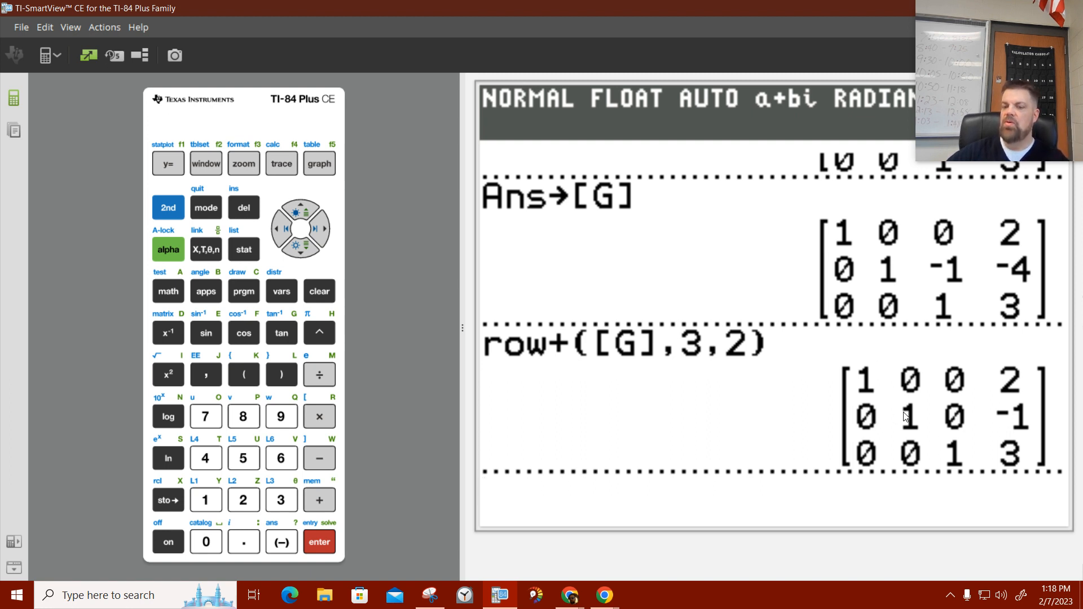
pyautogui.moveTo(1011, 429)
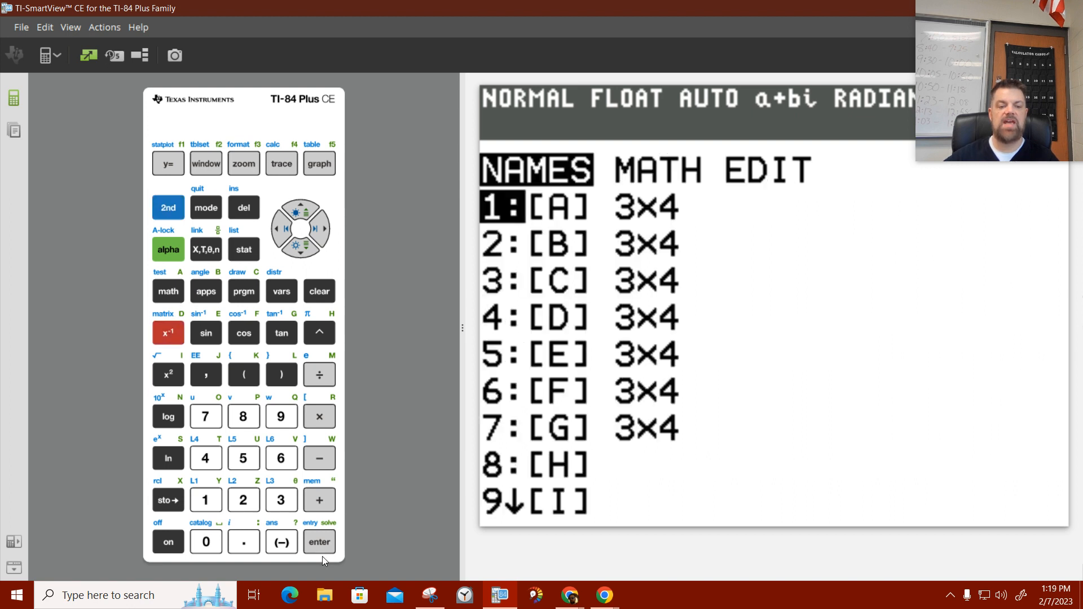
# Recall matrix [A] to show the original augmented matrix beneath the reduced result.
pyautogui.click(318, 542)
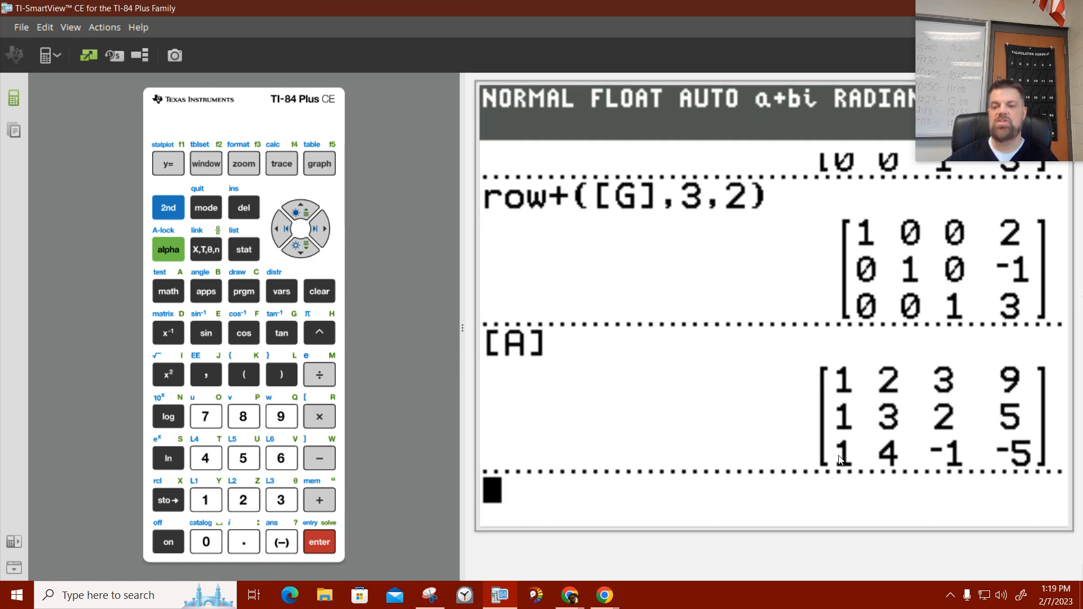
pyautogui.moveTo(982, 325)
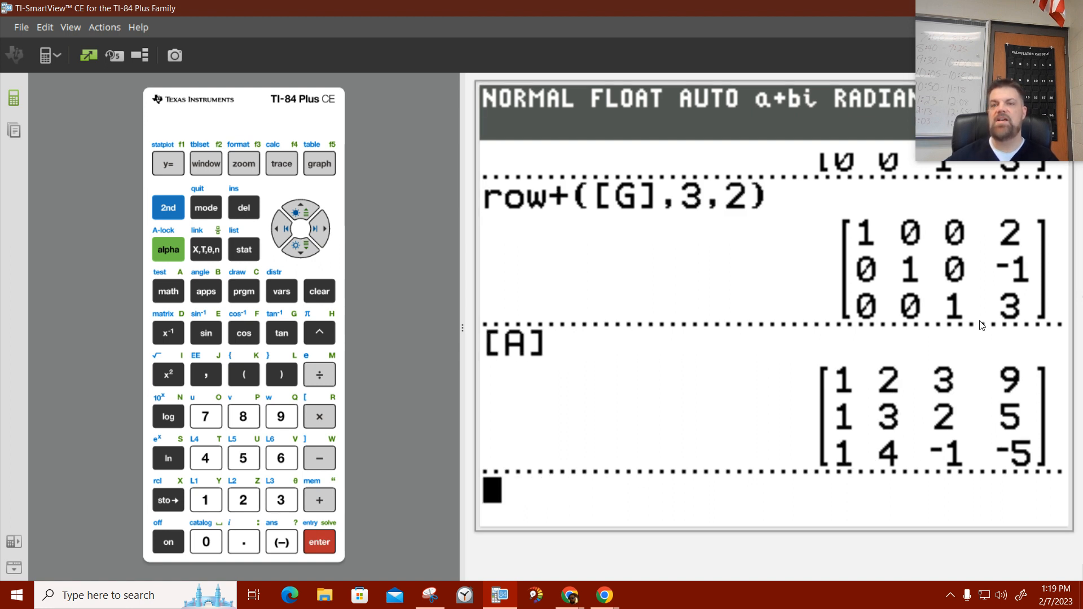
pyautogui.moveTo(1052, 289)
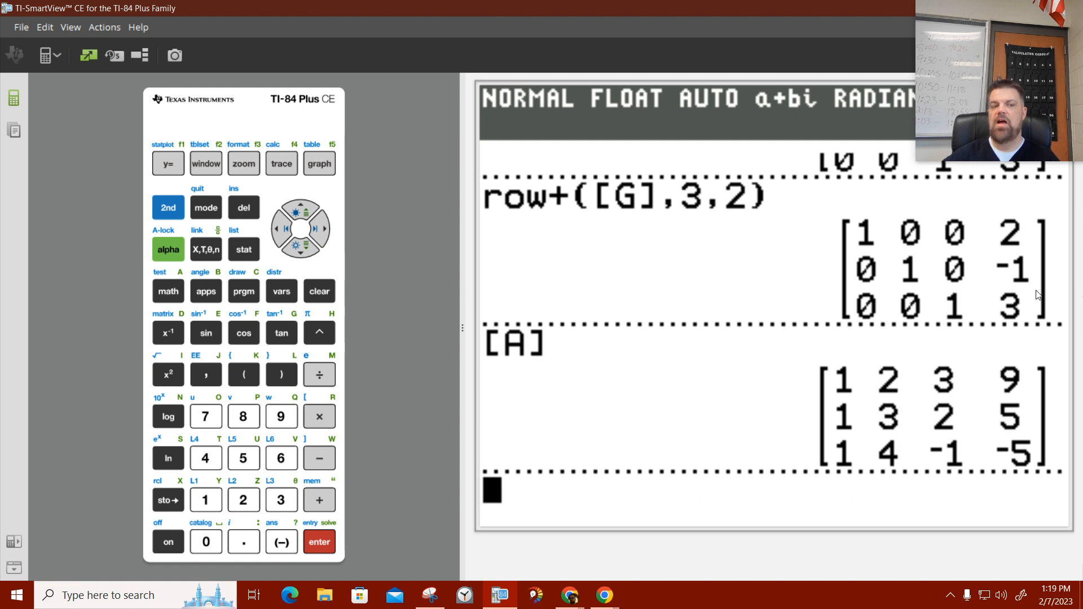
# Select all in the calculator session, then bring up the stored matrices [A] through [G].
pyautogui.click(46, 27)
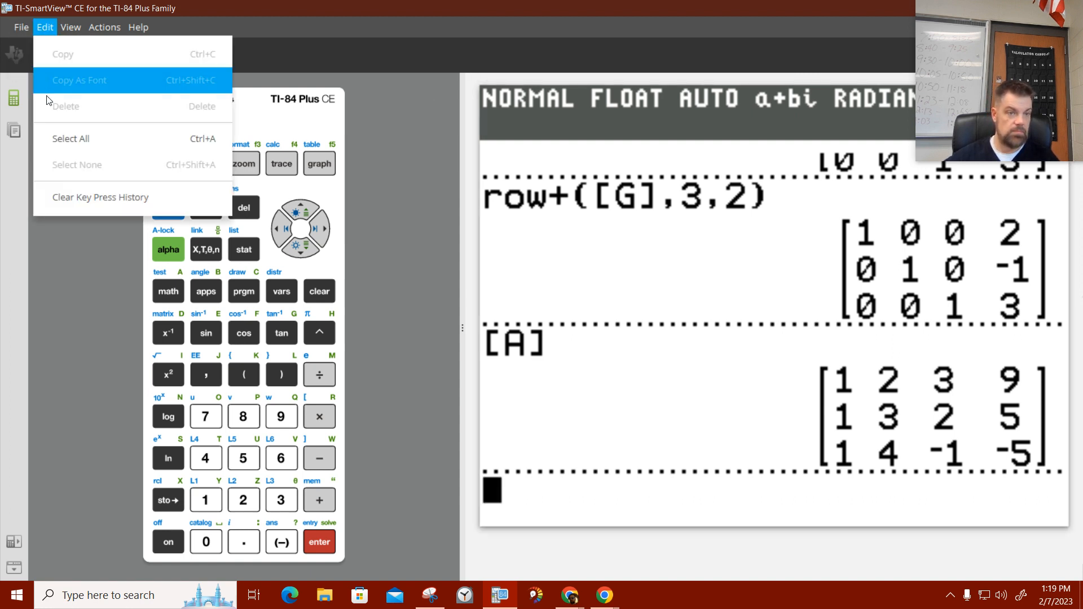
pyautogui.moveTo(66, 152)
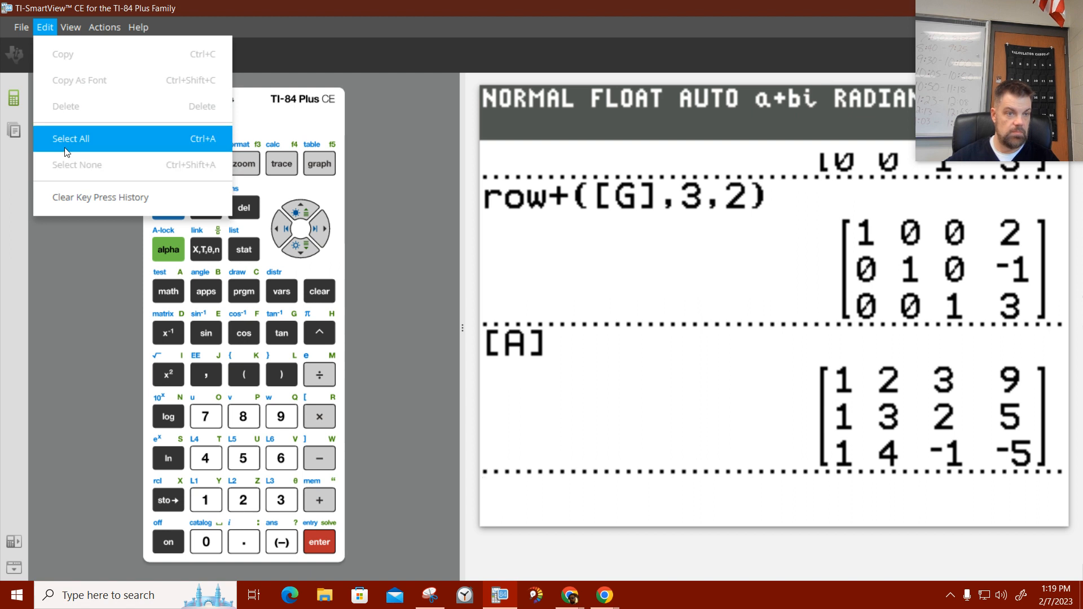
pyautogui.click(66, 151)
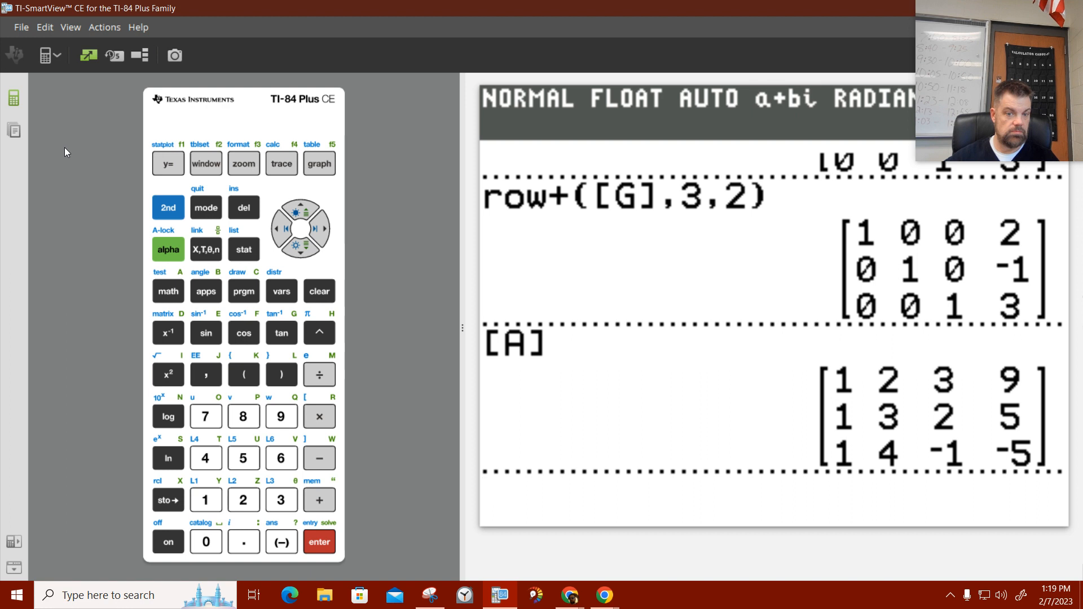
pyautogui.click(43, 27)
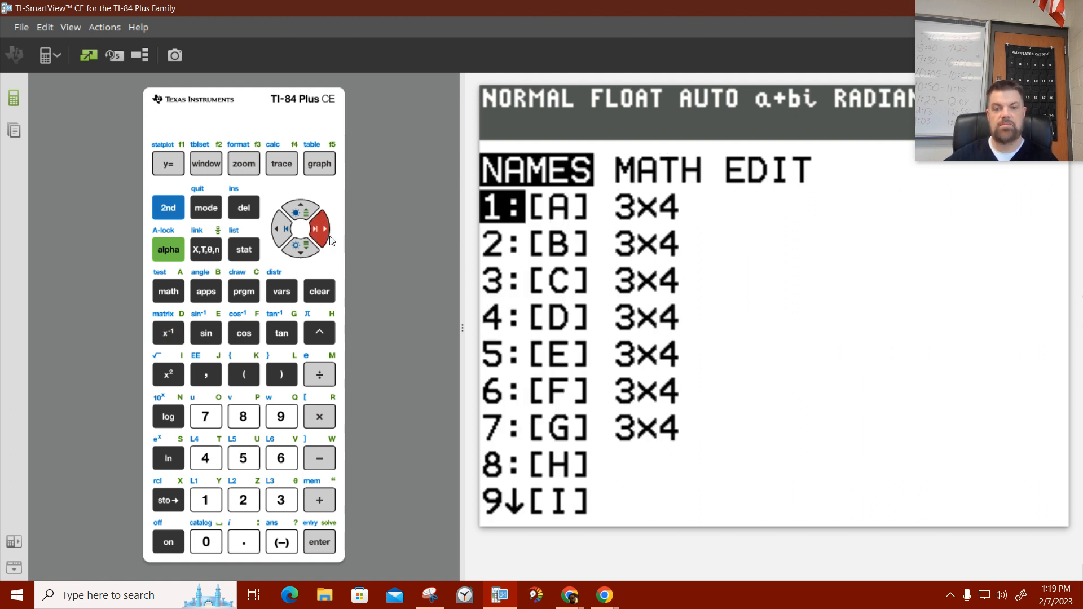
# Run rref([A]) from the MATH list, returning rows 1 0 0 2, 0 1 0 -1, 0 0 1 3.
pyautogui.click(300, 212)
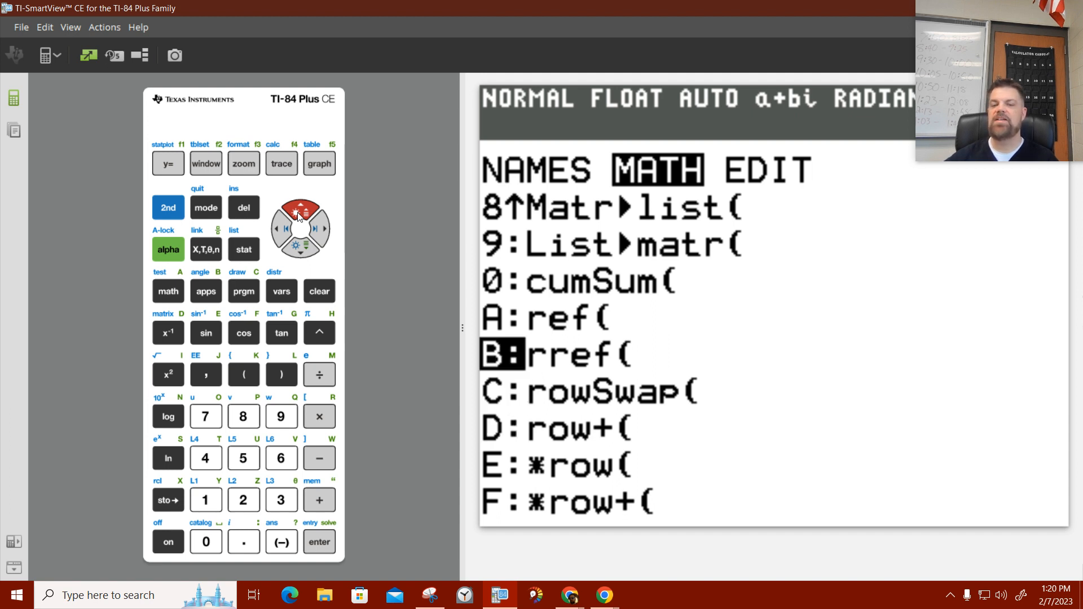
pyautogui.moveTo(429, 379)
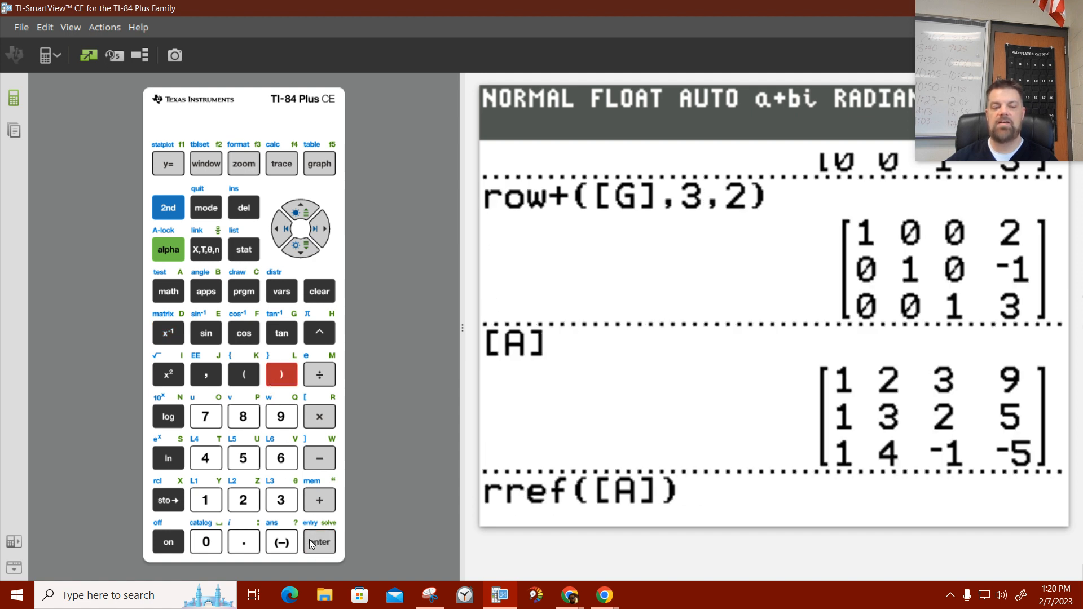
pyautogui.click(318, 541)
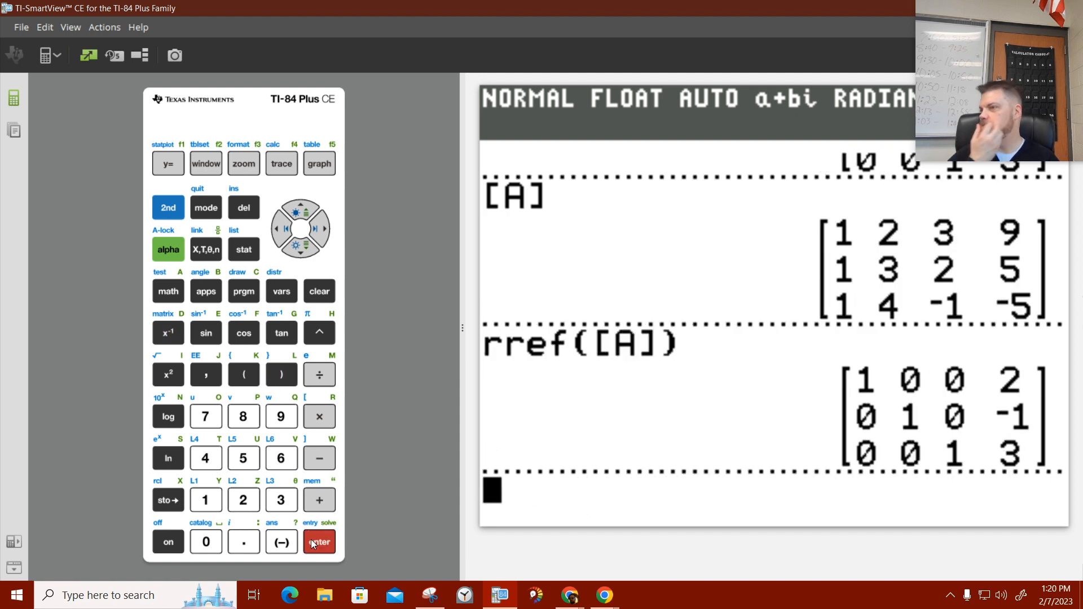